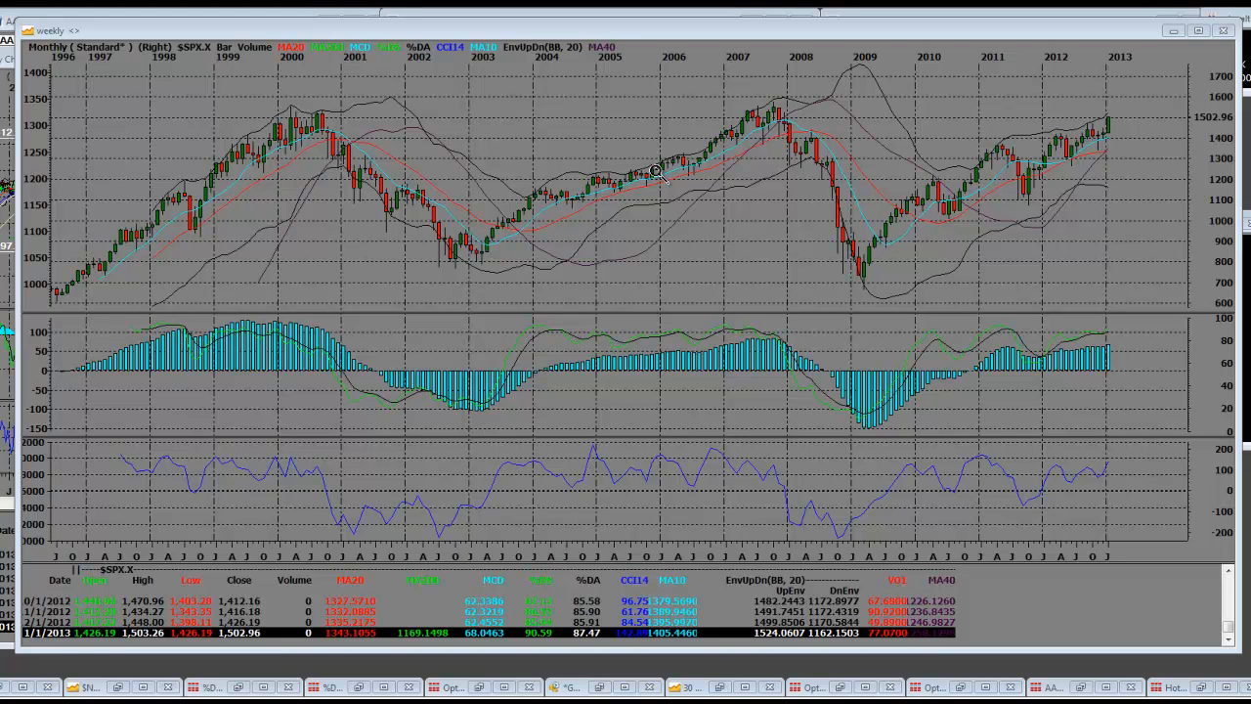
mouse_move(743, 98)
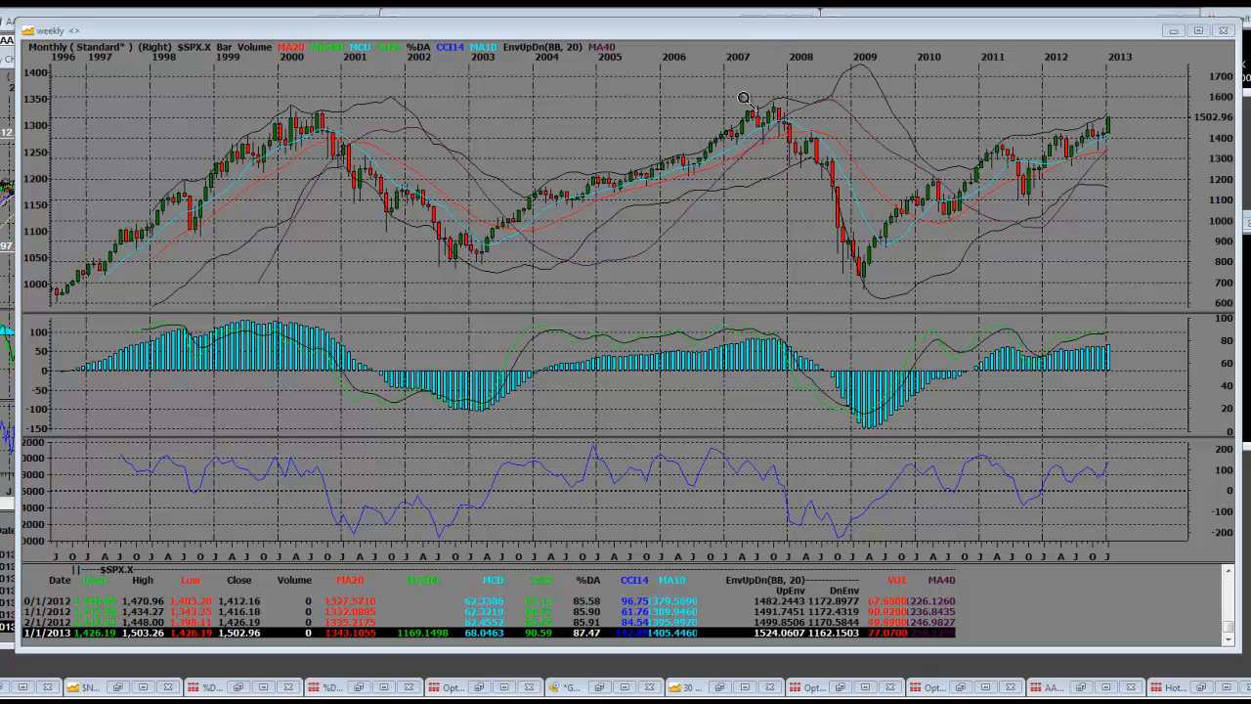
mouse_move(747, 110)
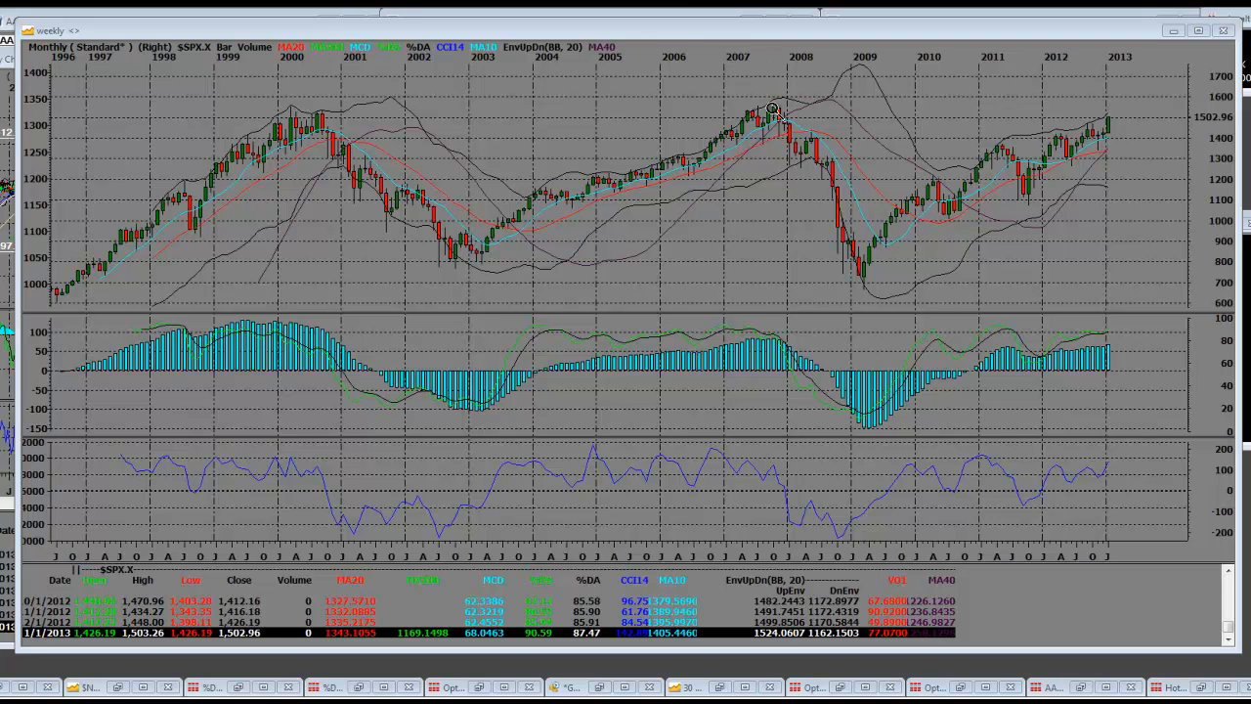
mouse_move(1071, 121)
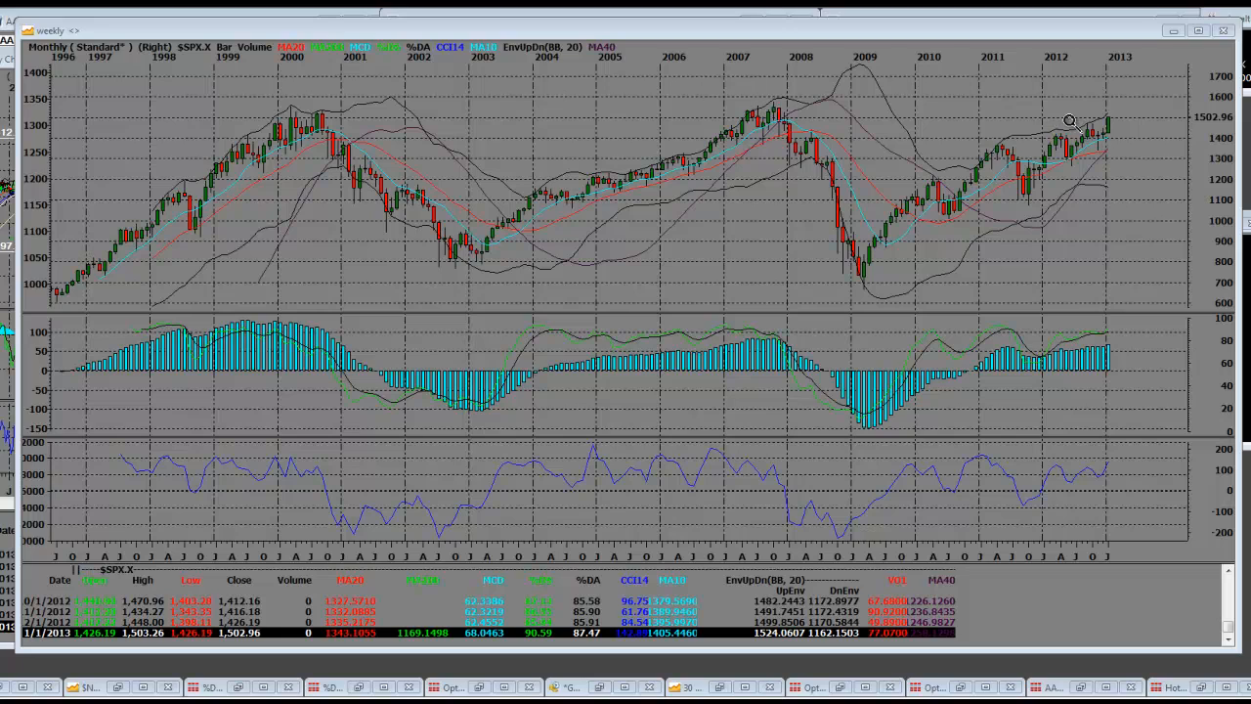
mouse_move(1107, 105)
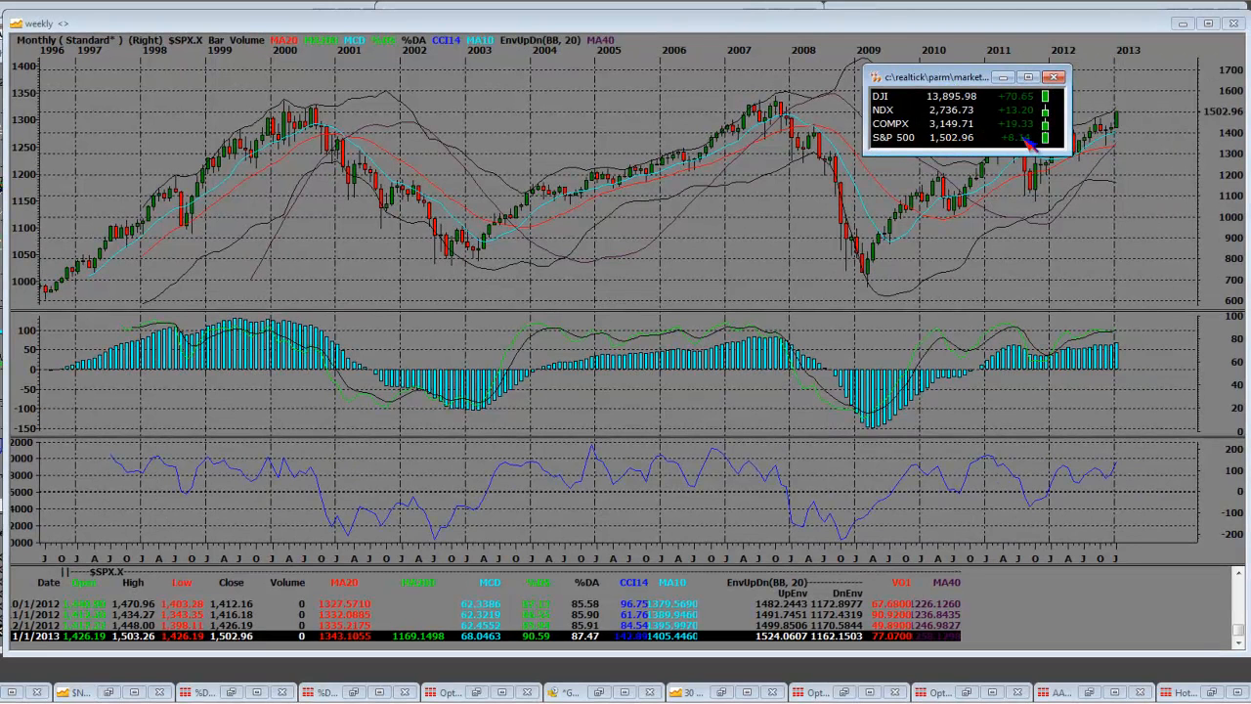
mouse_move(946, 141)
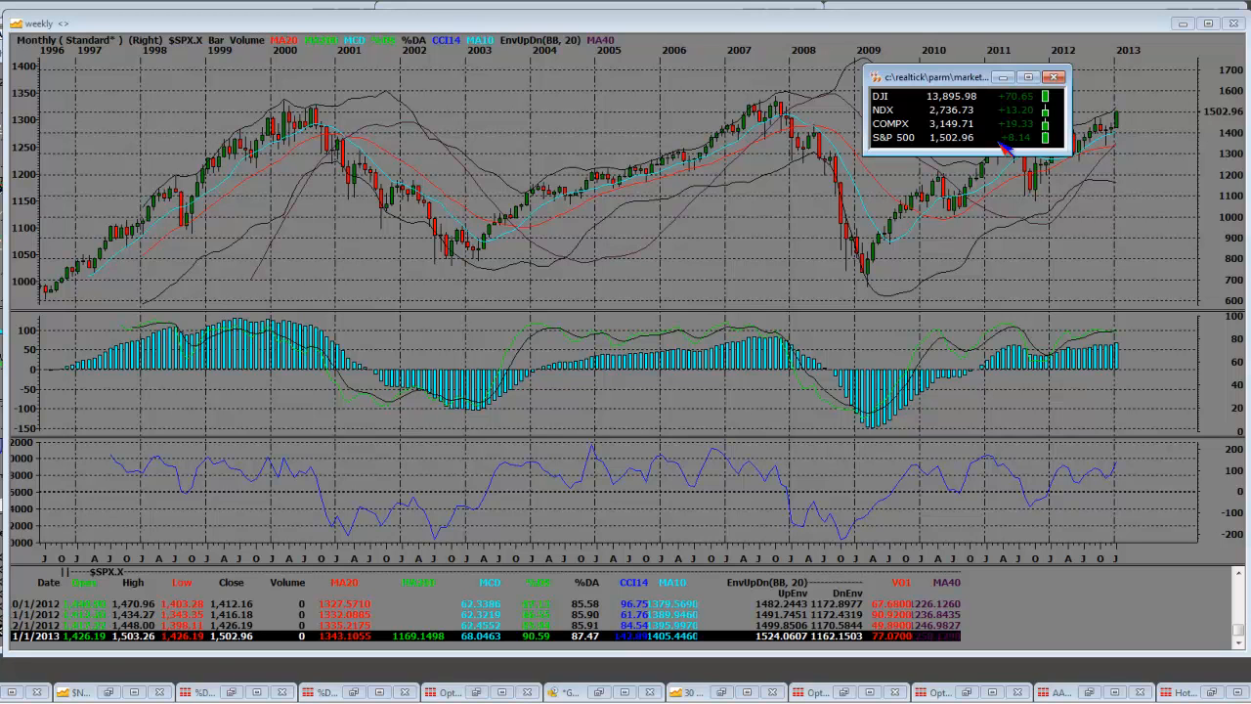
mouse_move(1007, 101)
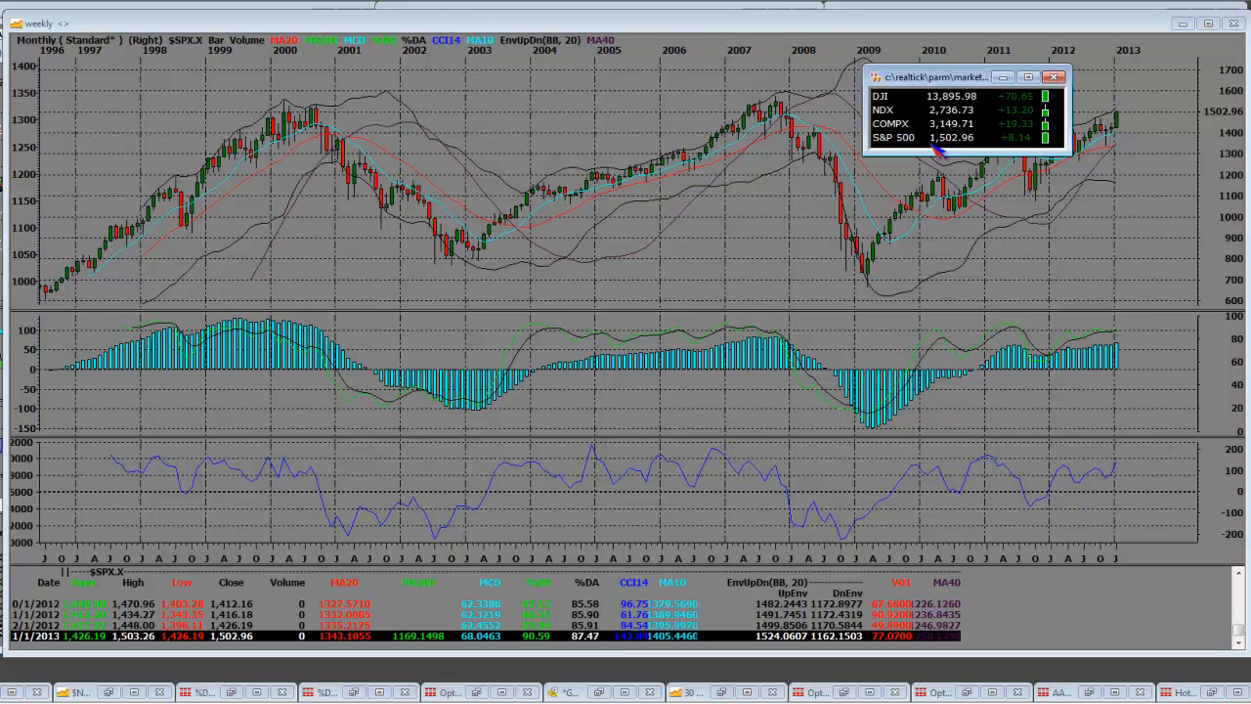
mouse_move(1001, 110)
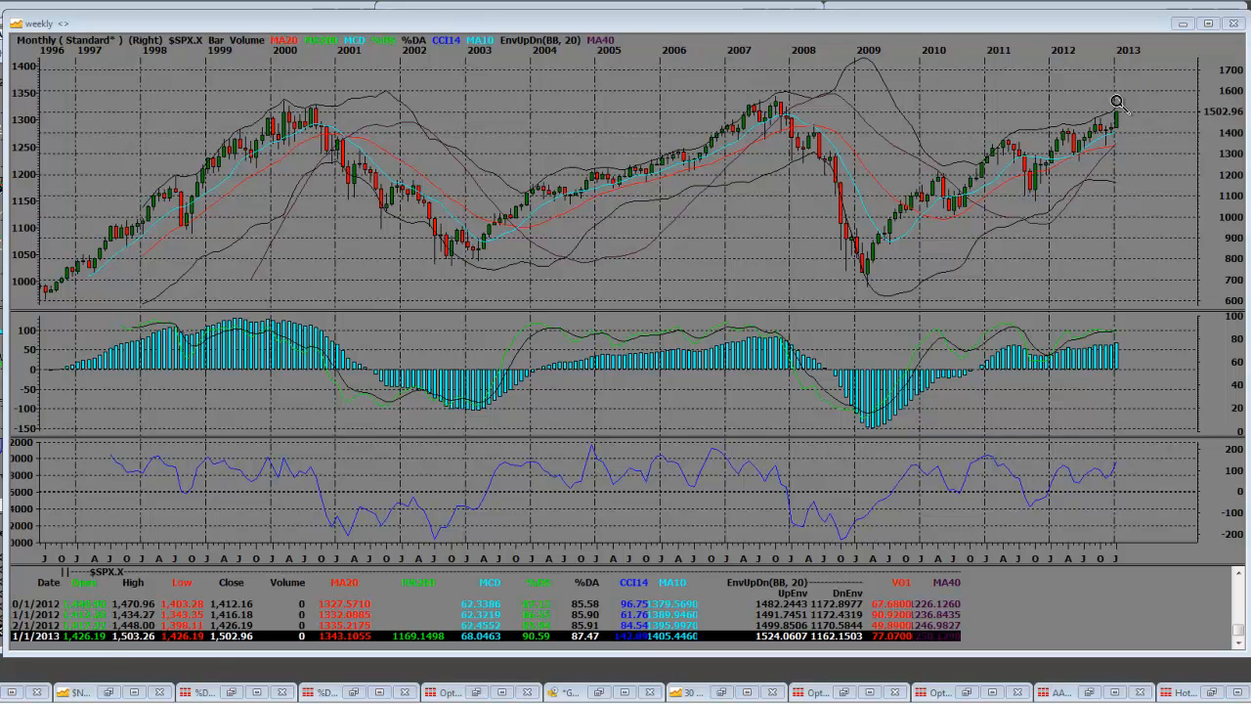
mouse_move(1032, 101)
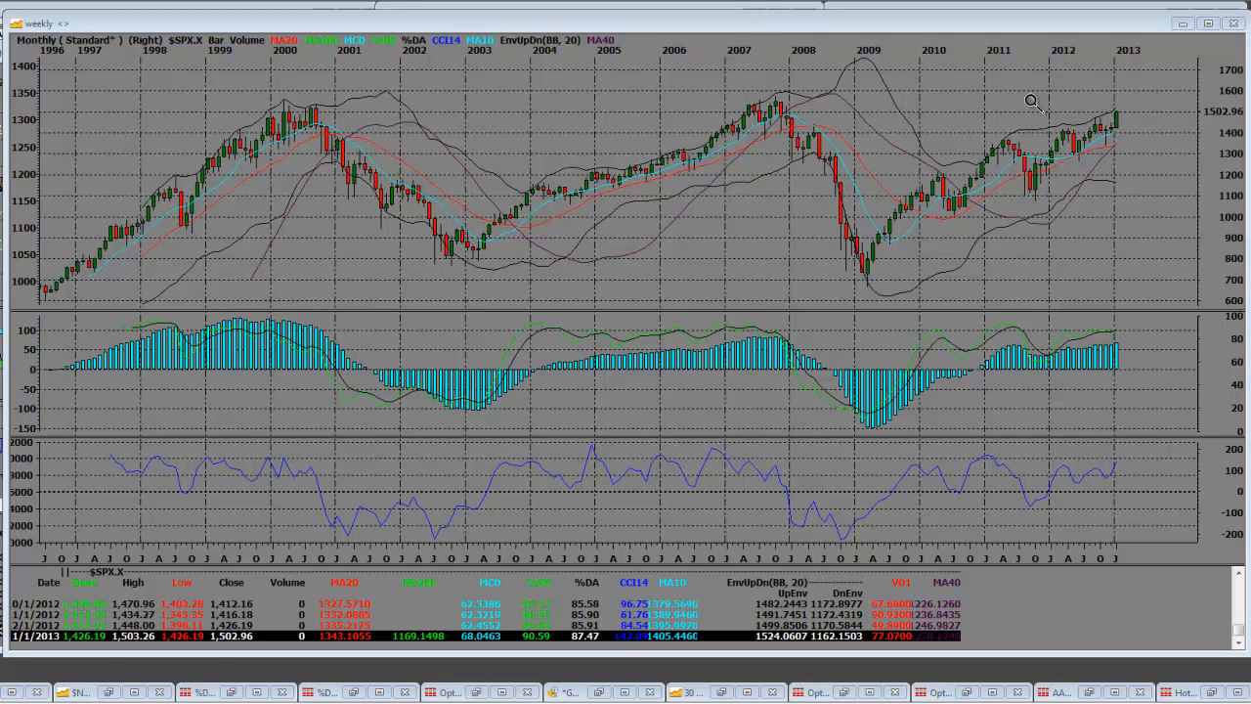
mouse_move(1118, 109)
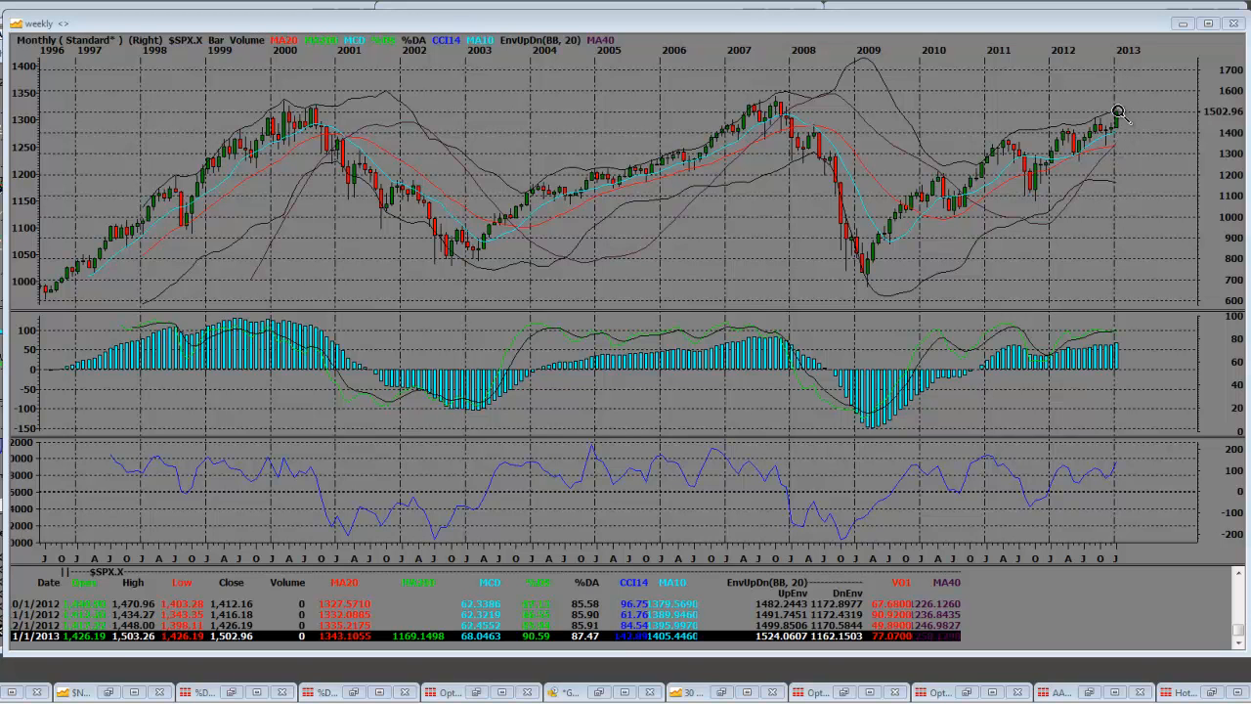
mouse_move(1114, 109)
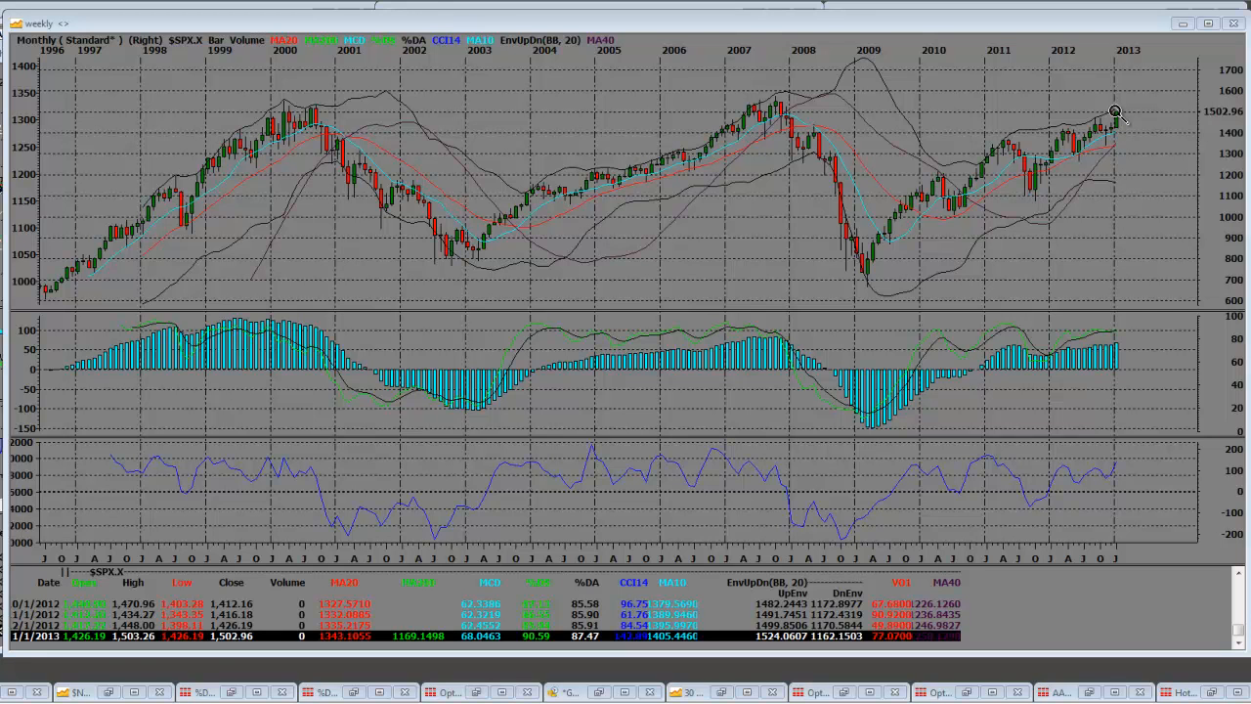
mouse_move(1111, 144)
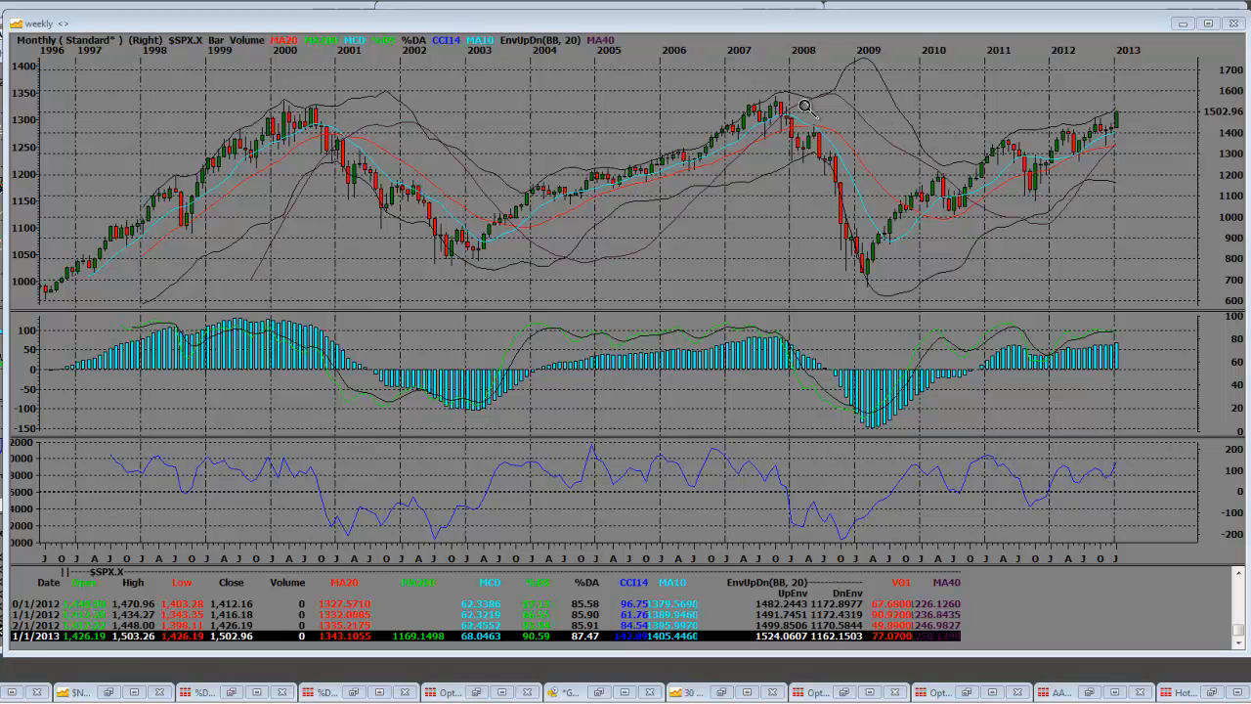
mouse_move(764, 96)
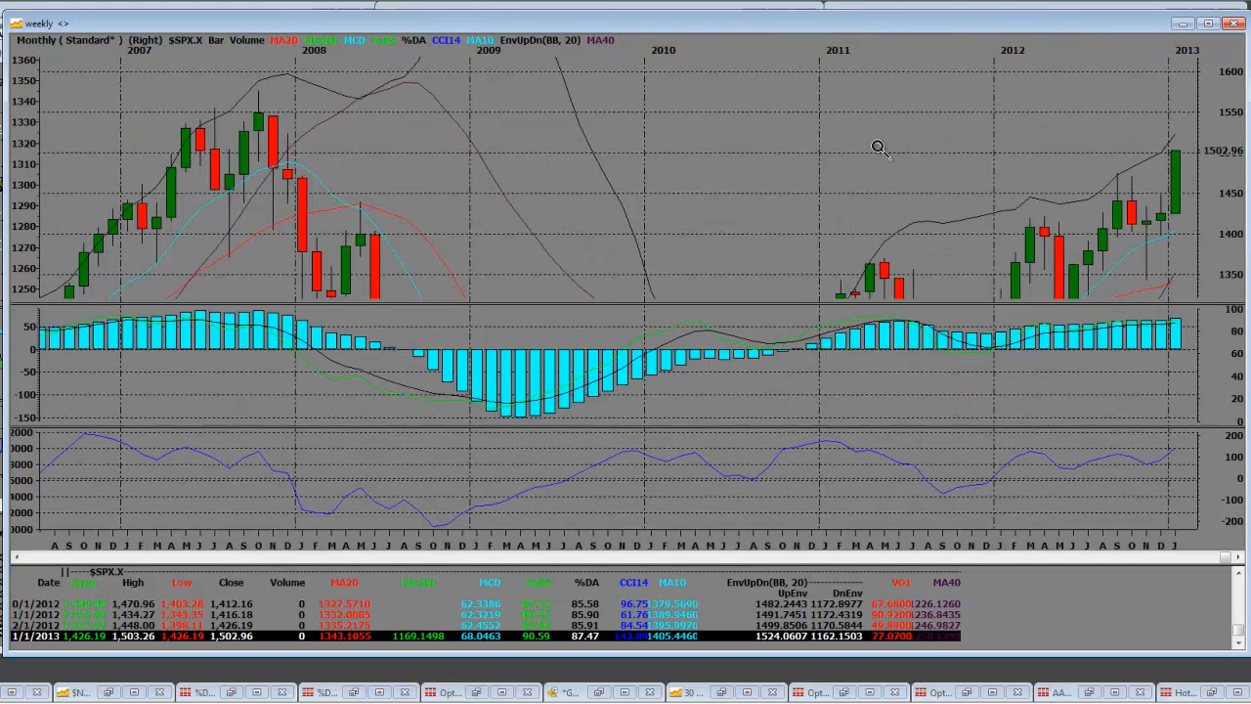
mouse_move(262, 78)
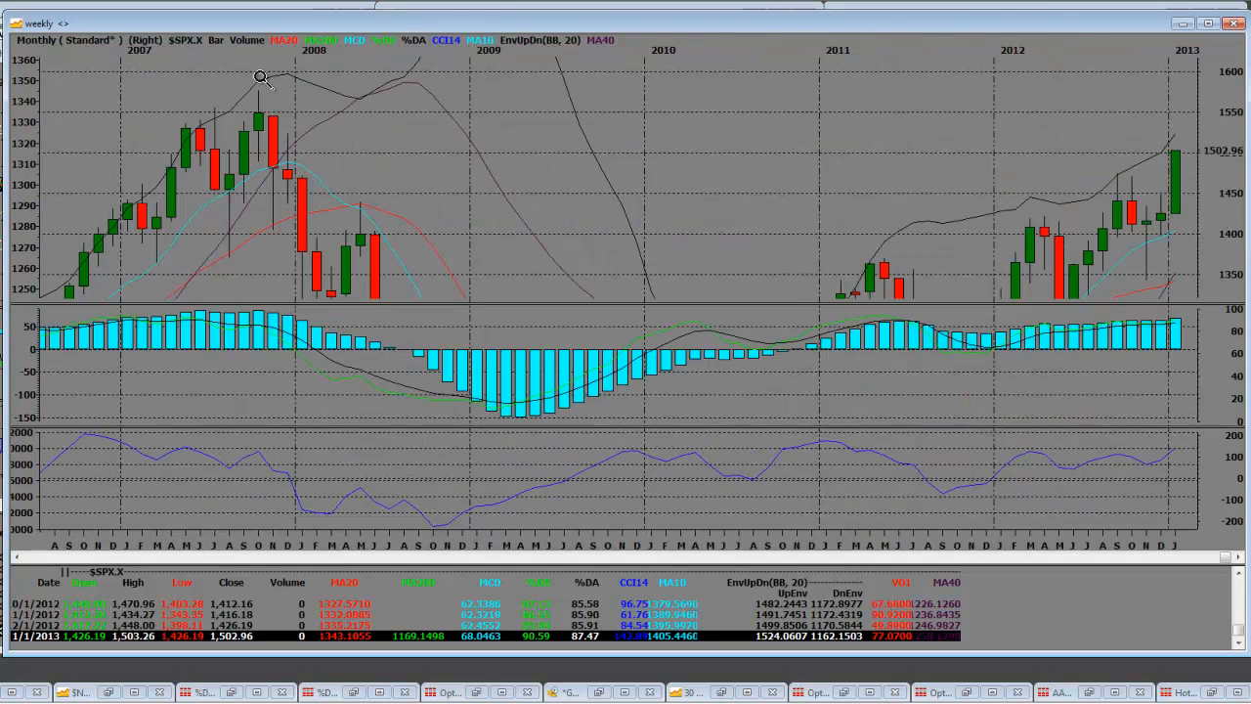
mouse_move(539, 119)
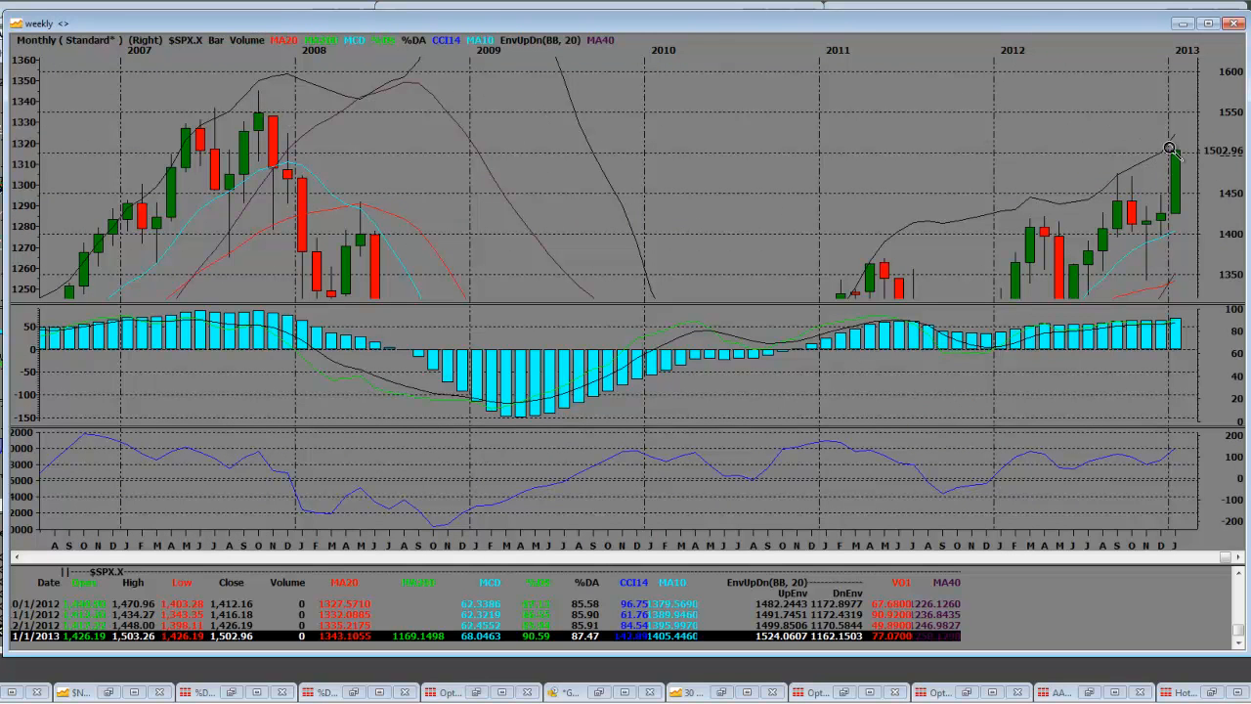
mouse_move(1176, 153)
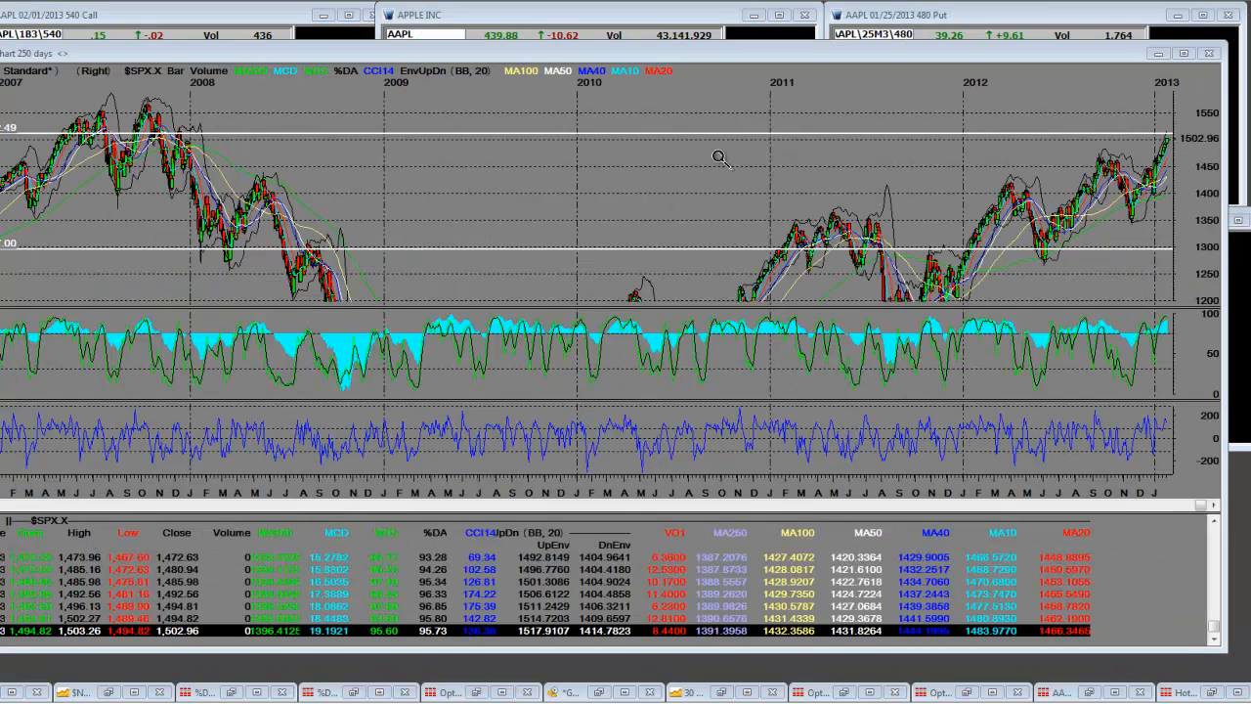
mouse_move(172, 122)
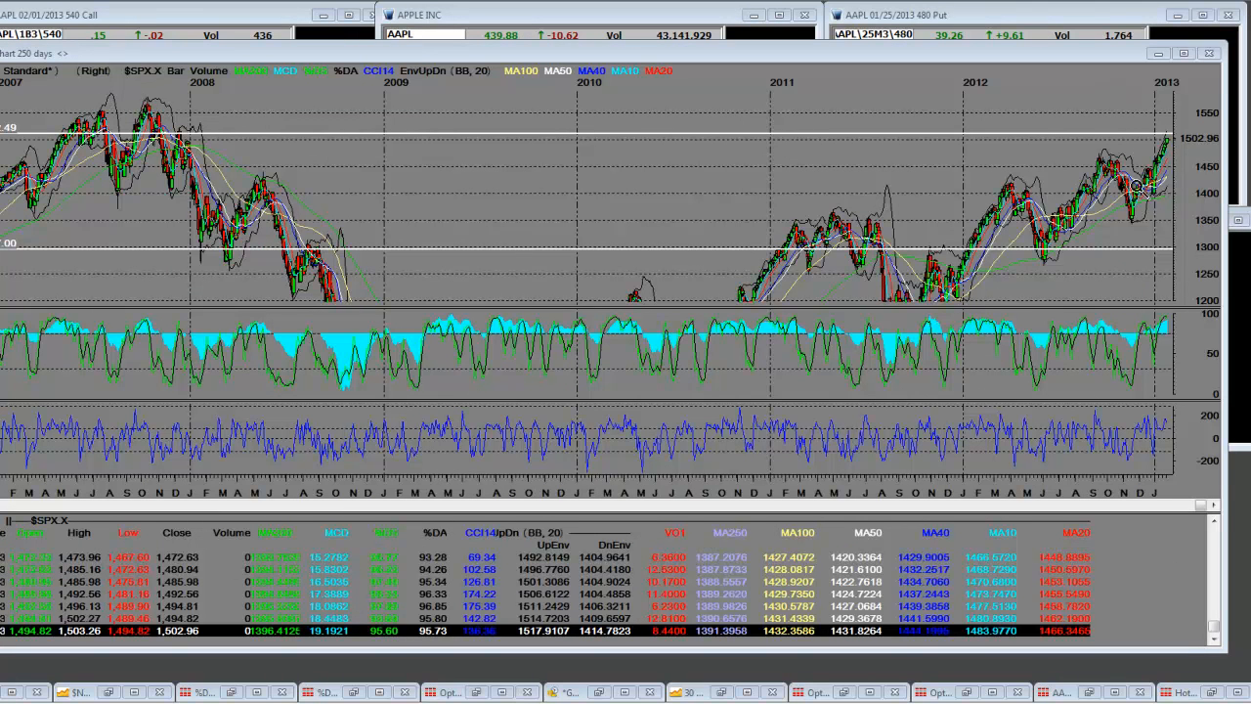
mouse_move(1173, 119)
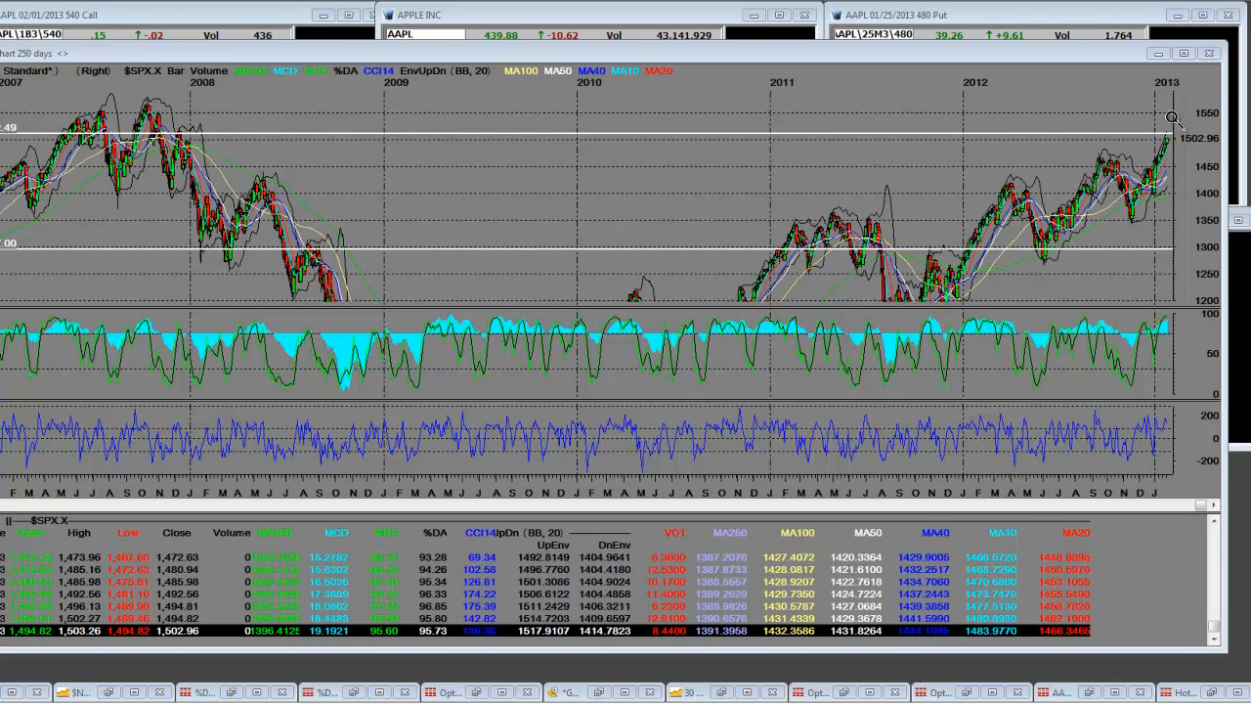
mouse_move(977, 191)
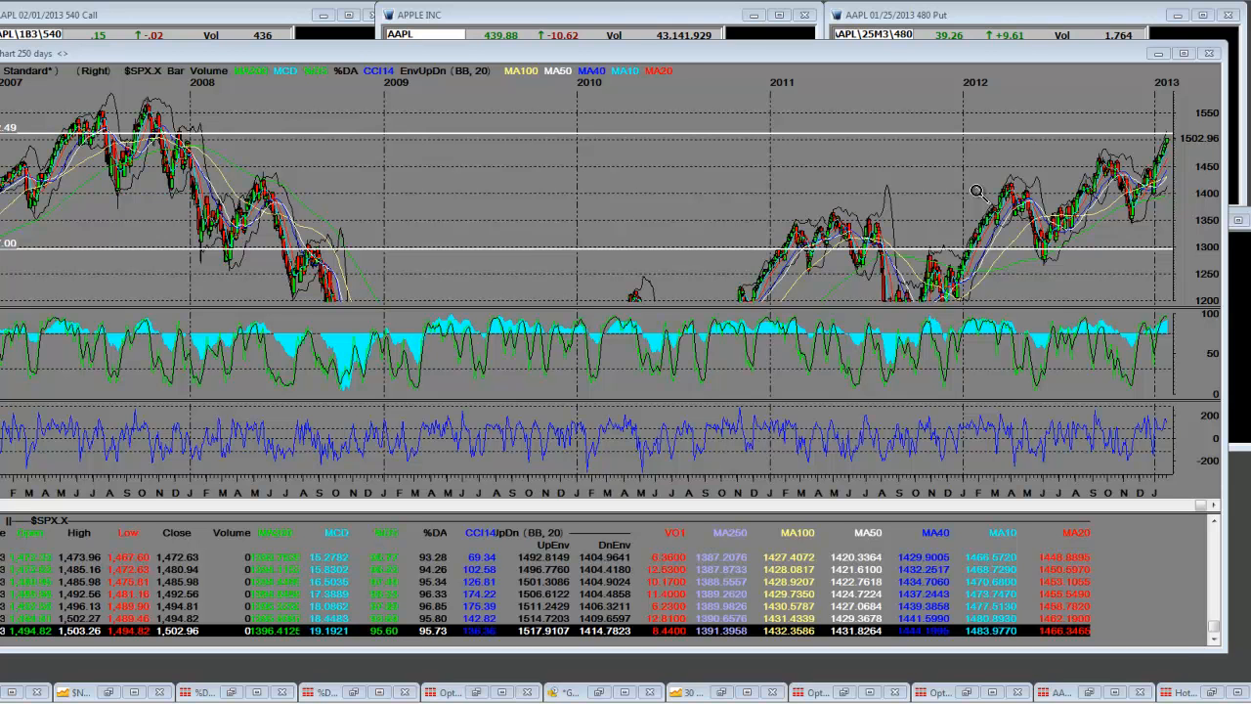
mouse_move(98, 190)
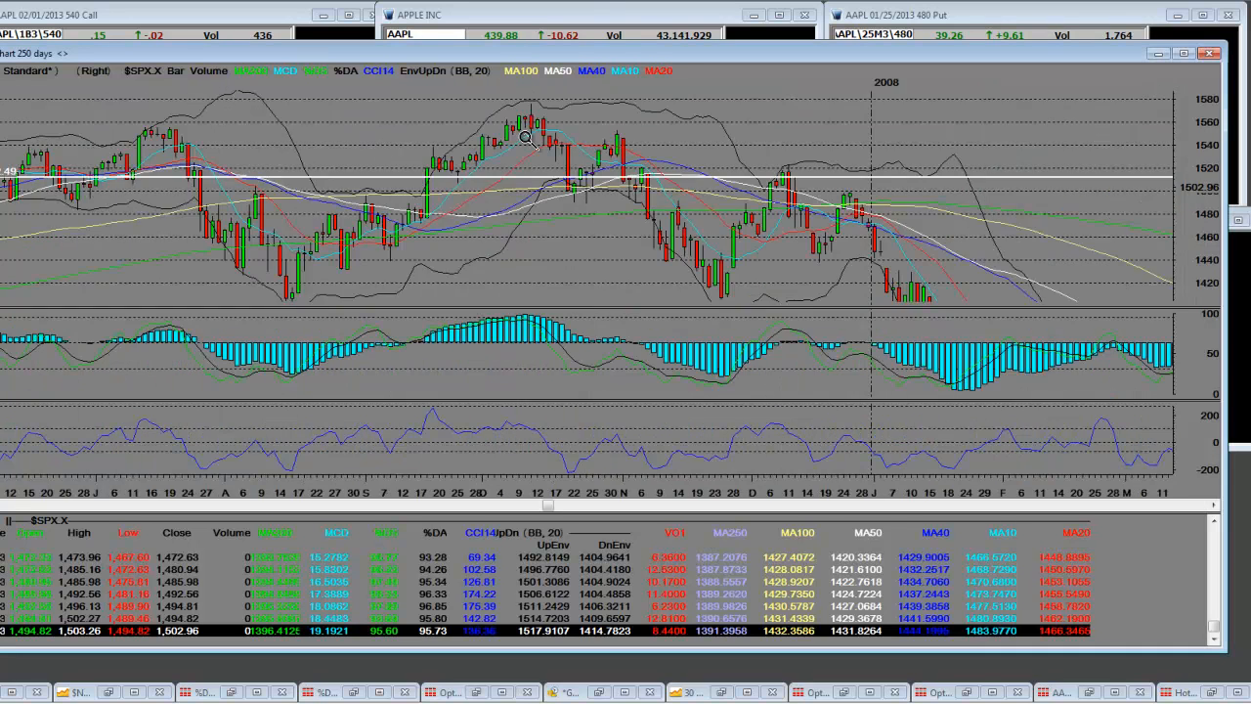
mouse_move(985, 163)
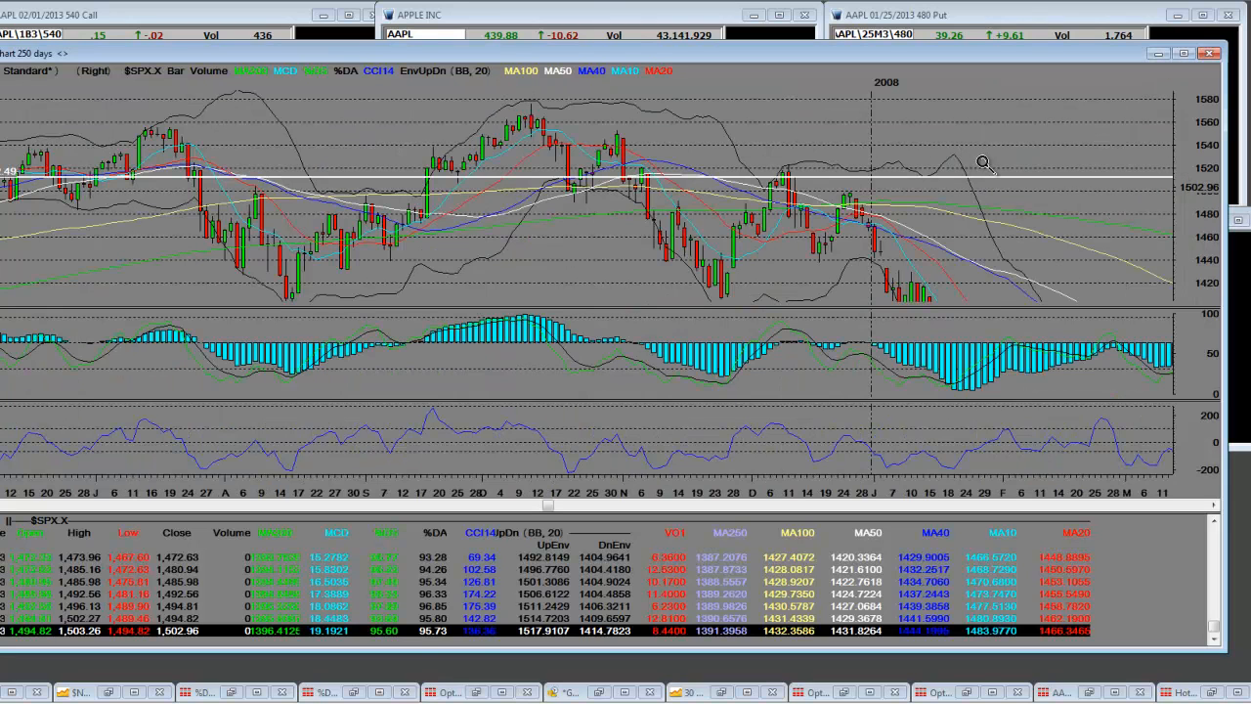
mouse_move(790, 164)
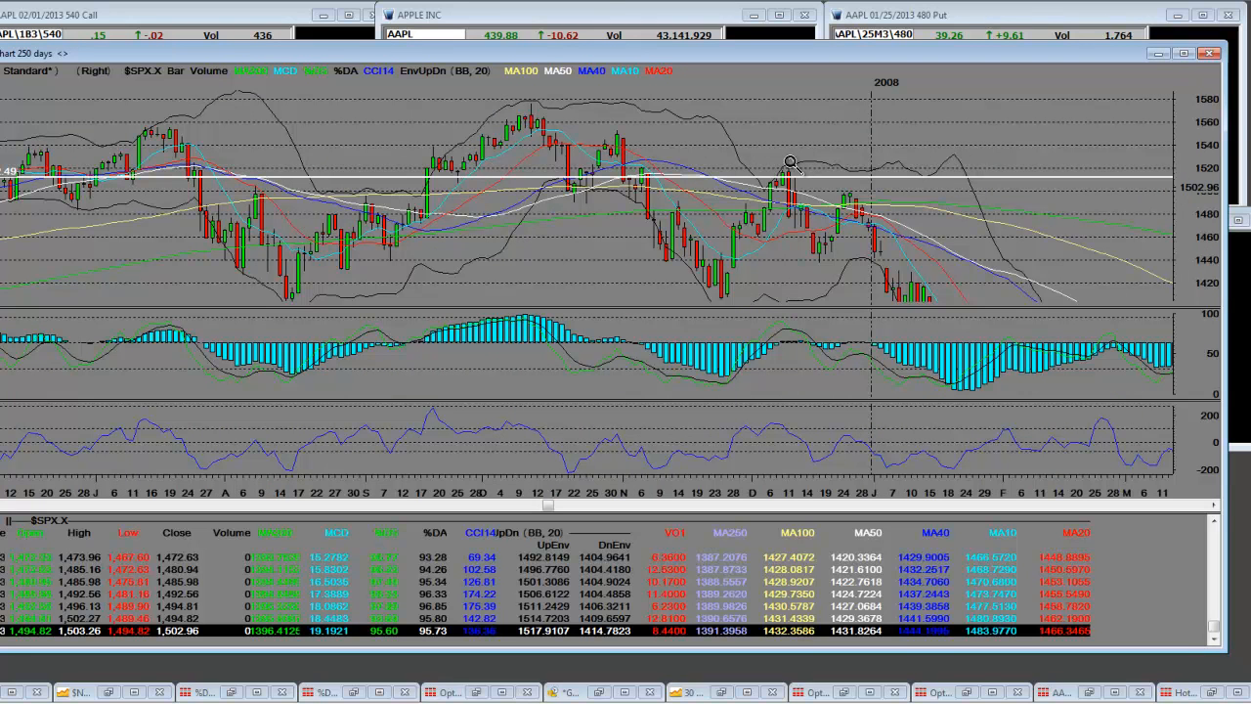
mouse_move(766, 144)
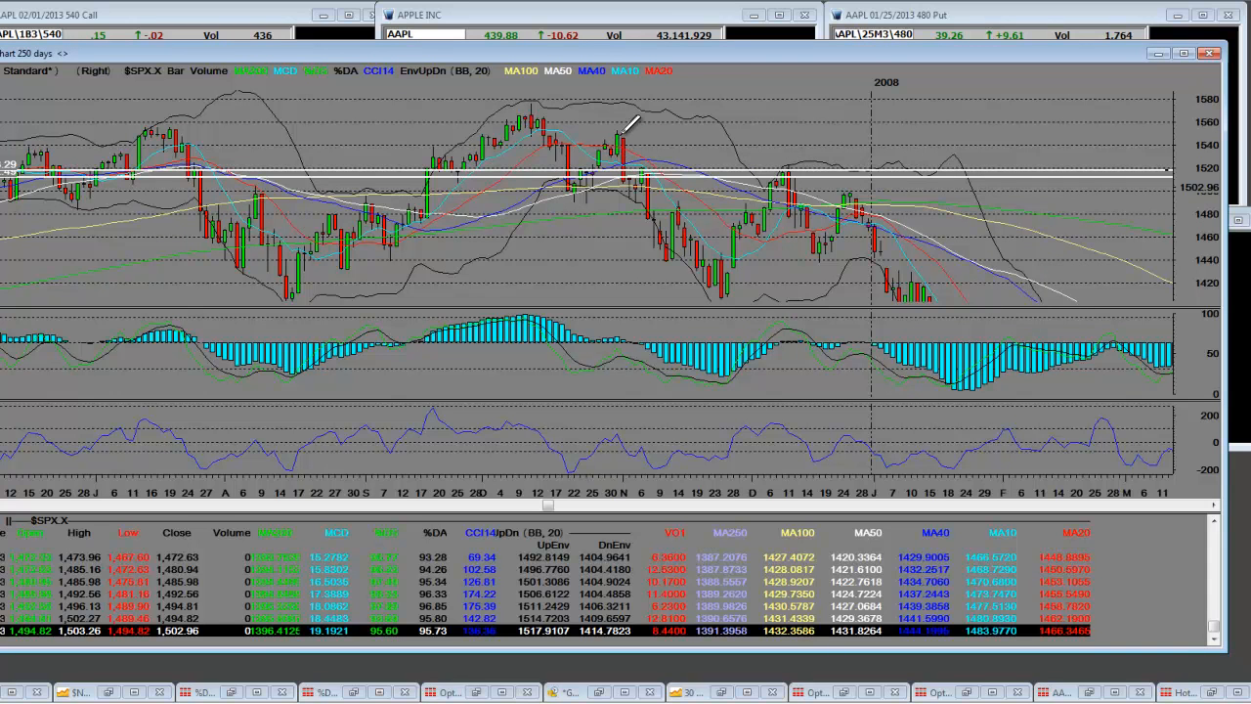
mouse_move(805, 172)
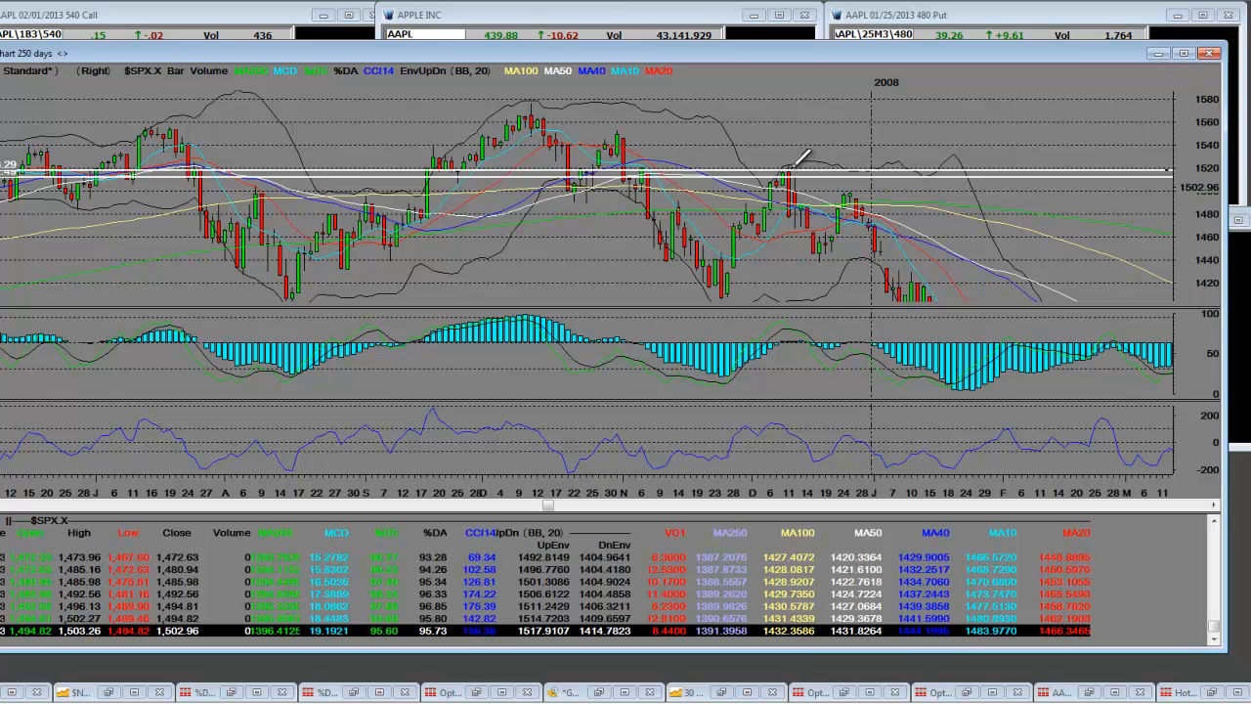
mouse_move(792, 192)
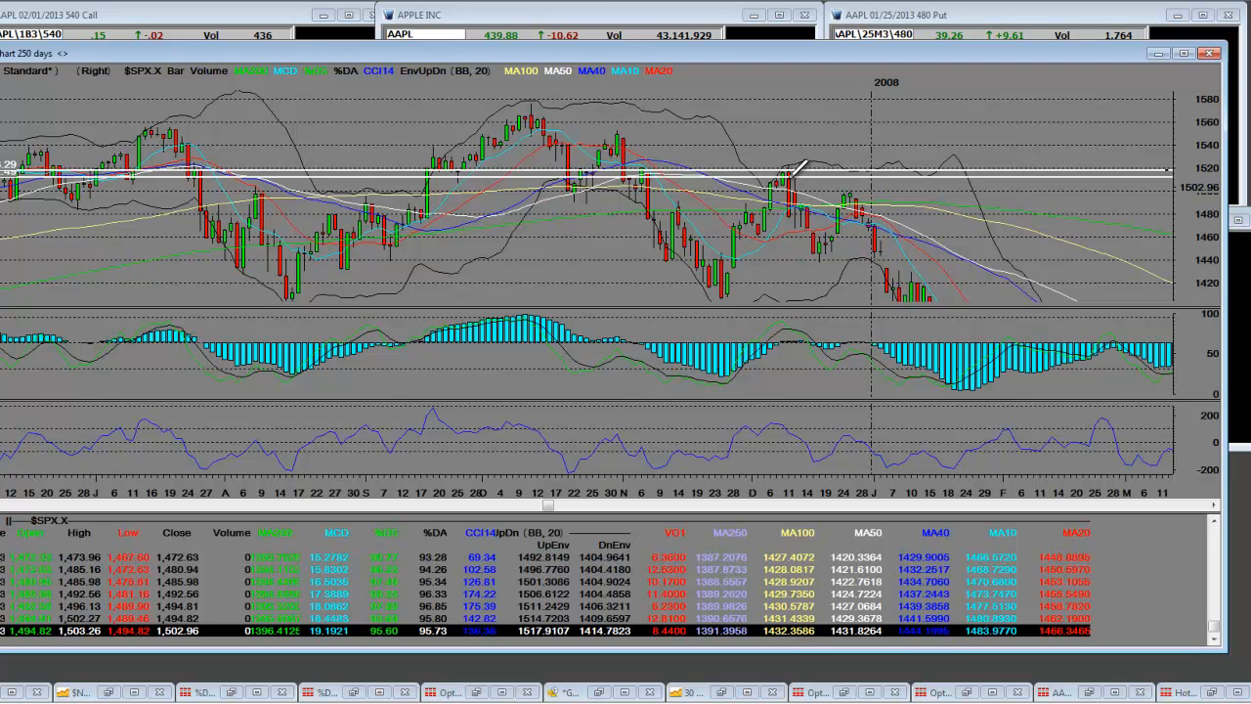
mouse_move(798, 166)
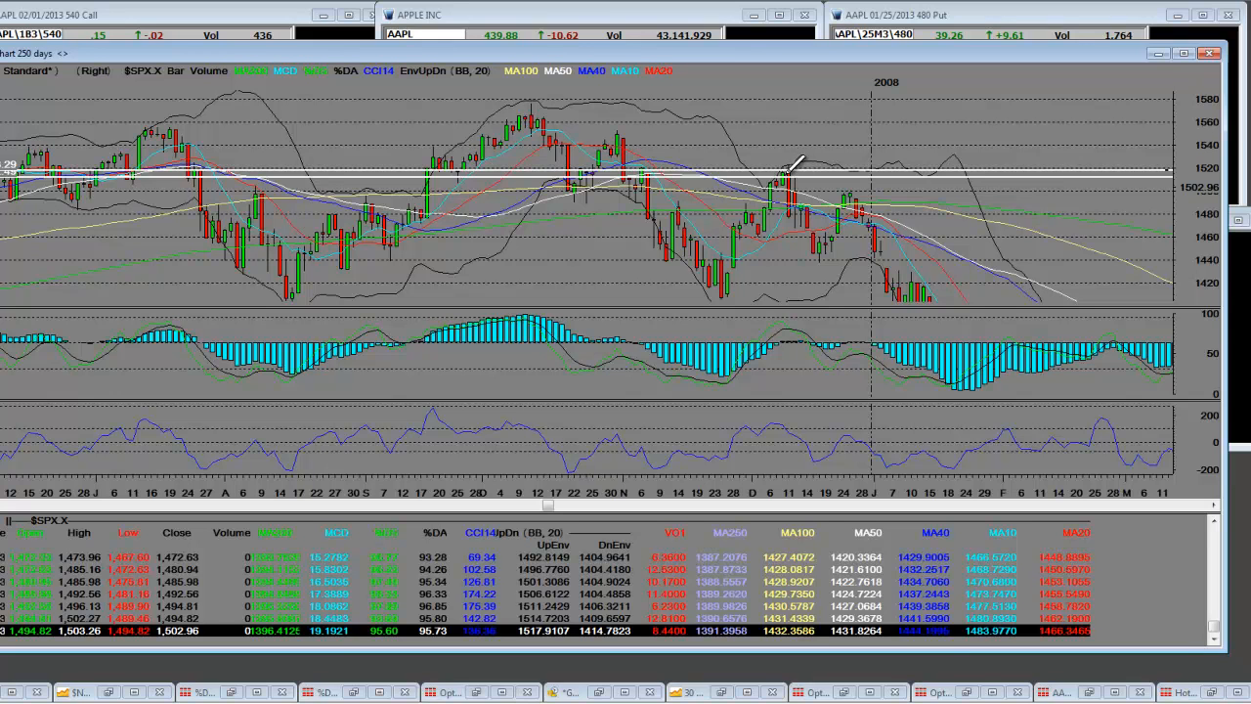
mouse_move(792, 166)
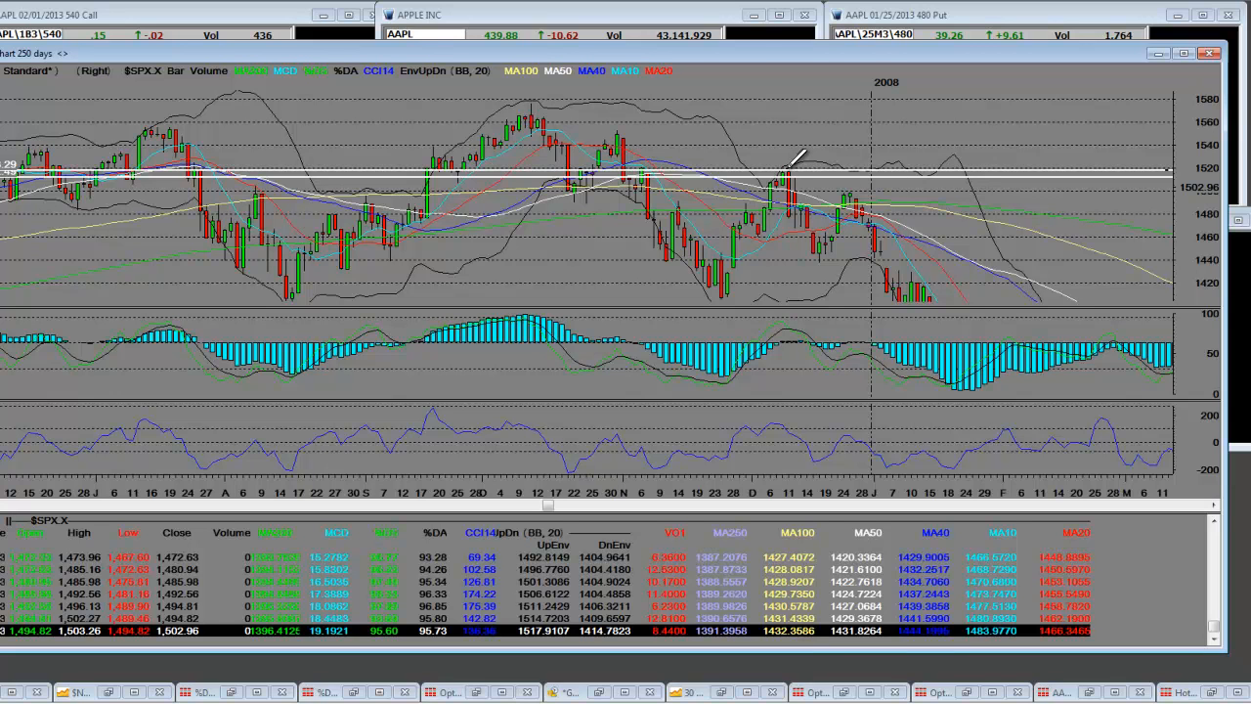
mouse_move(544, 102)
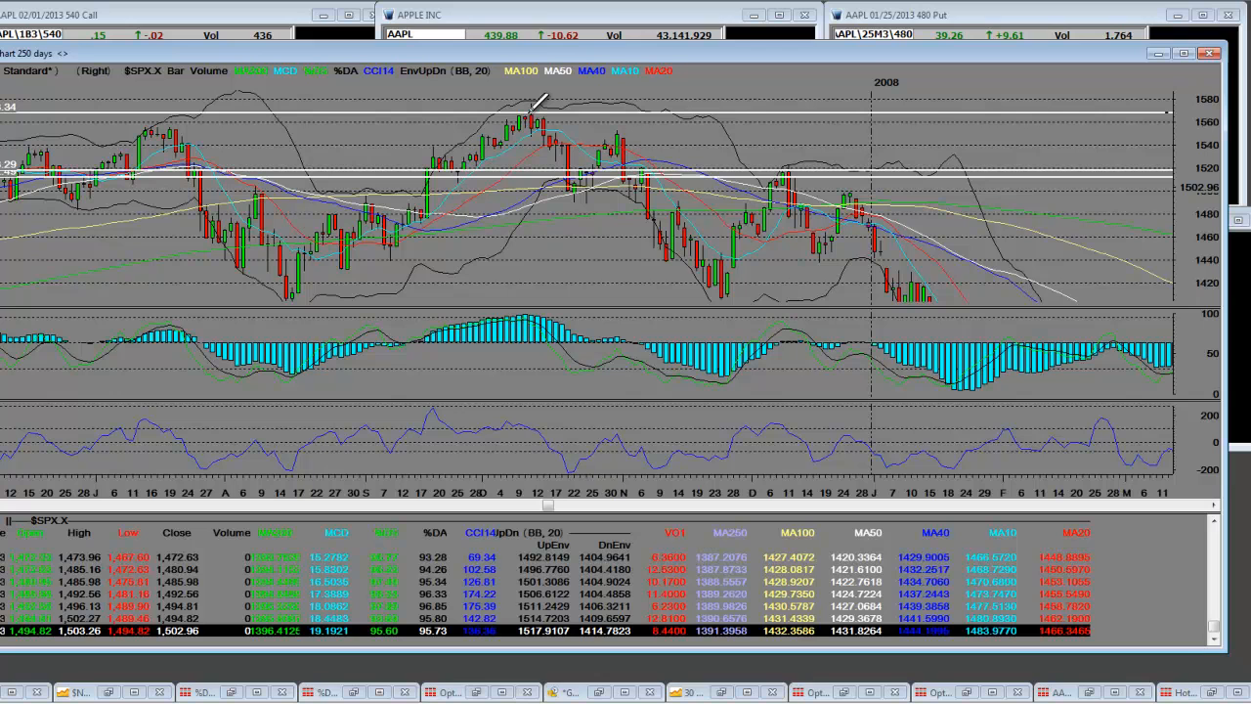
mouse_move(625, 128)
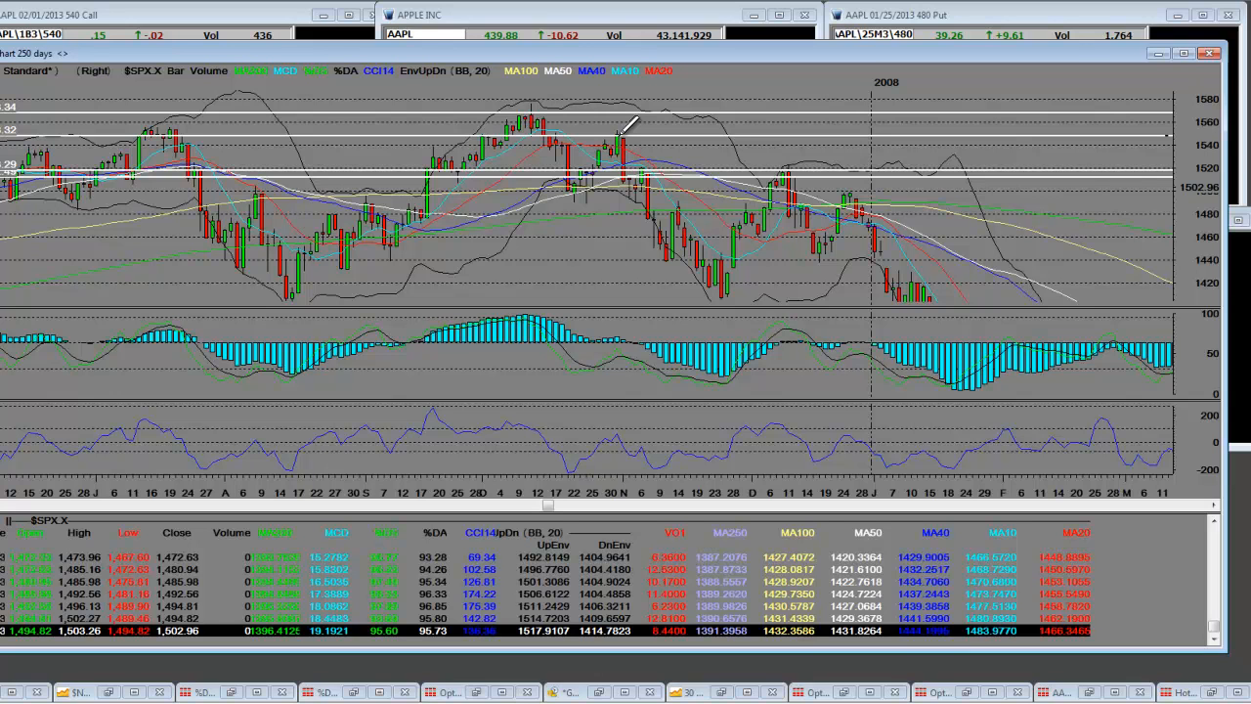
mouse_move(1124, 186)
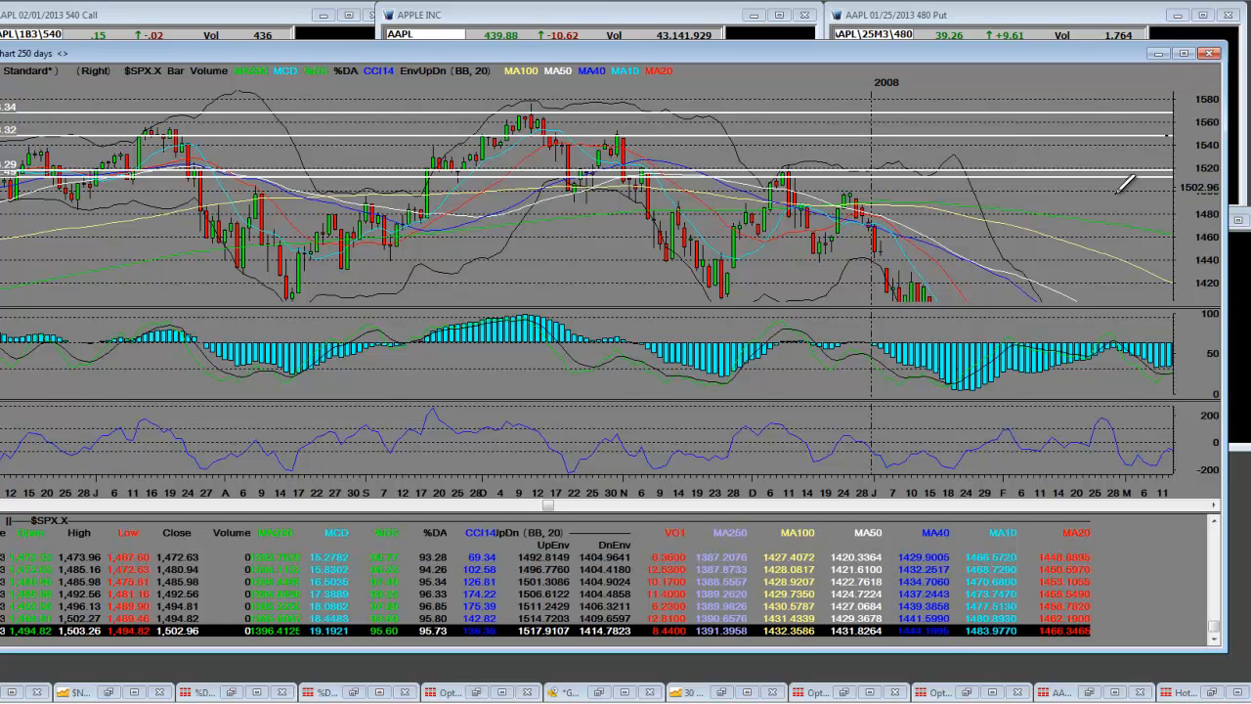
mouse_move(759, 174)
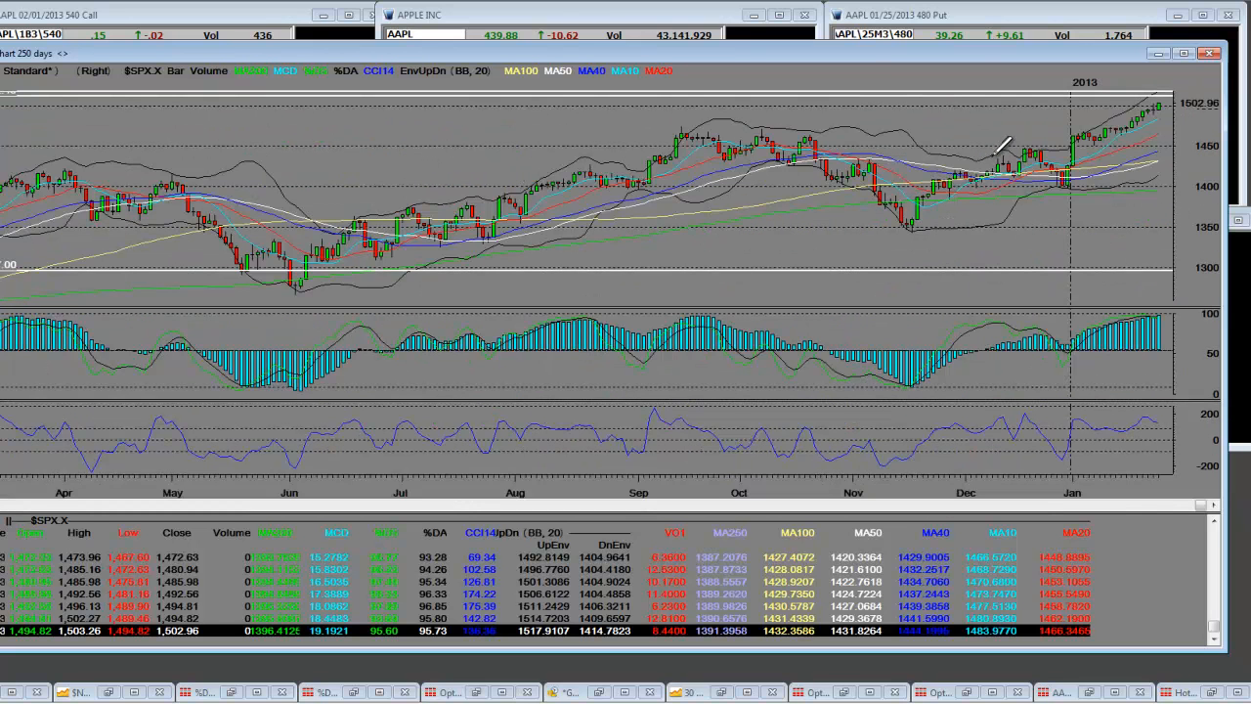
mouse_move(1169, 278)
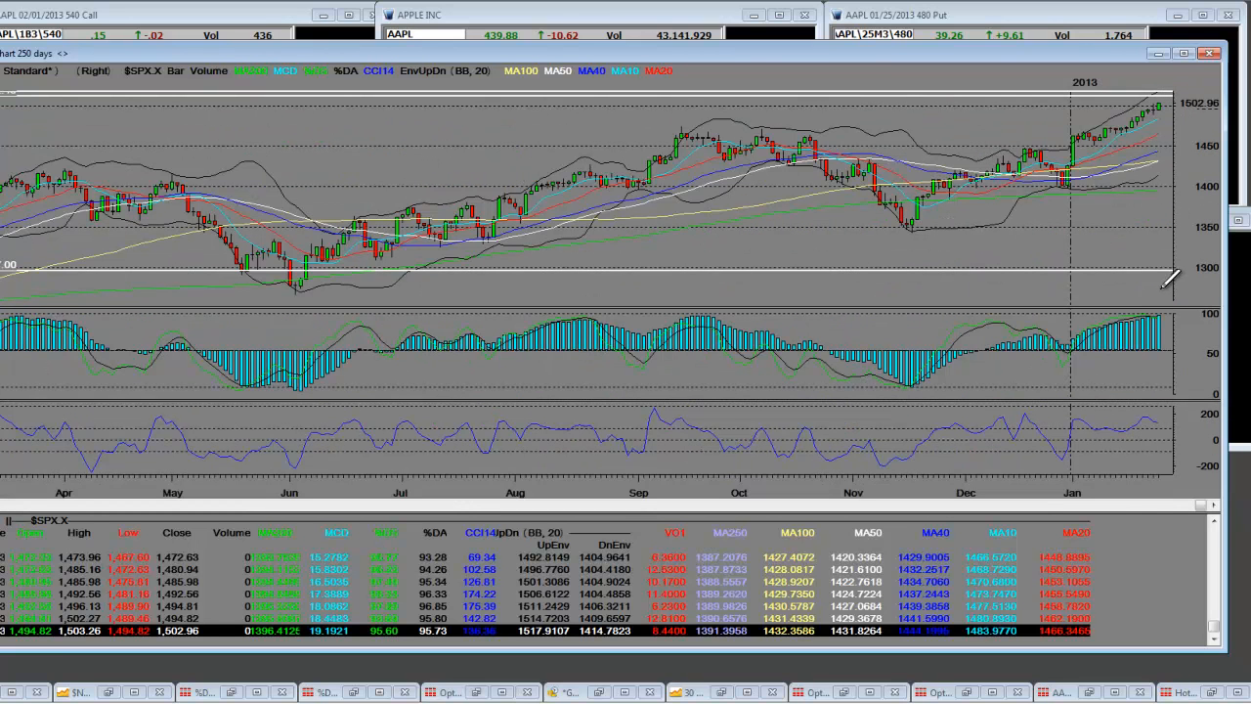
mouse_move(1153, 180)
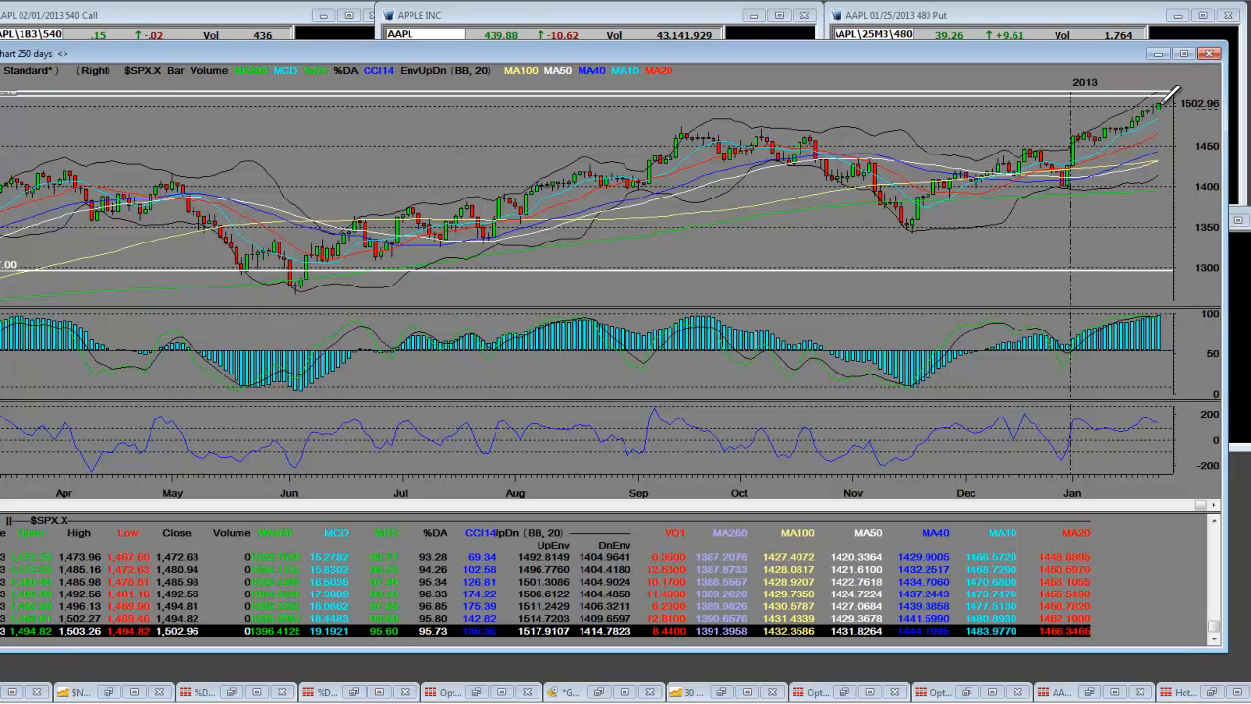
mouse_move(1130, 117)
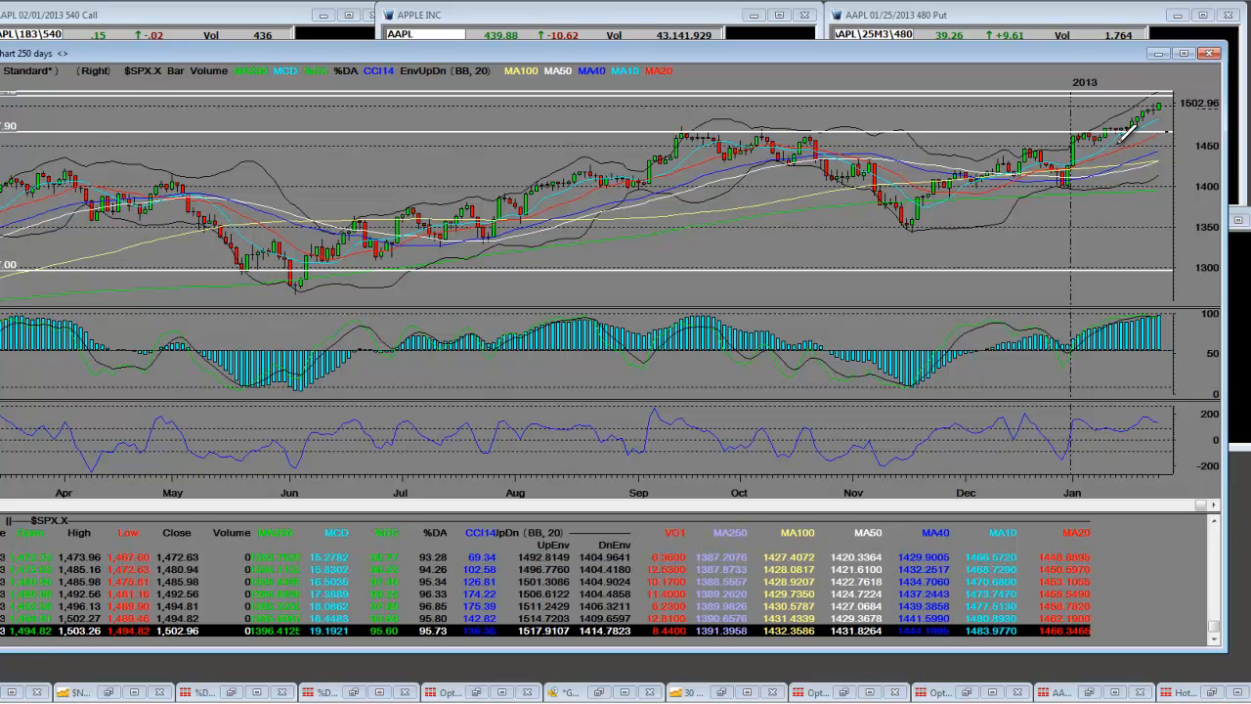
mouse_move(587, 56)
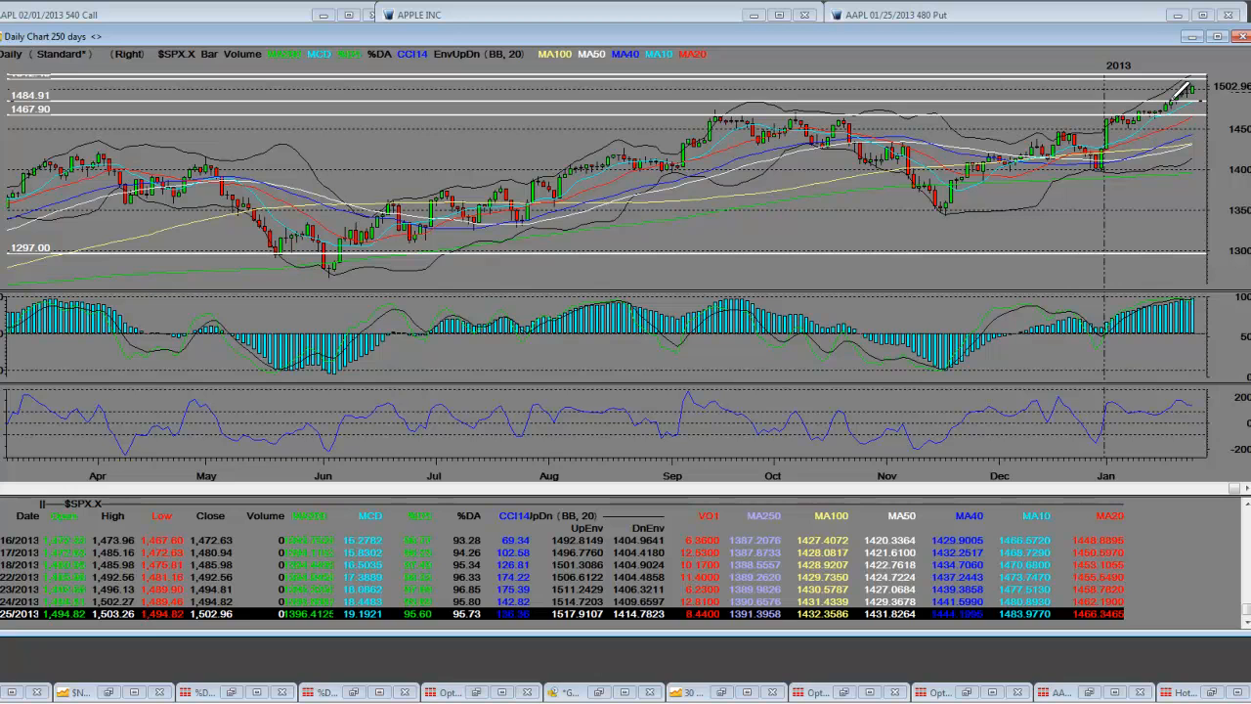
mouse_move(1182, 88)
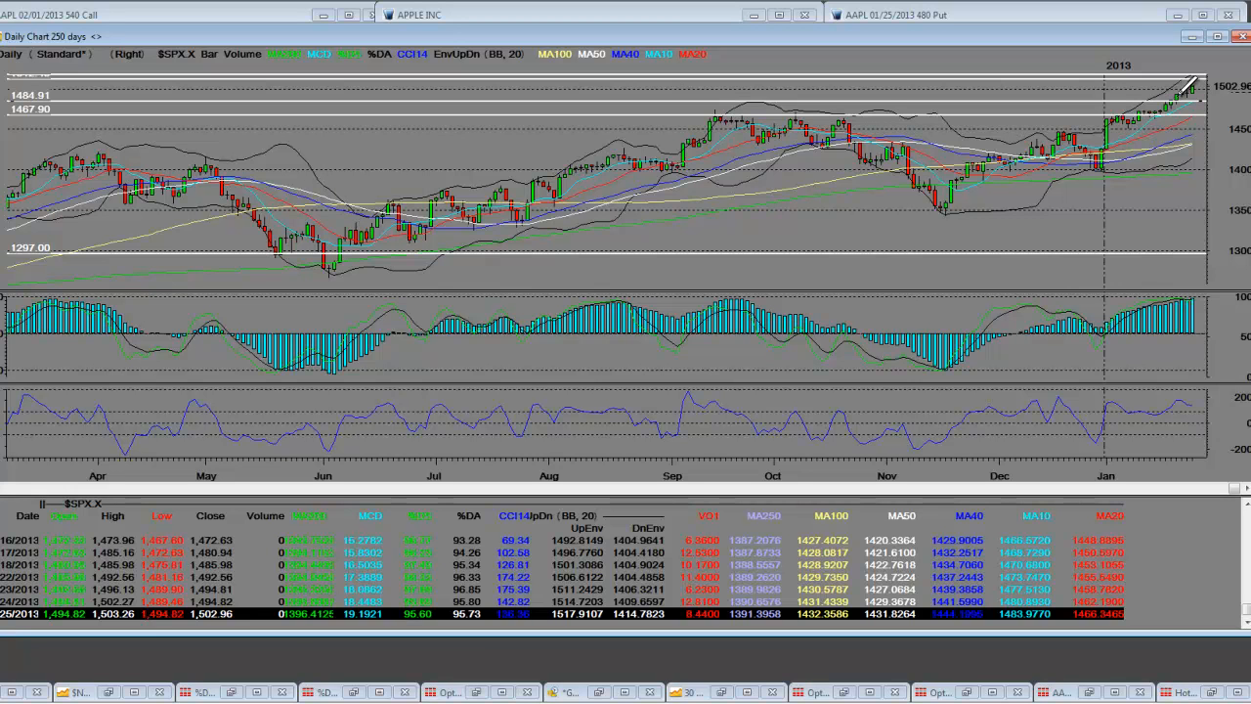
mouse_move(1191, 88)
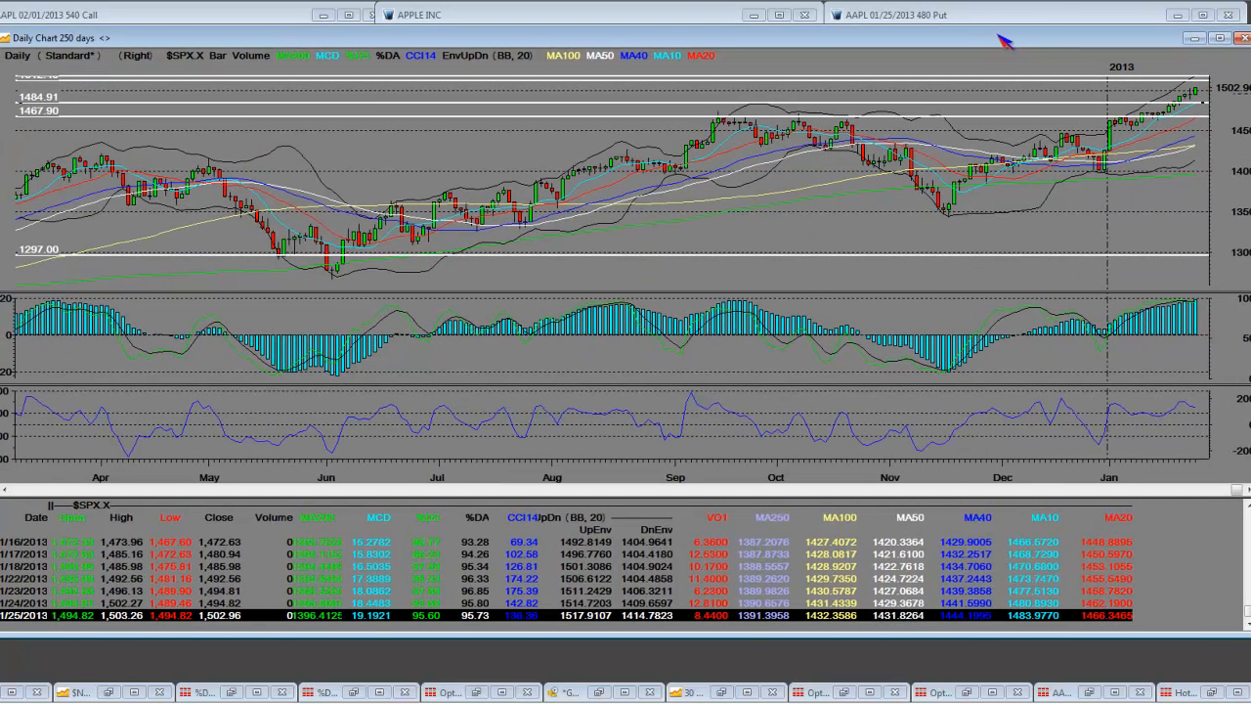
mouse_move(1208, 70)
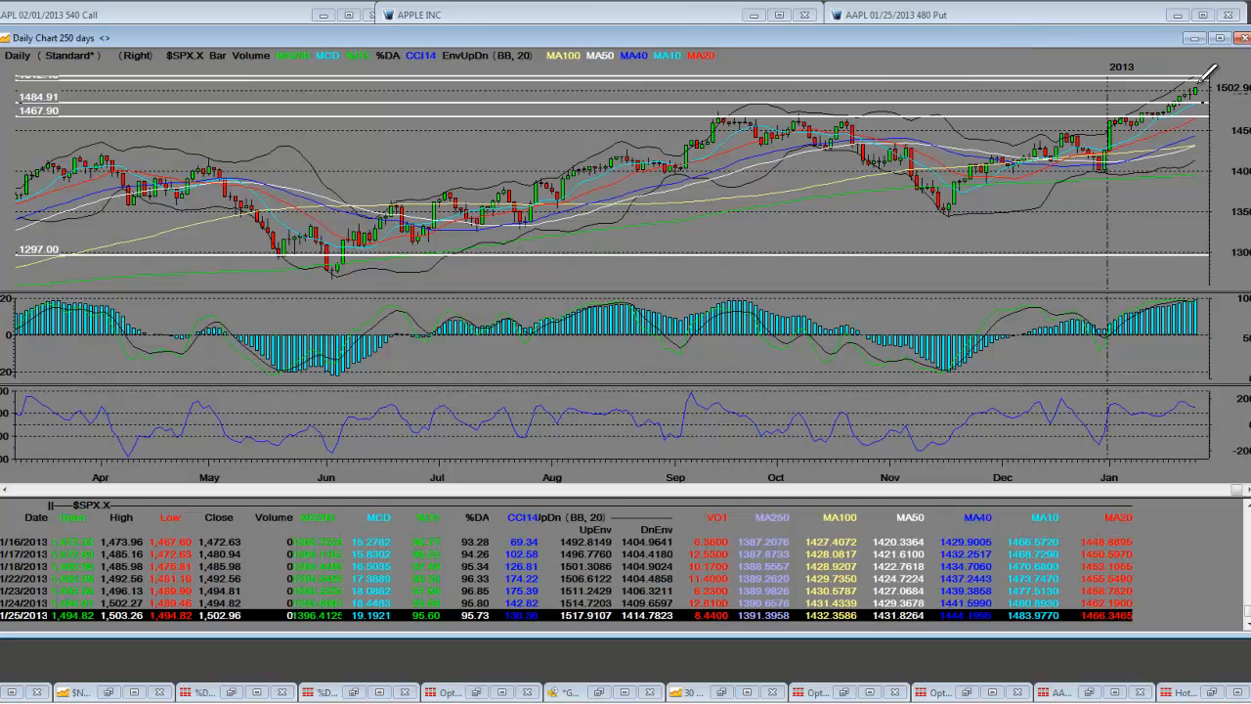
mouse_move(1209, 290)
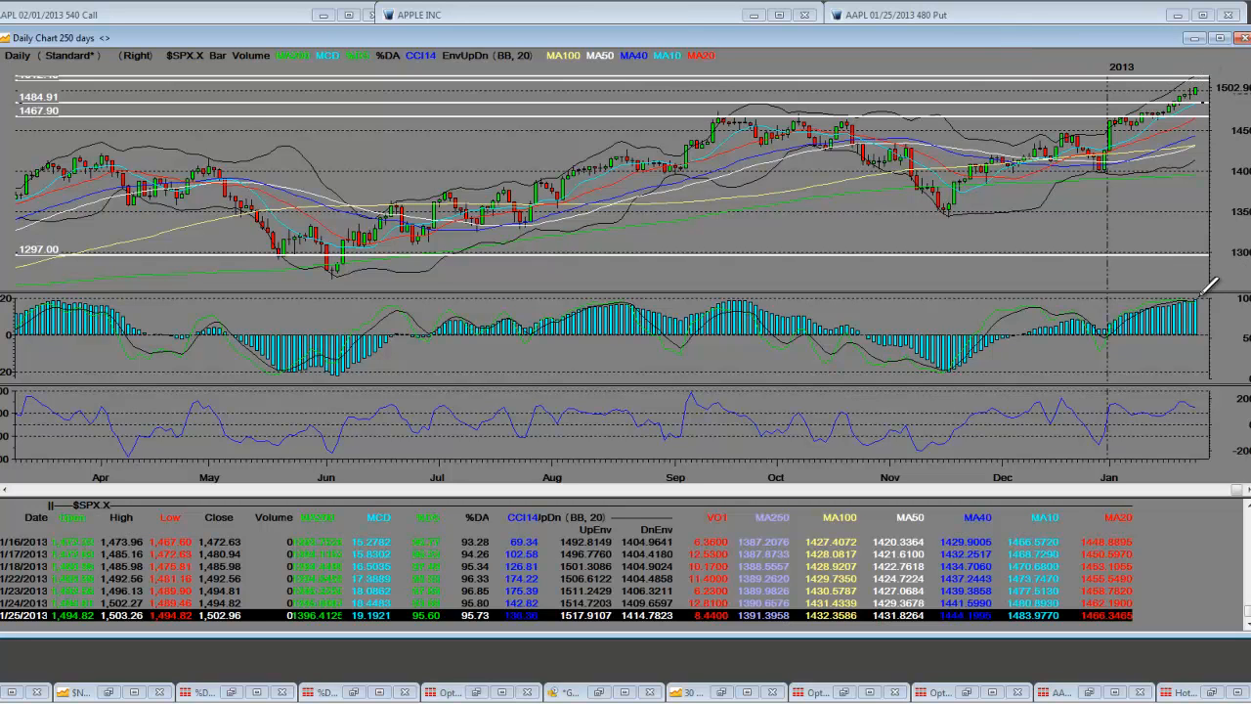
mouse_move(1114, 94)
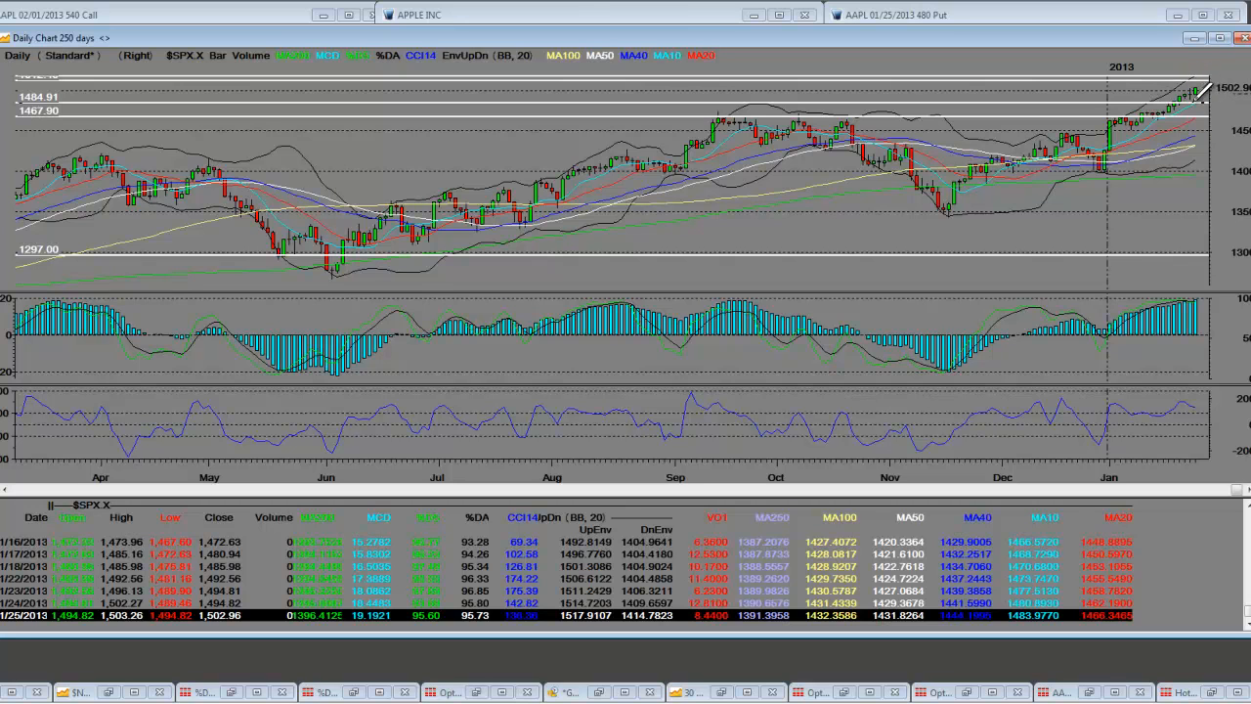
Step: Bring up the chart context menu to enlarge the $SPX.X daily view showing the 1484.91 and 1467.90 levels
right_click(1104, 342)
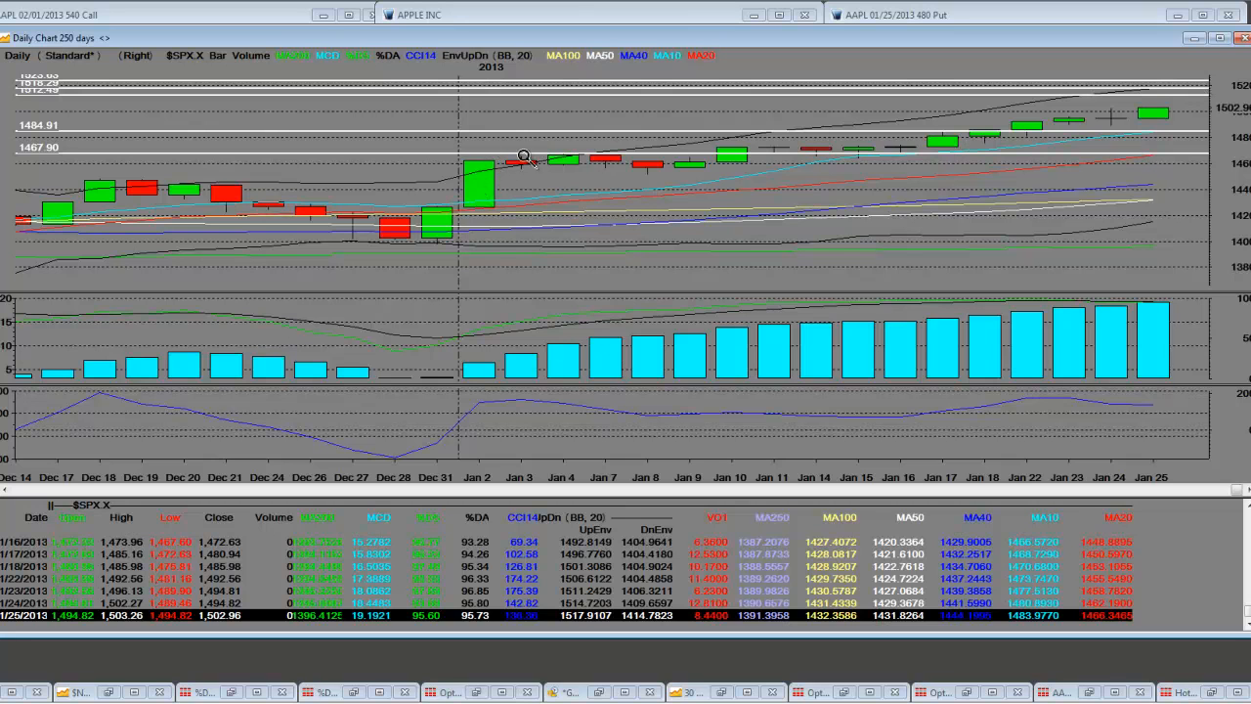
mouse_move(974, 133)
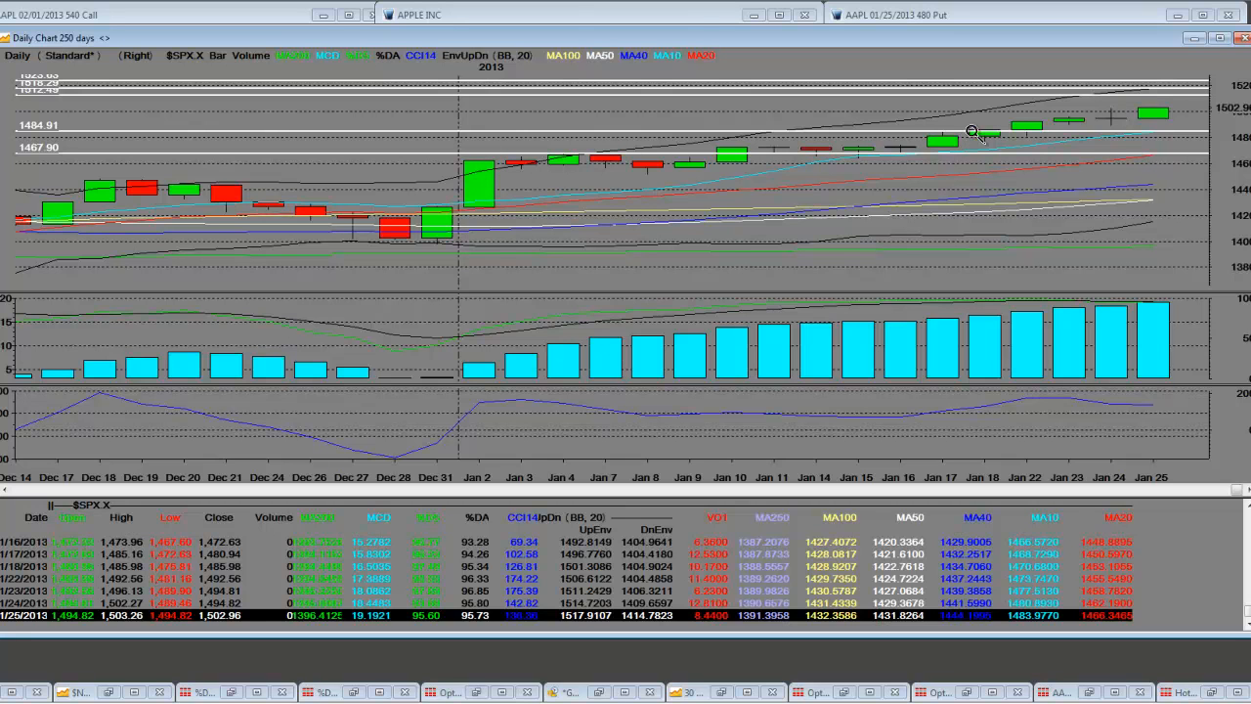
mouse_move(1157, 101)
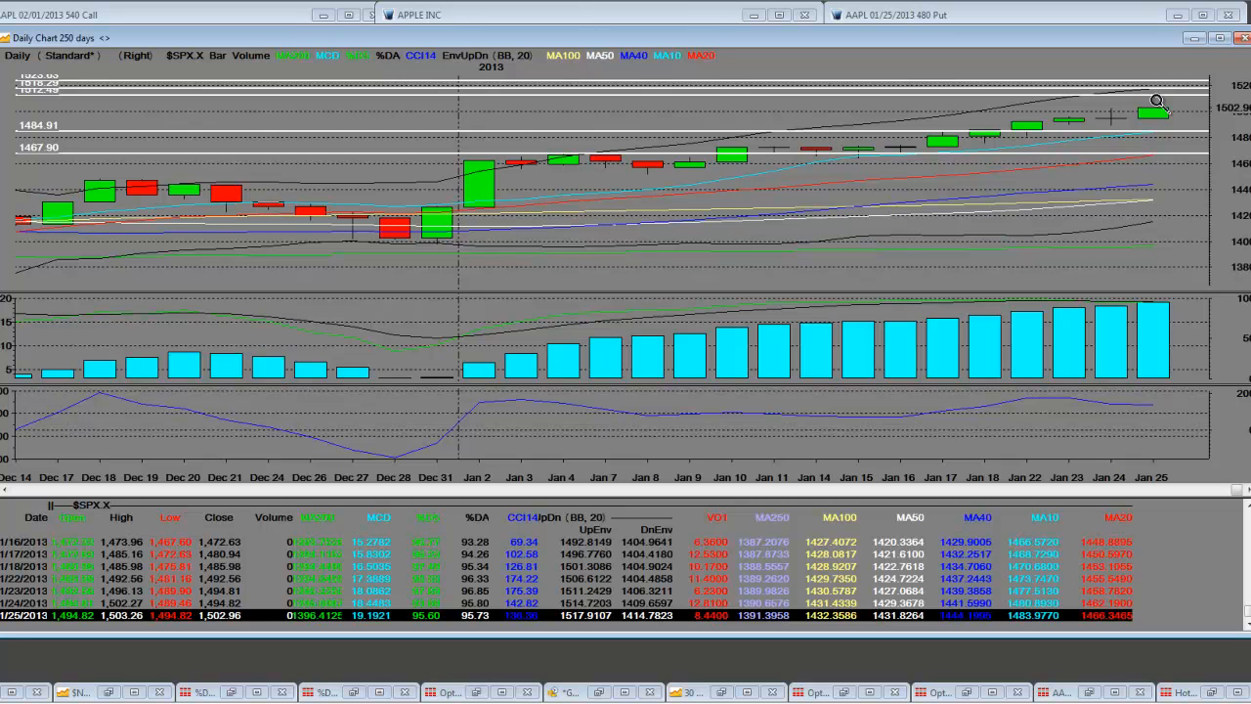
mouse_move(987, 140)
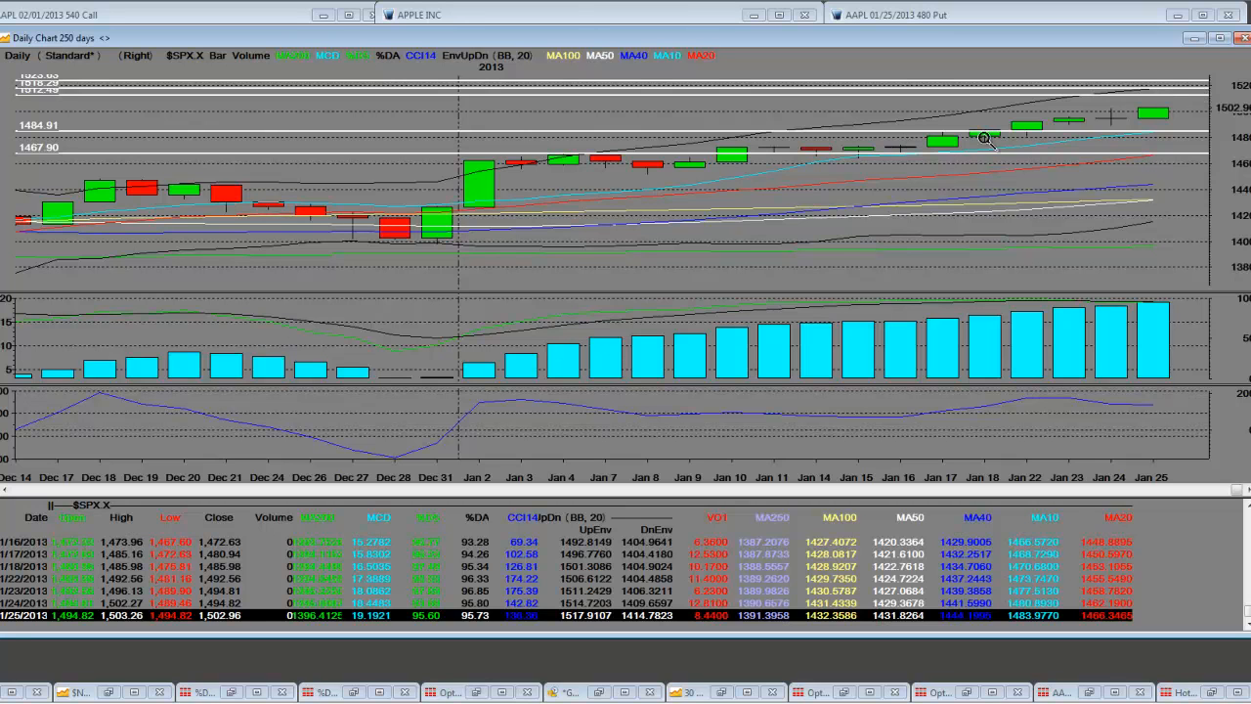
mouse_move(1157, 82)
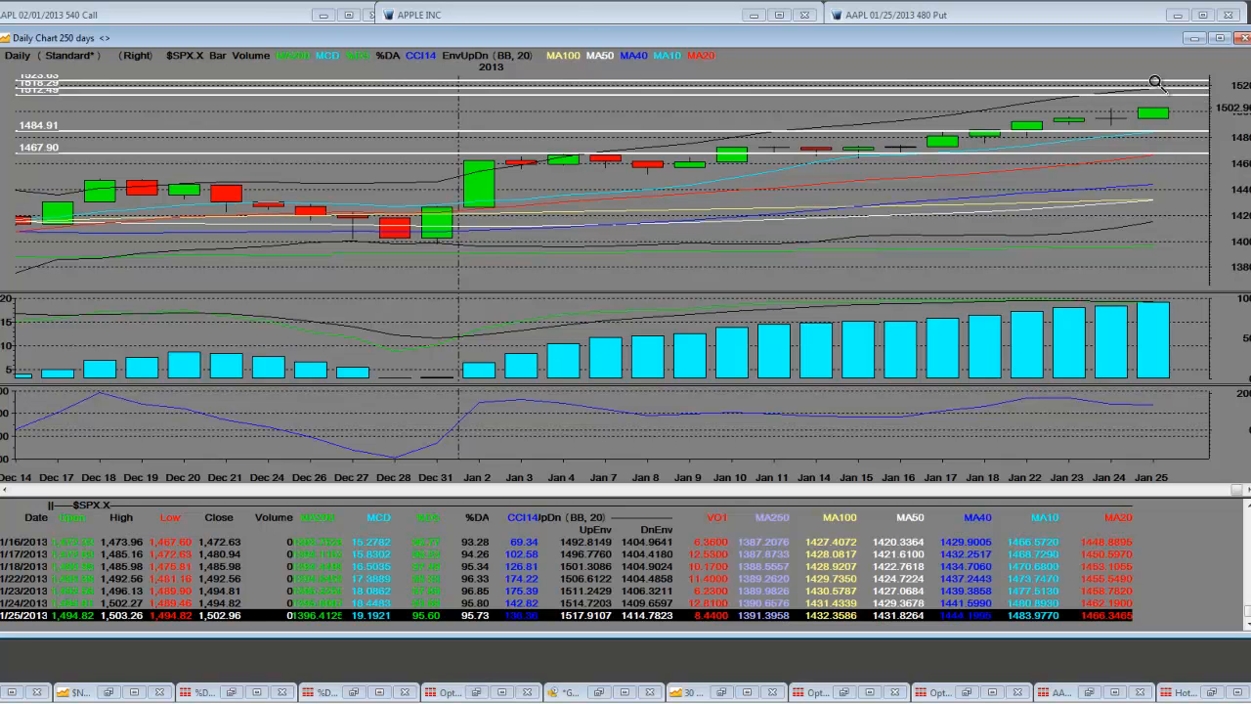
mouse_move(1188, 141)
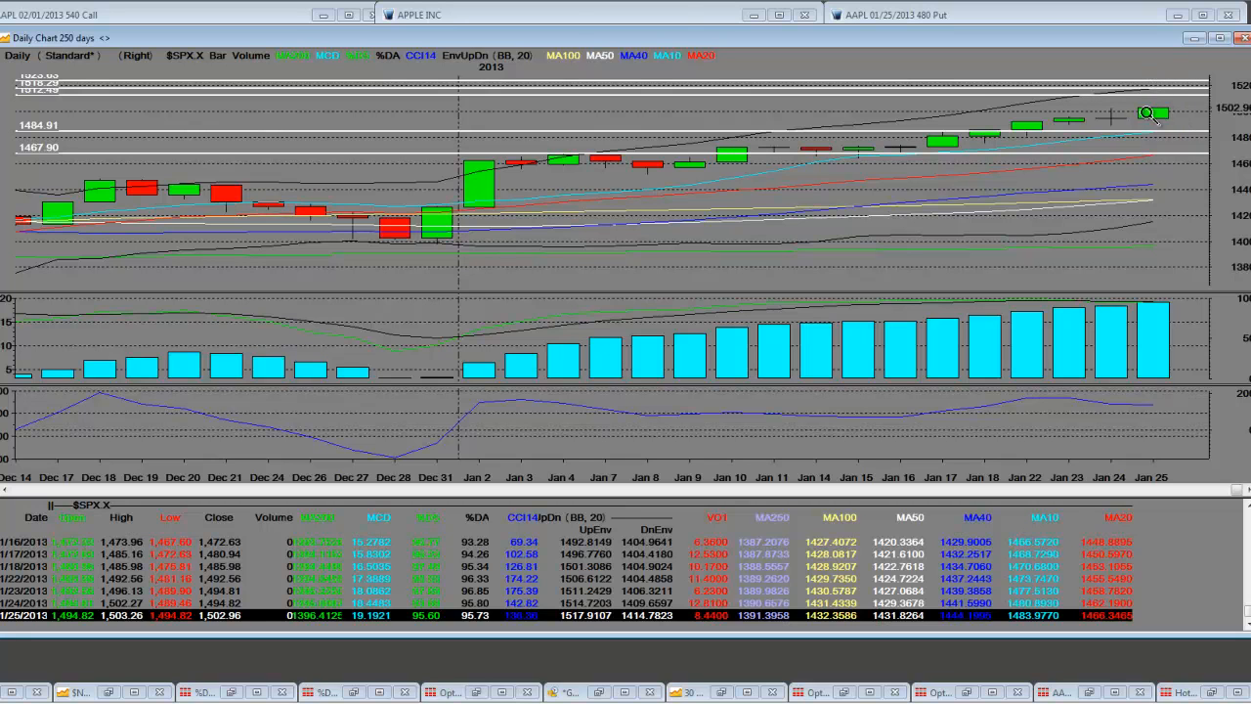
mouse_move(1152, 110)
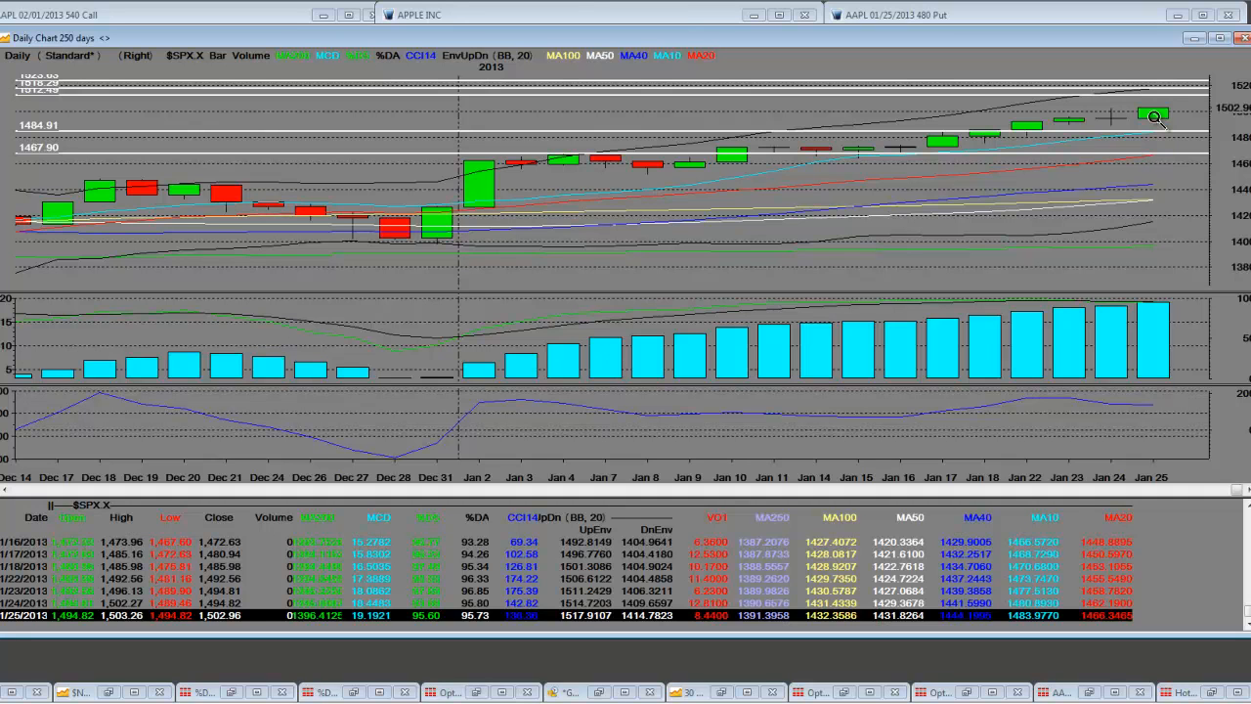
mouse_move(464, 183)
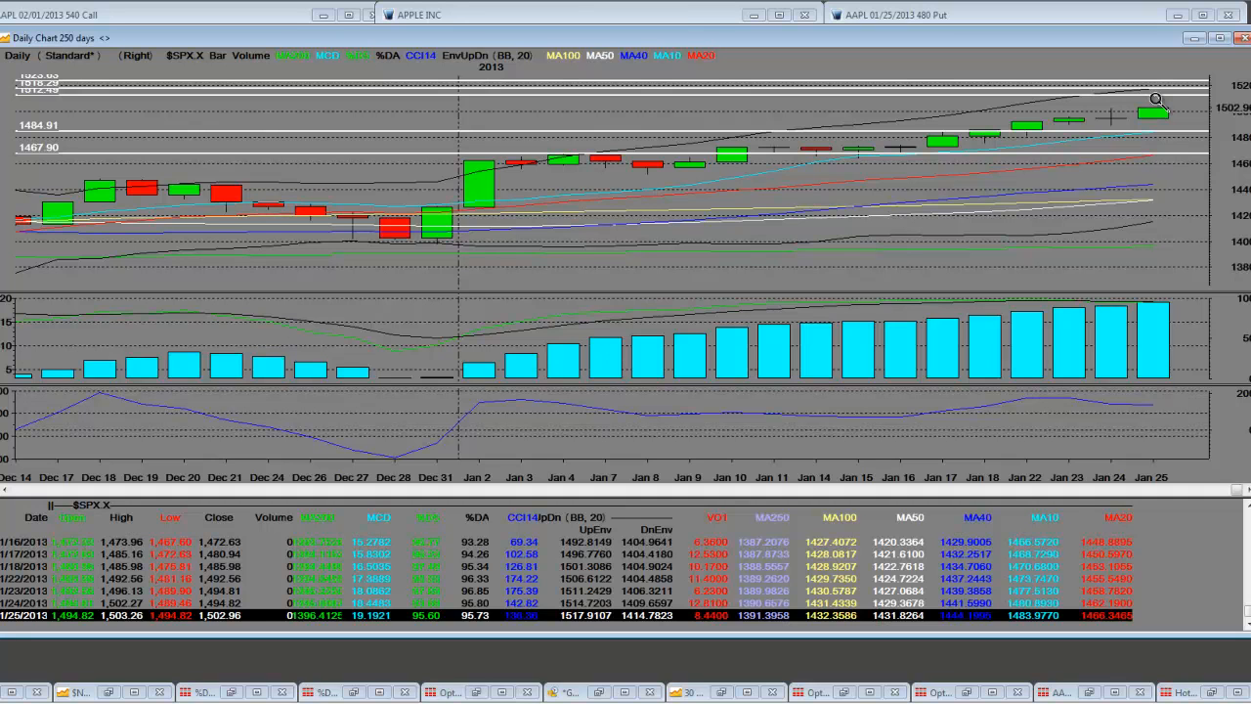
mouse_move(1157, 109)
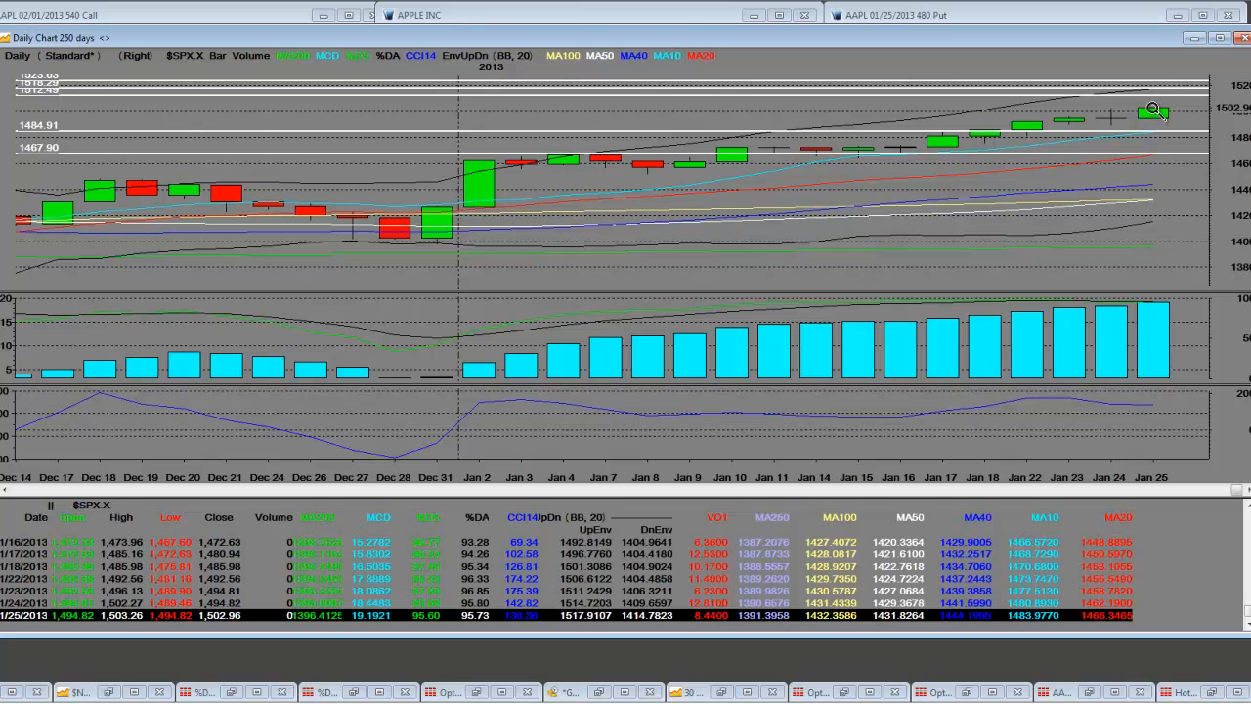
mouse_move(1149, 152)
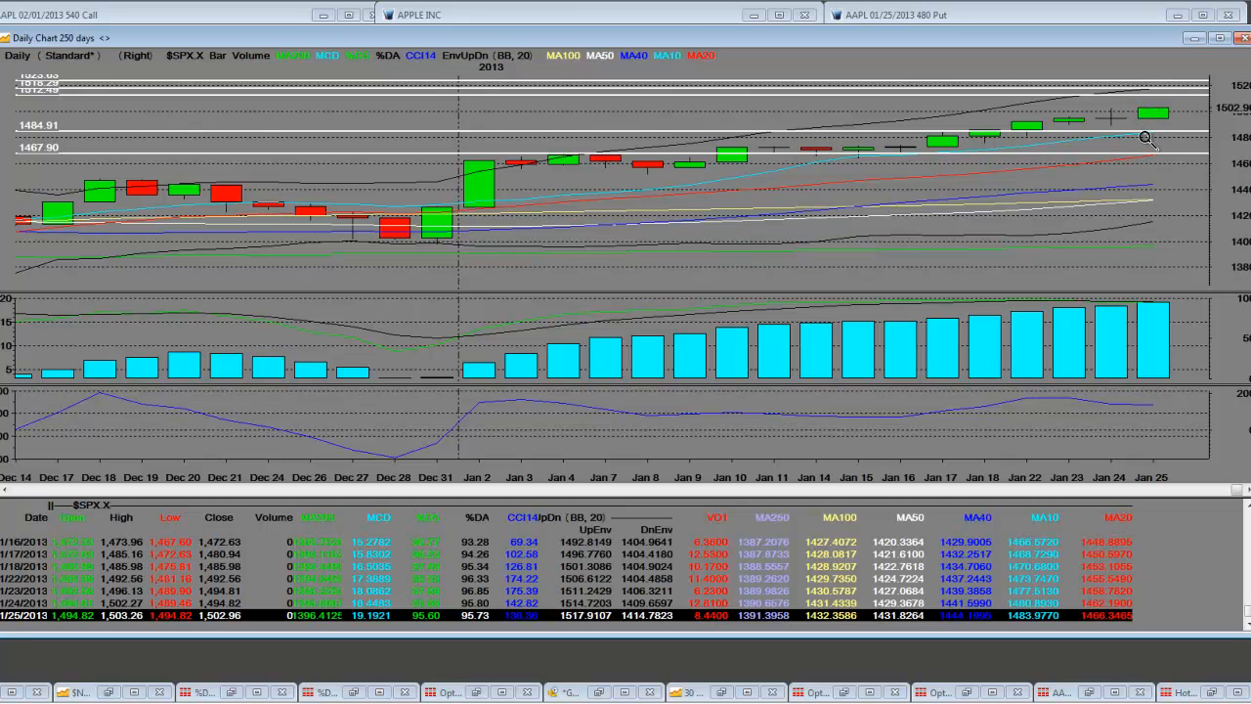
mouse_move(516, 169)
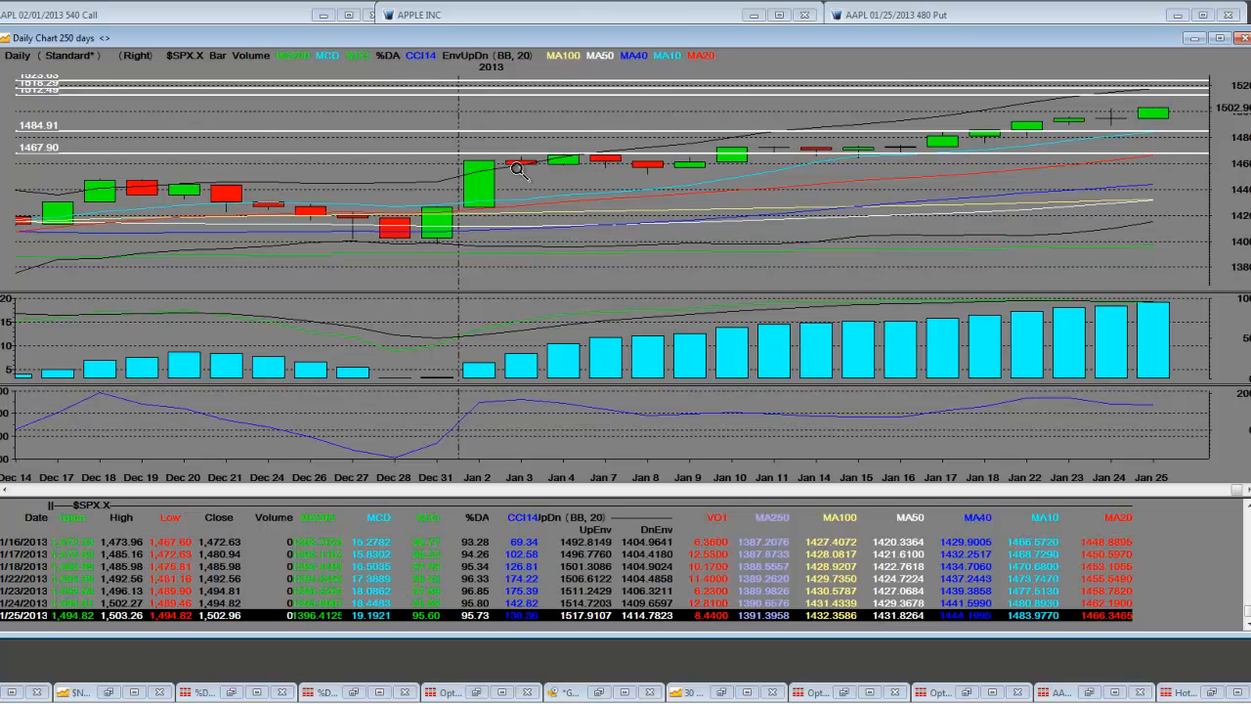
mouse_move(498, 174)
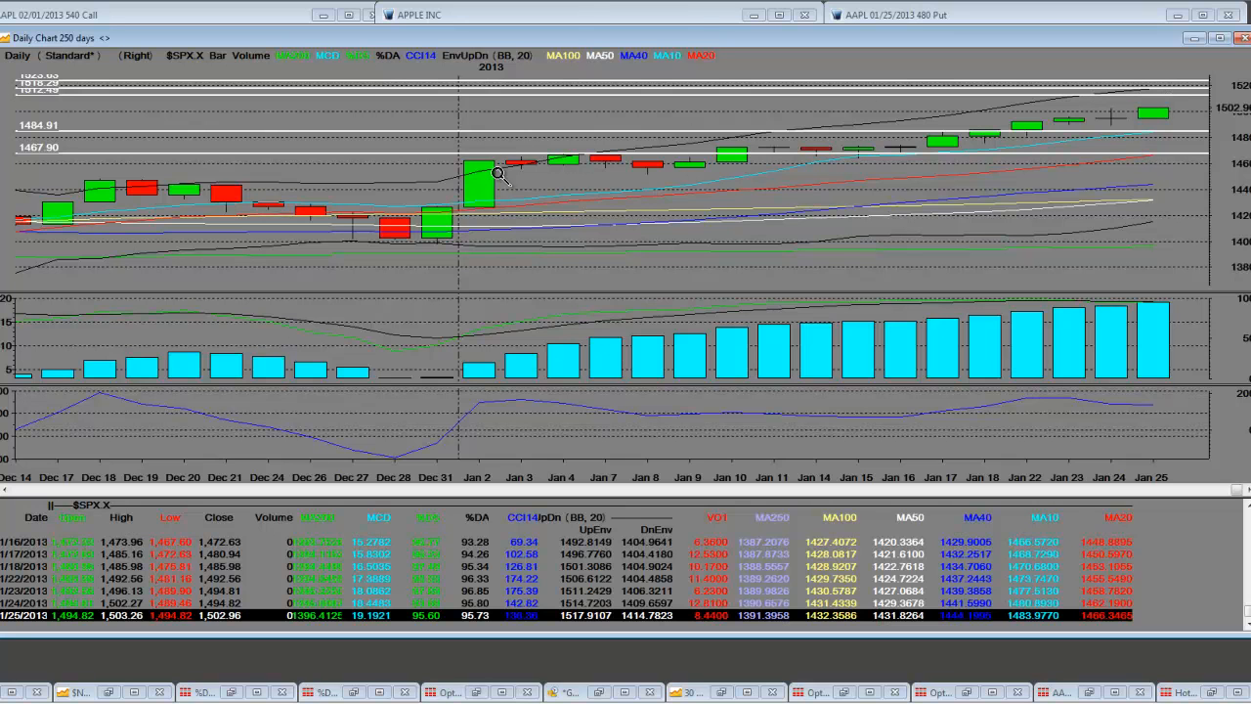
mouse_move(547, 167)
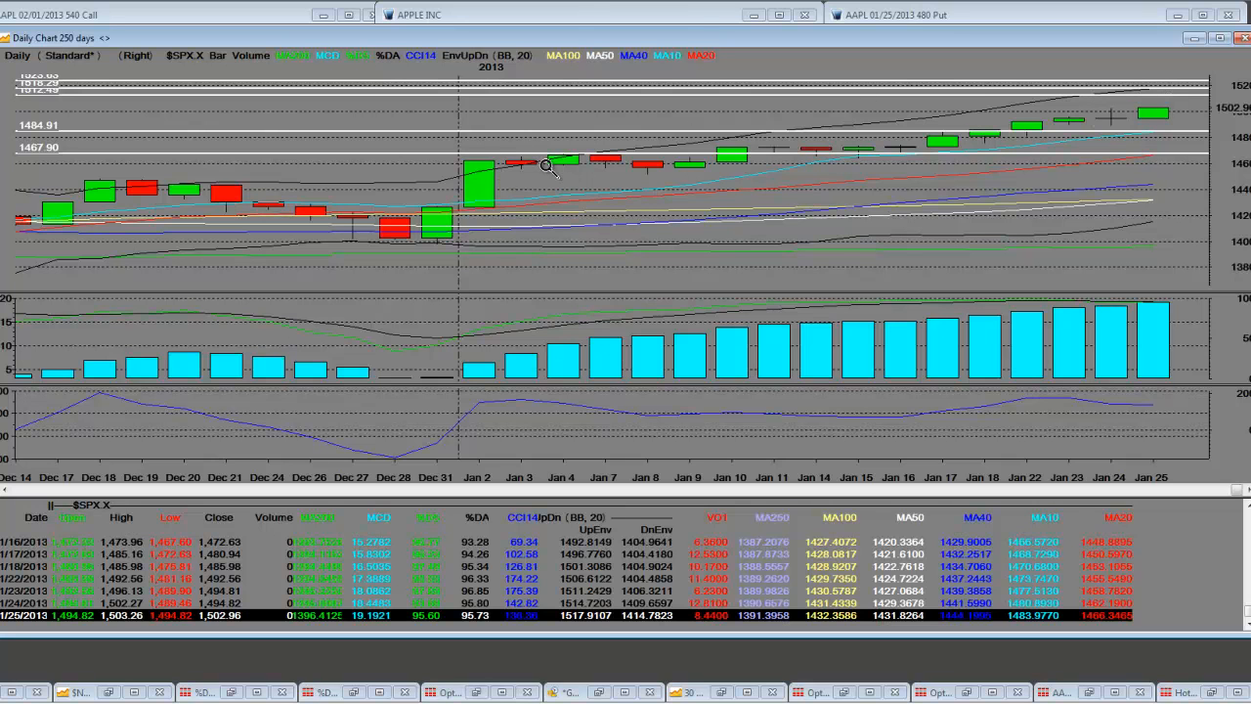
mouse_move(1163, 110)
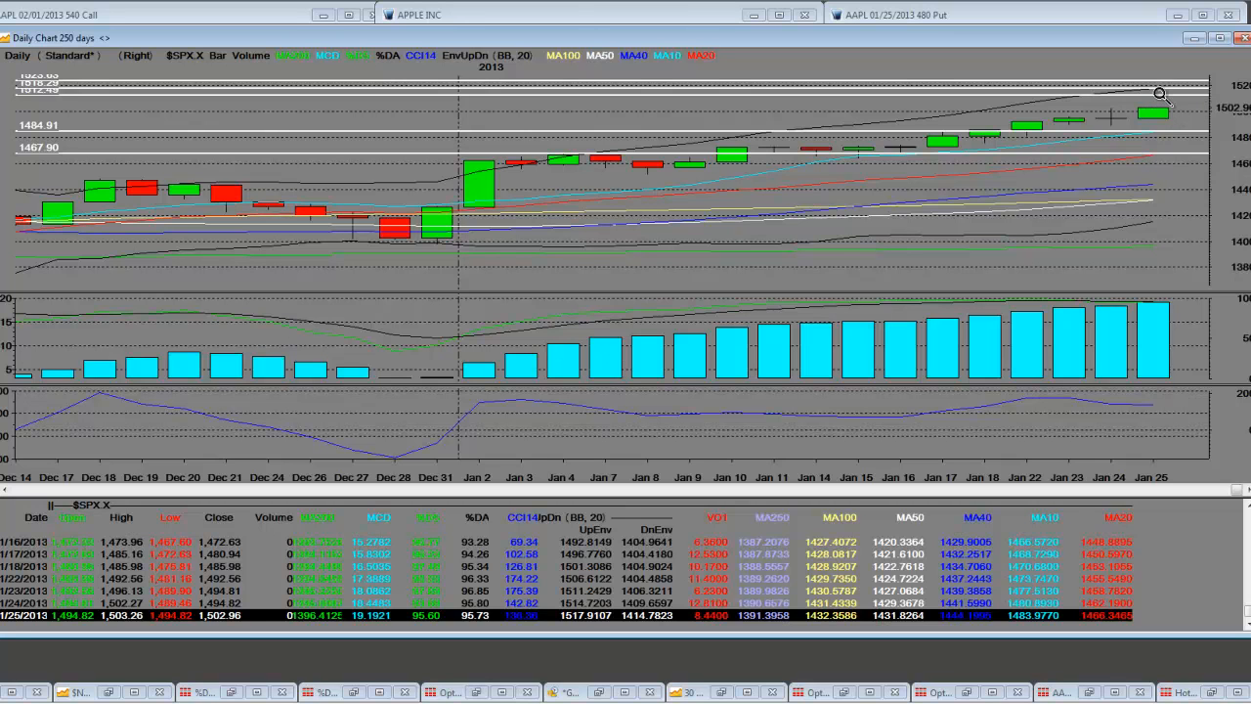
mouse_move(1154, 82)
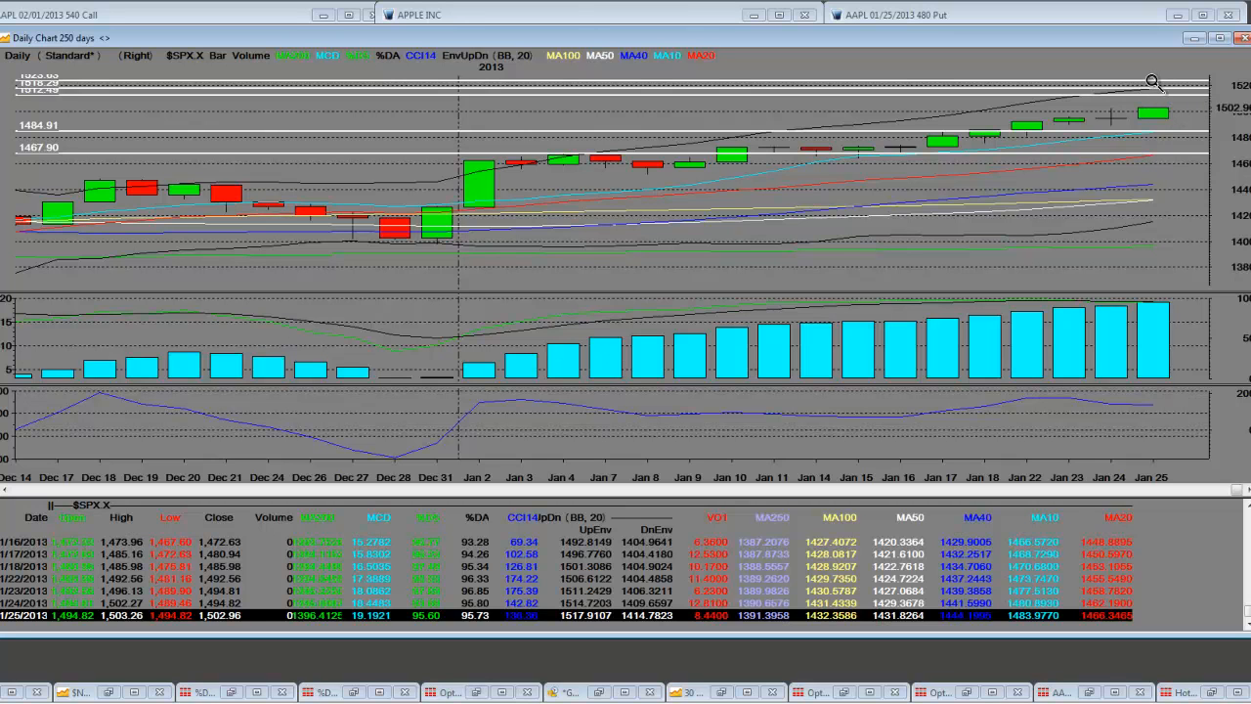
mouse_move(1149, 121)
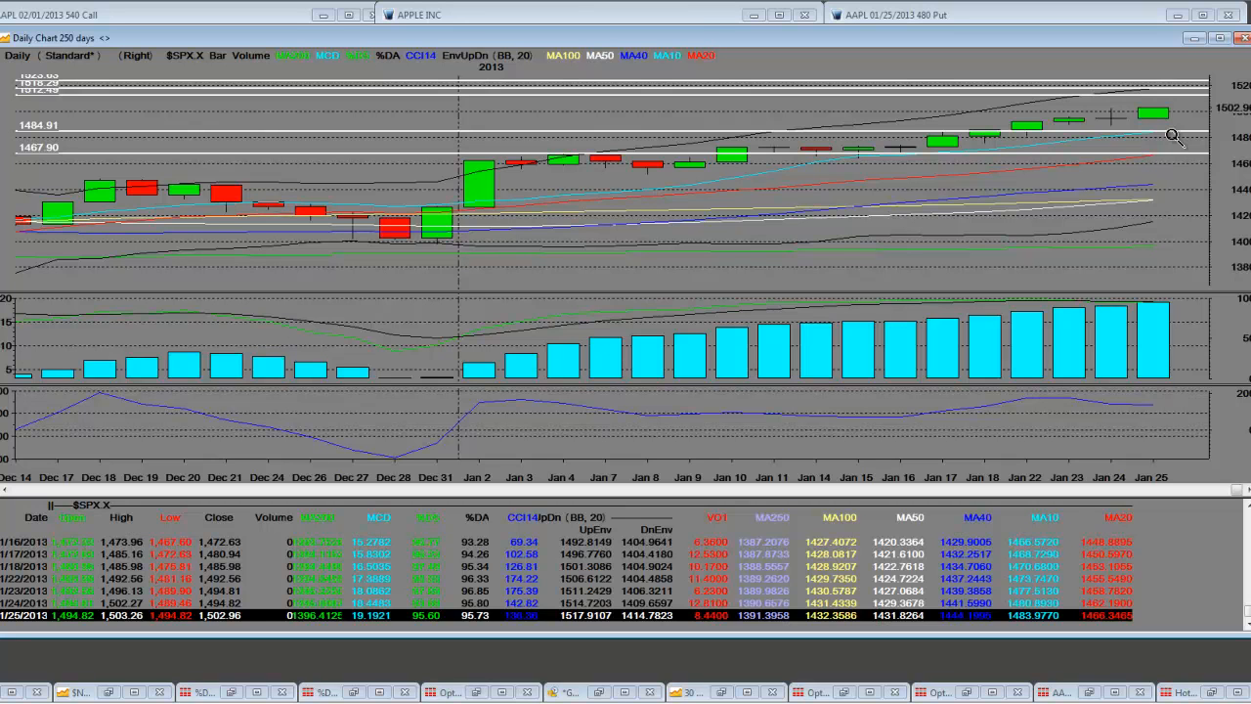
mouse_move(1157, 106)
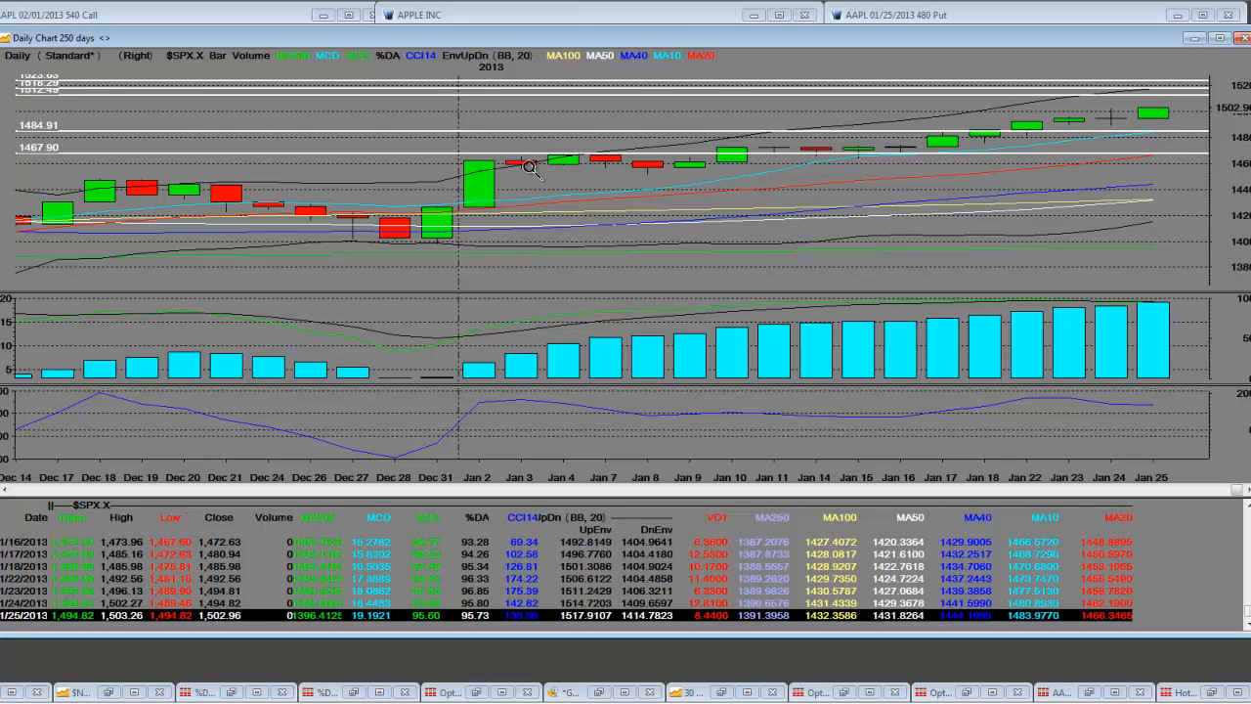
mouse_move(1157, 107)
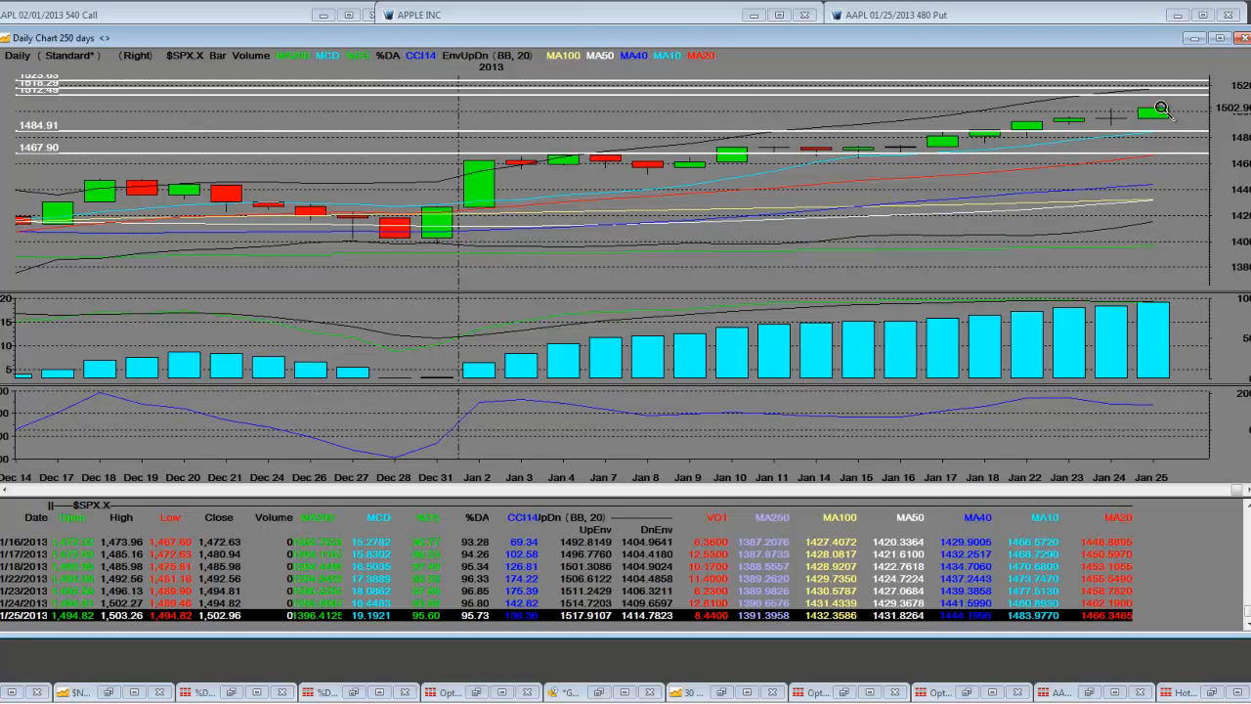
mouse_move(1163, 106)
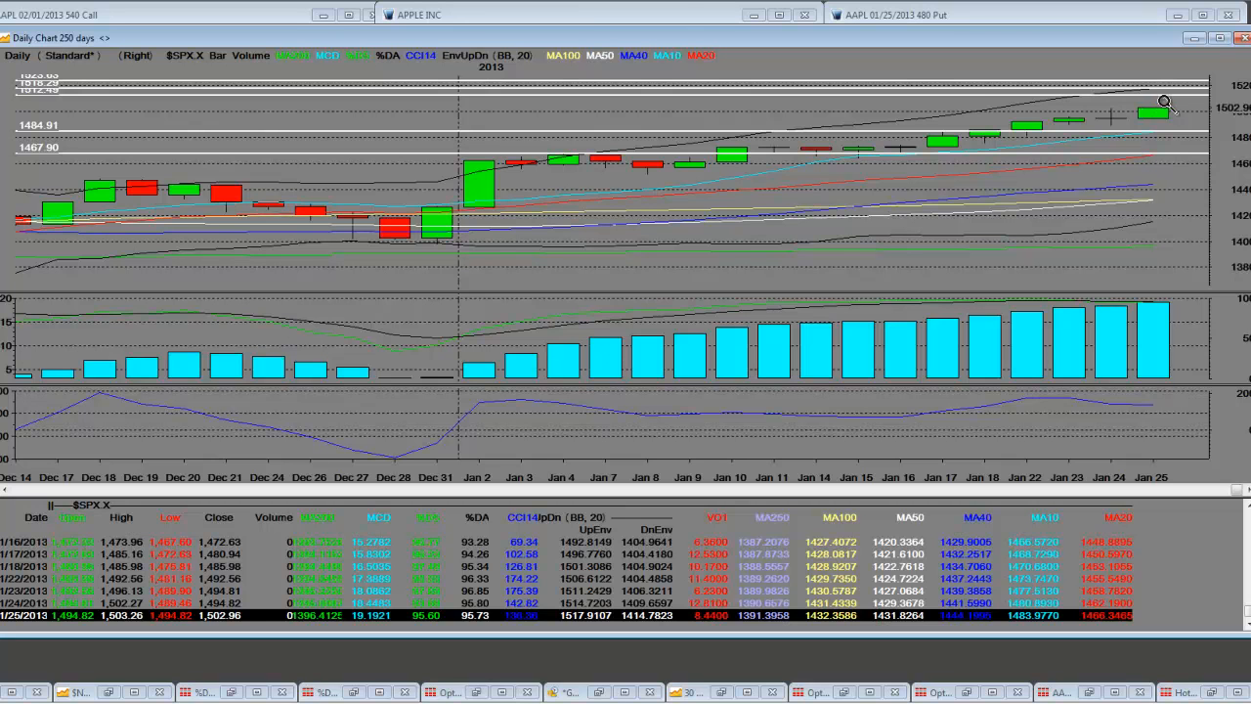
mouse_move(1163, 96)
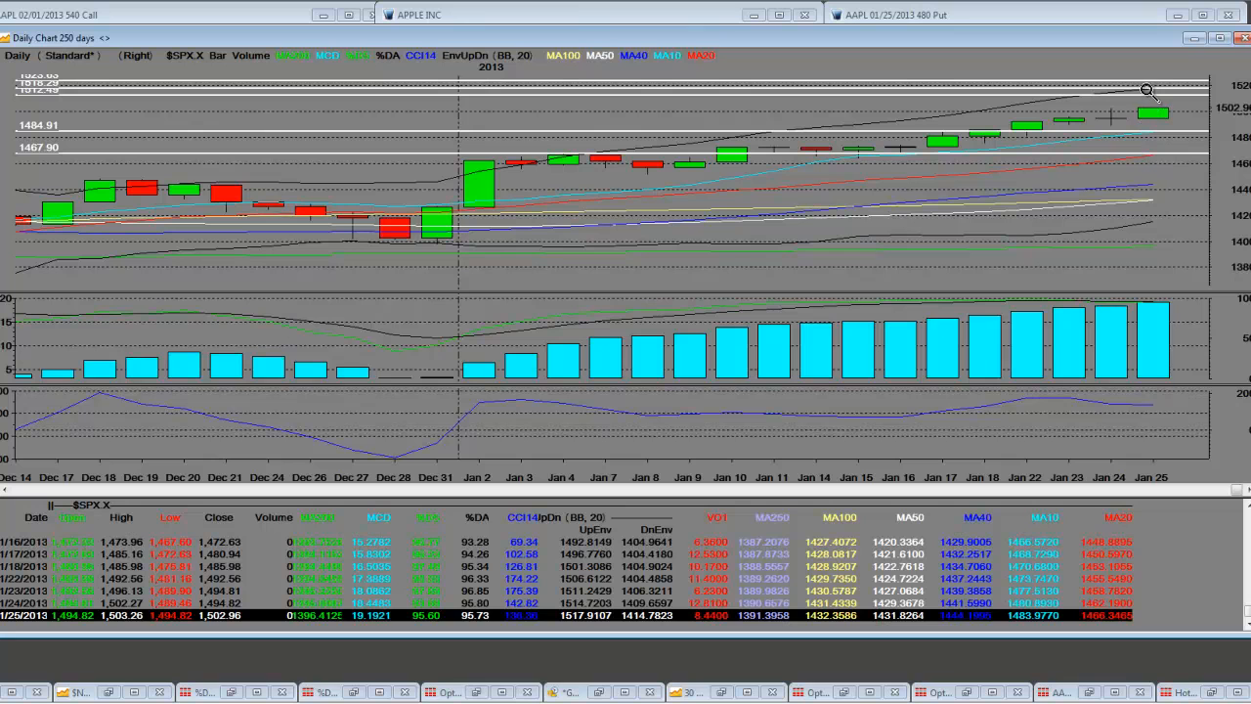
mouse_move(1173, 121)
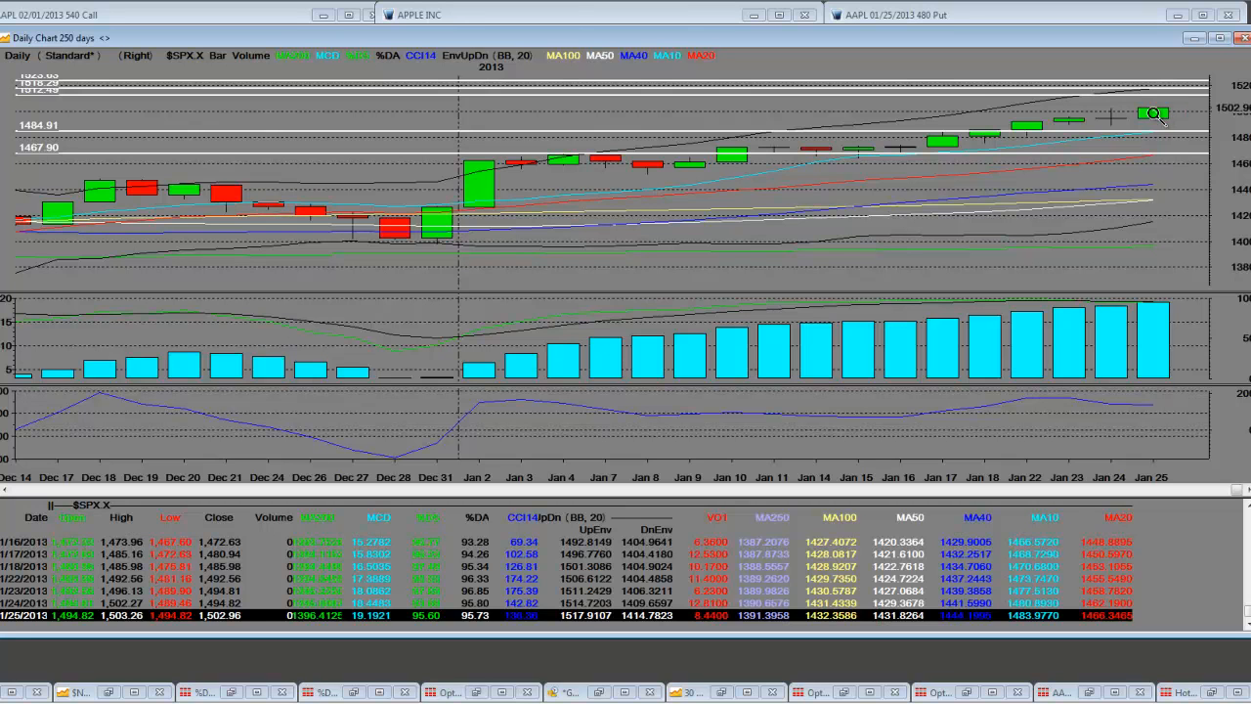
mouse_move(1157, 107)
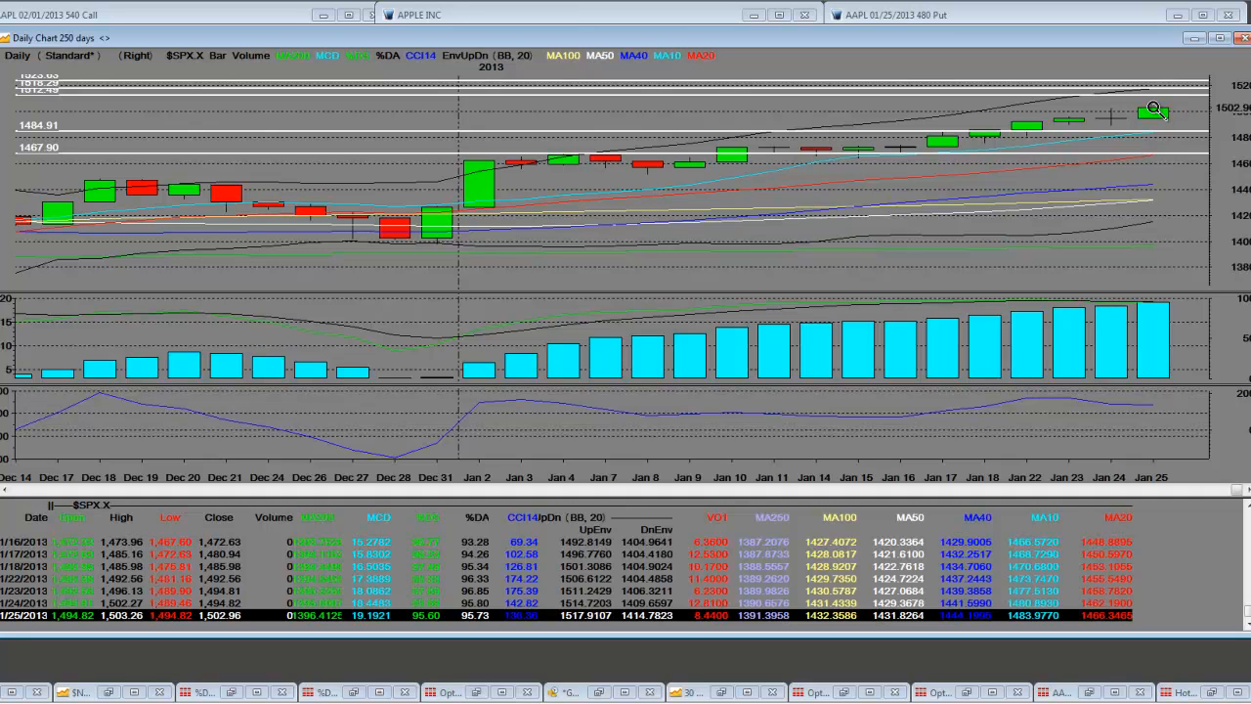
mouse_move(1153, 117)
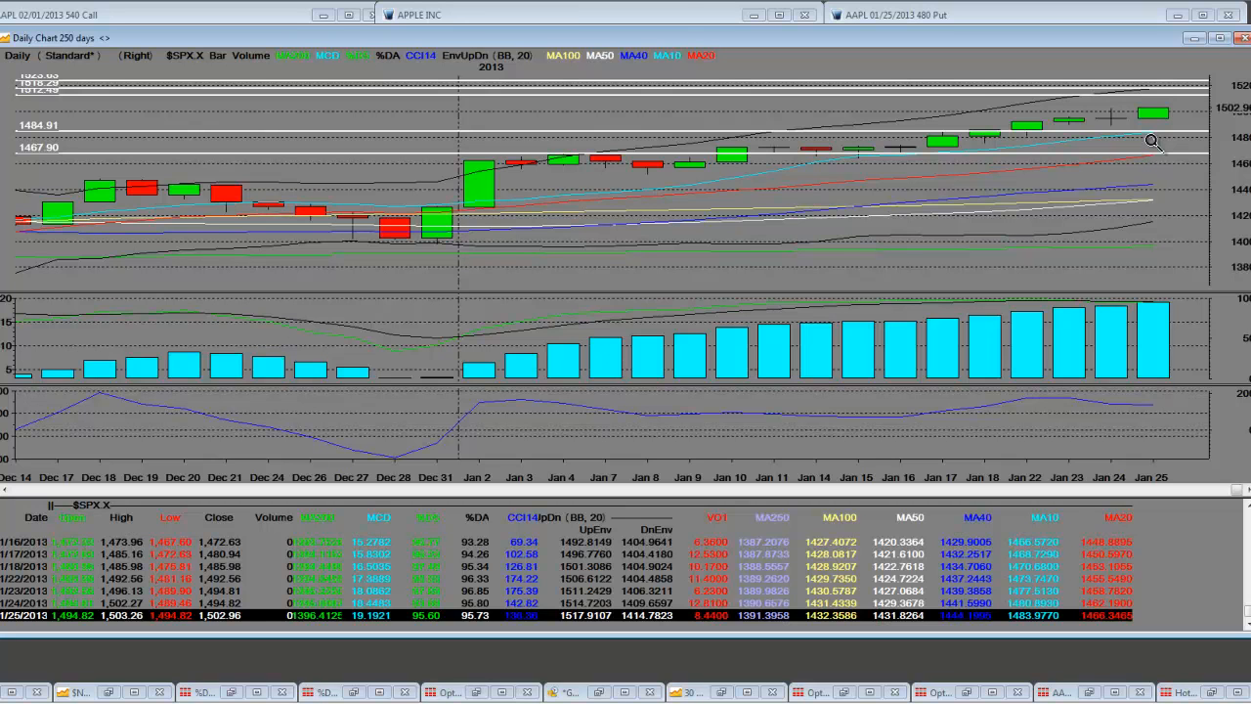
mouse_move(1157, 118)
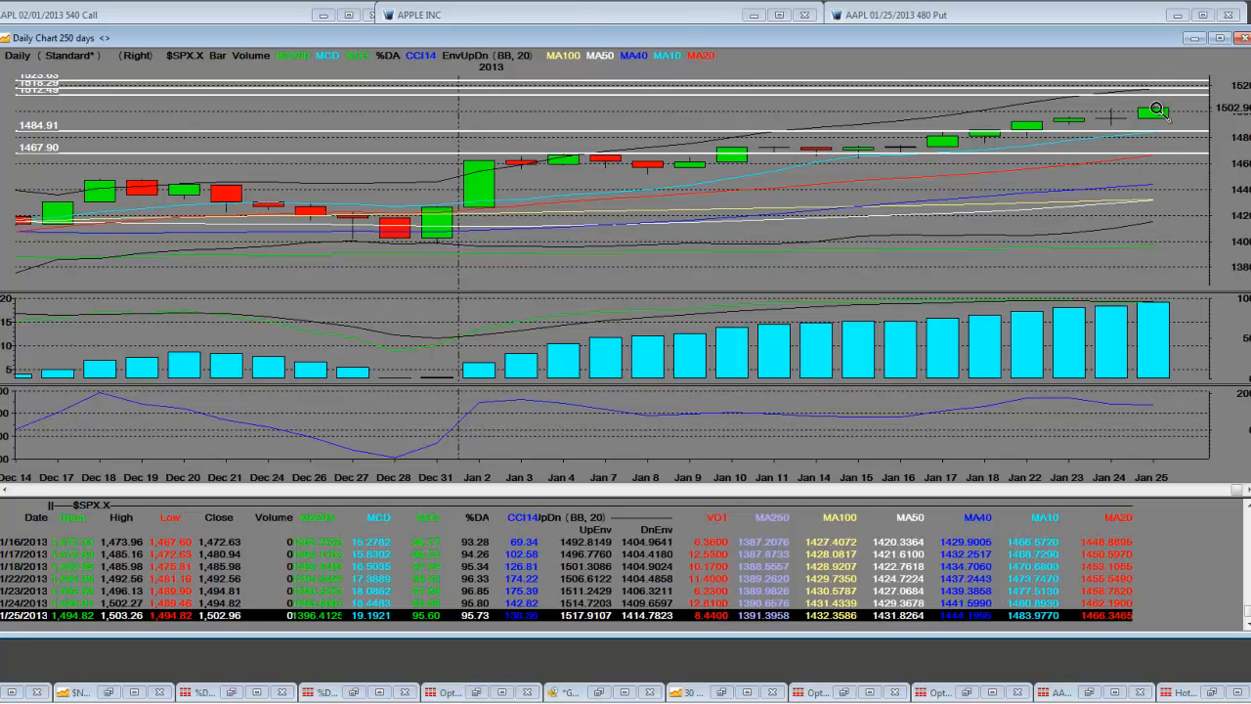
mouse_move(1166, 82)
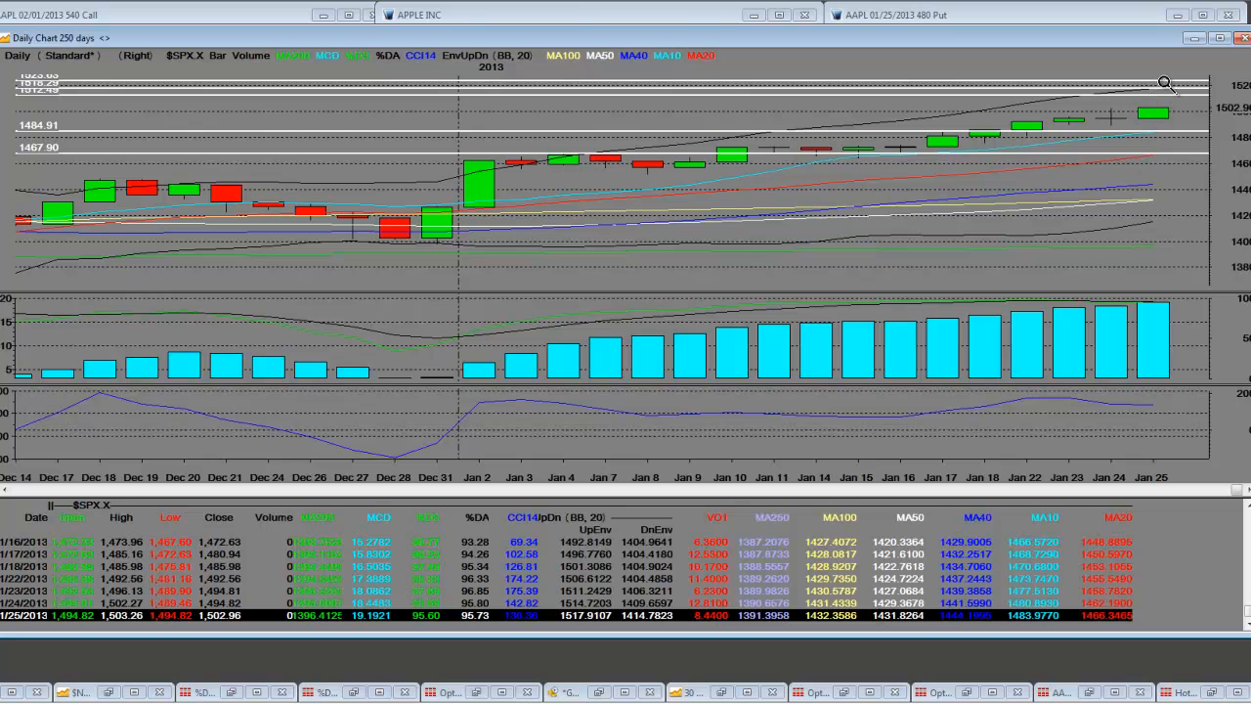
mouse_move(1165, 101)
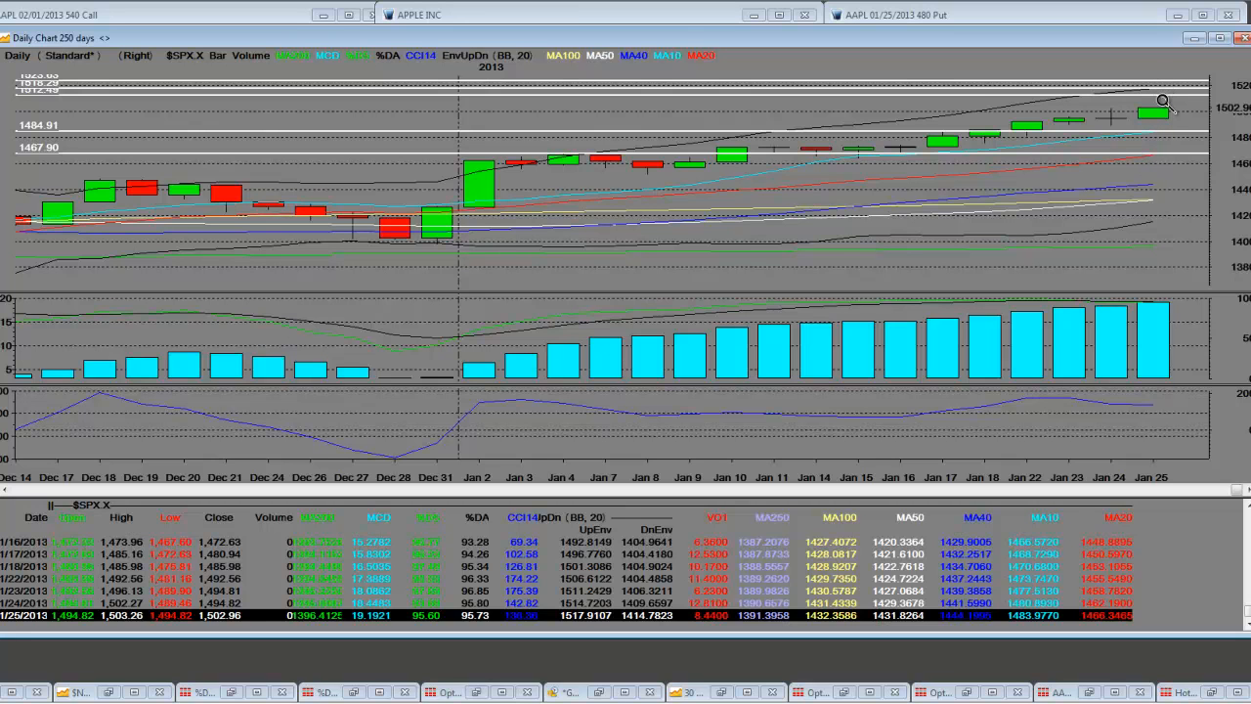
mouse_move(1143, 109)
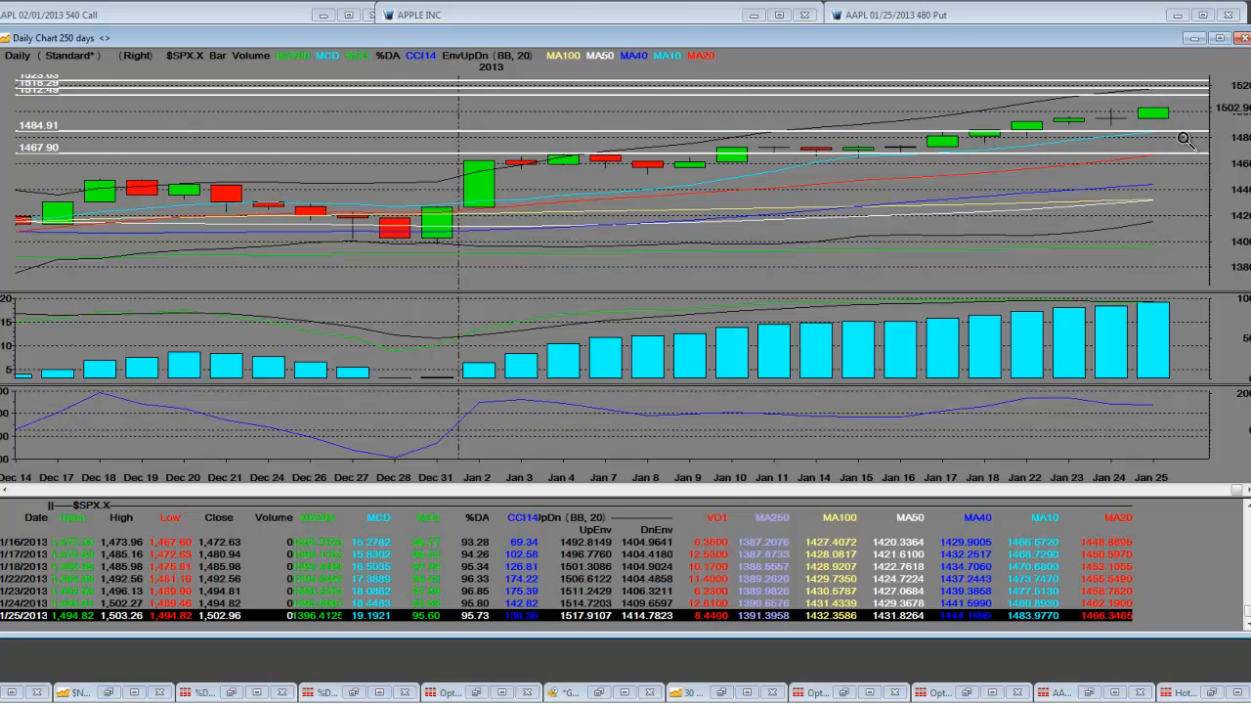
mouse_move(1163, 154)
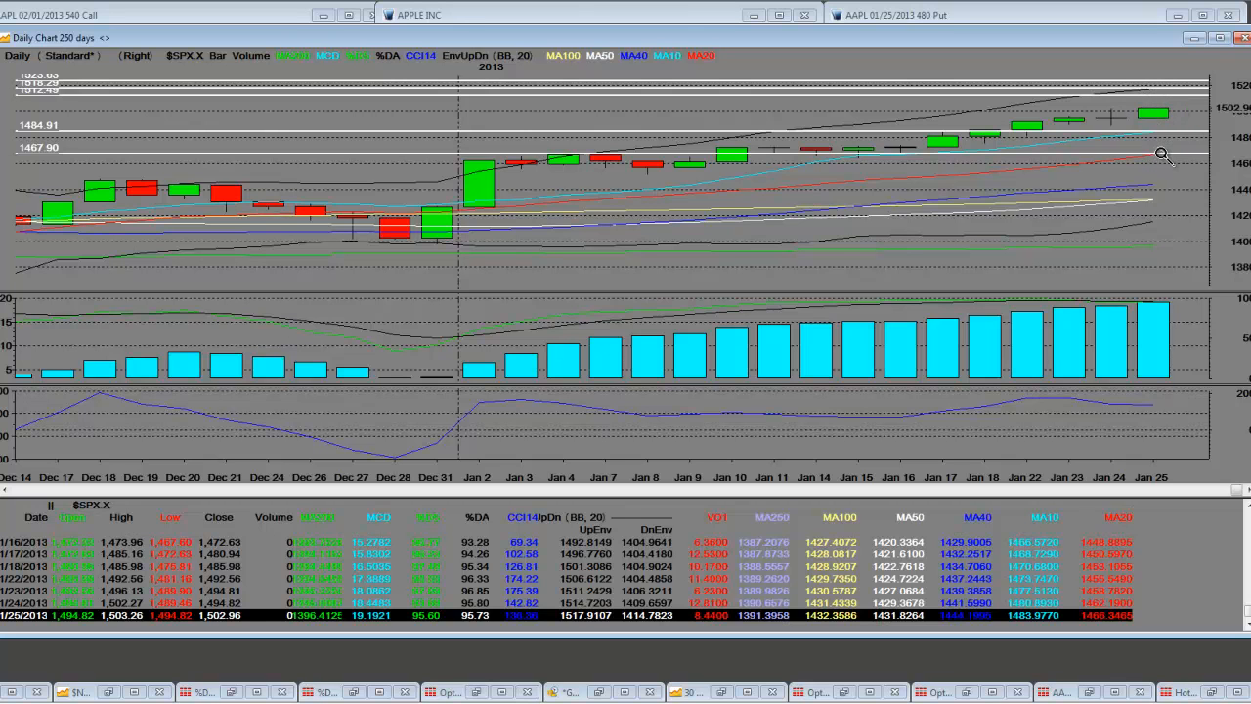
mouse_move(1161, 125)
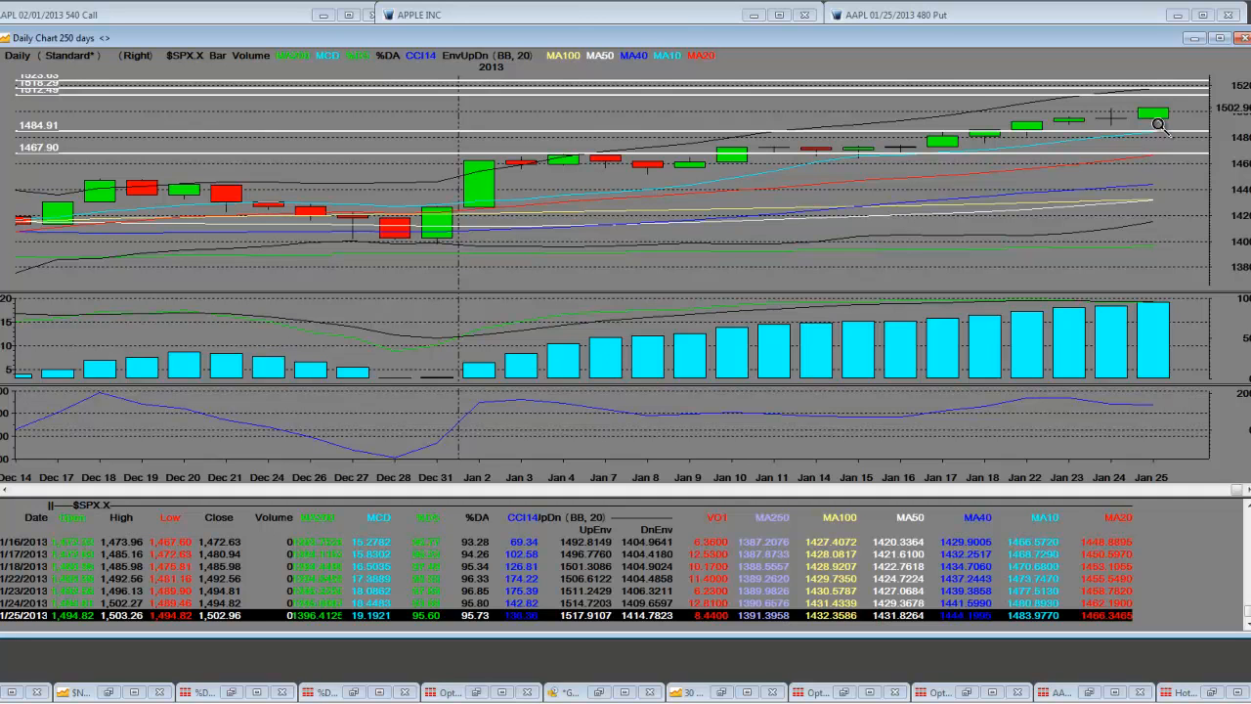
mouse_move(1157, 102)
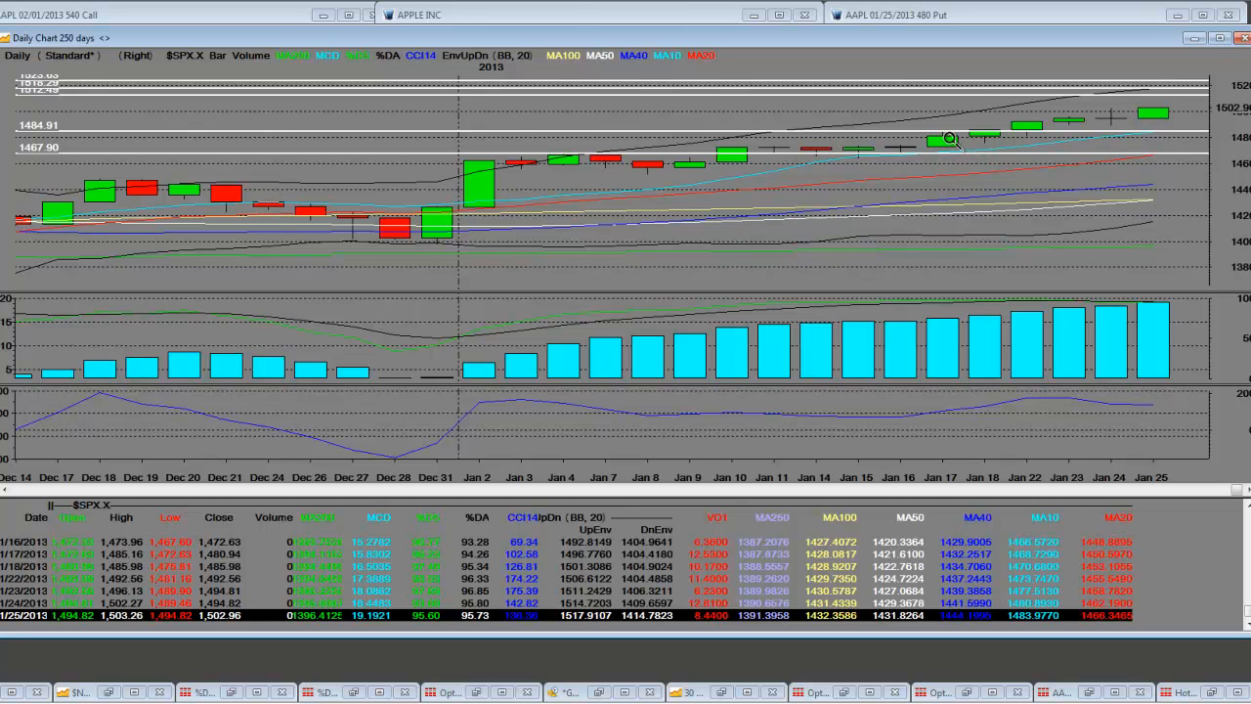
mouse_move(1163, 106)
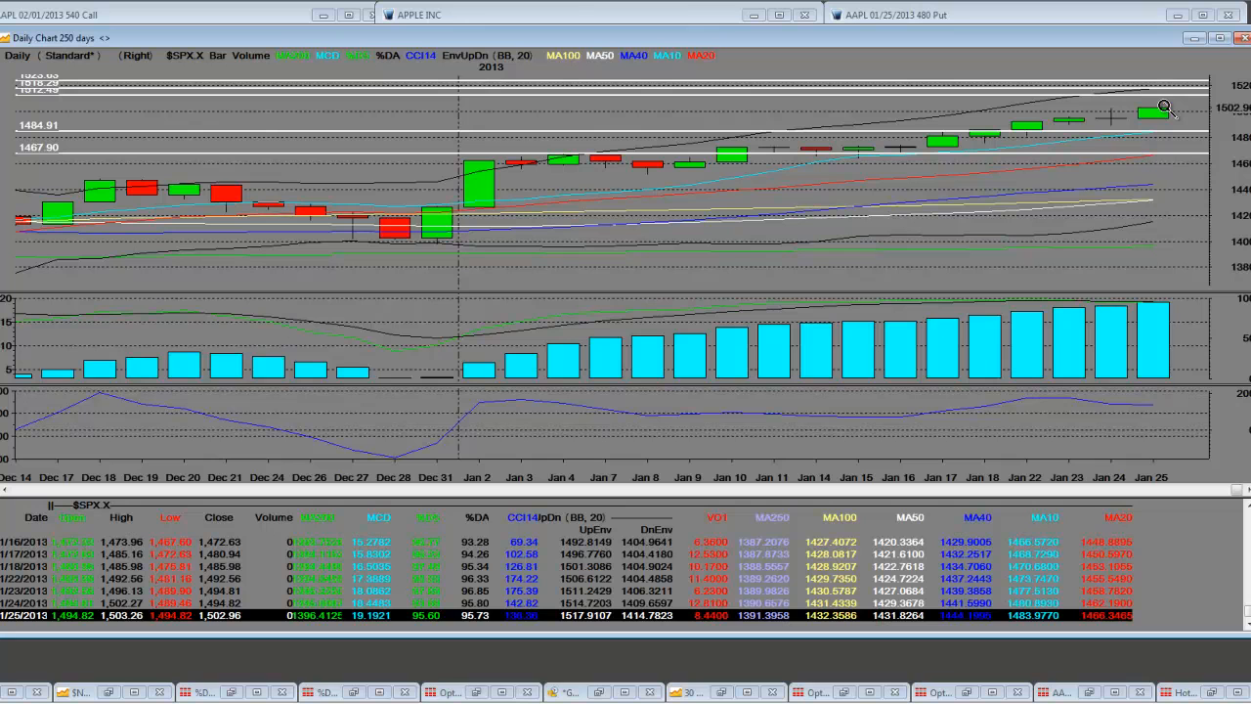
mouse_move(1091, 121)
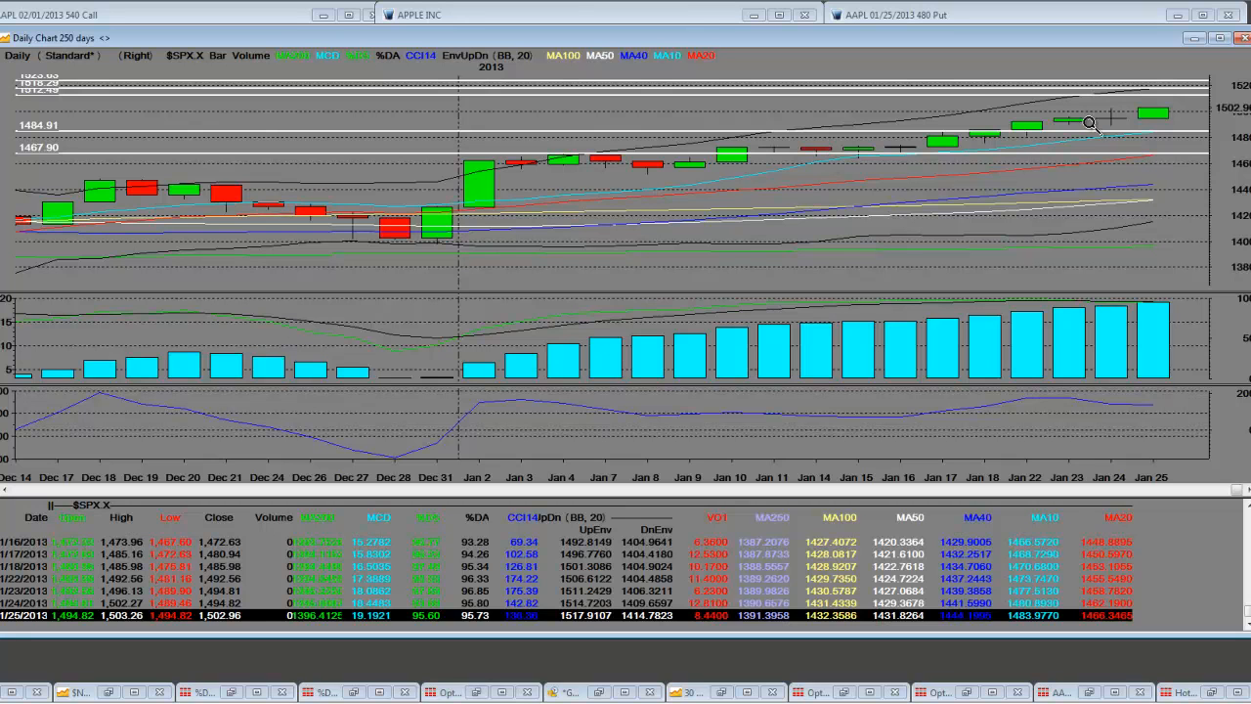
mouse_move(1183, 102)
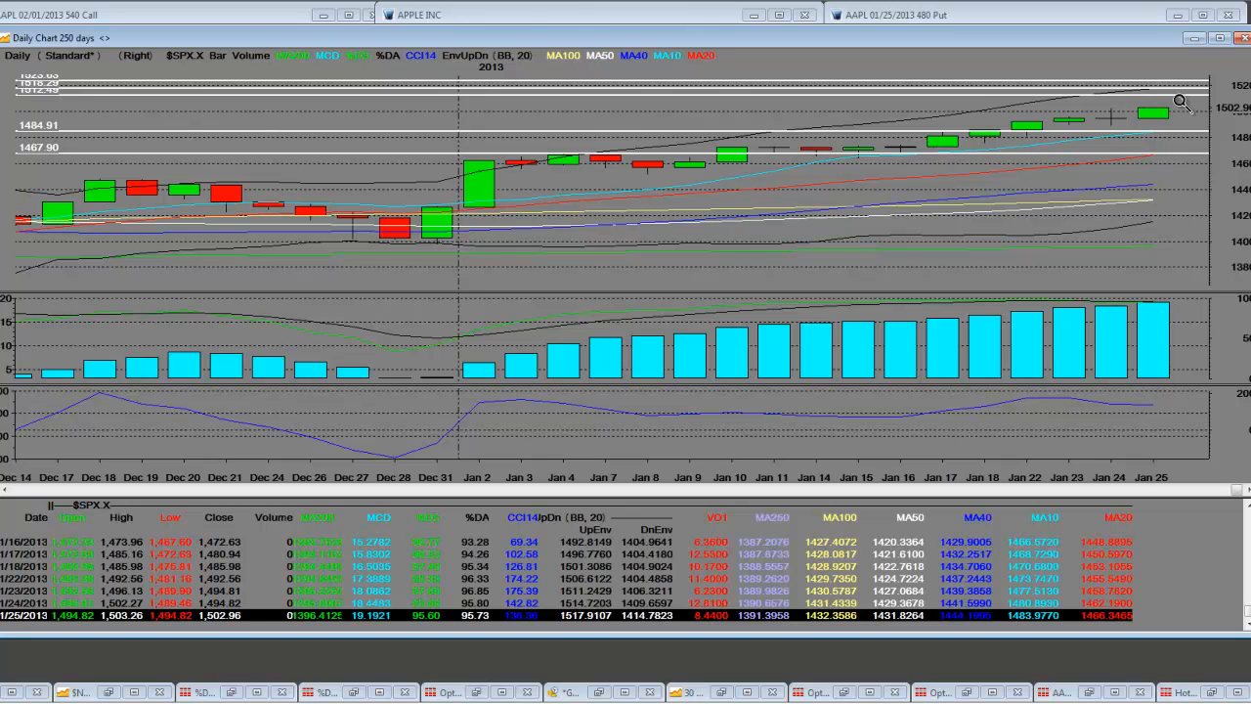
mouse_move(1163, 107)
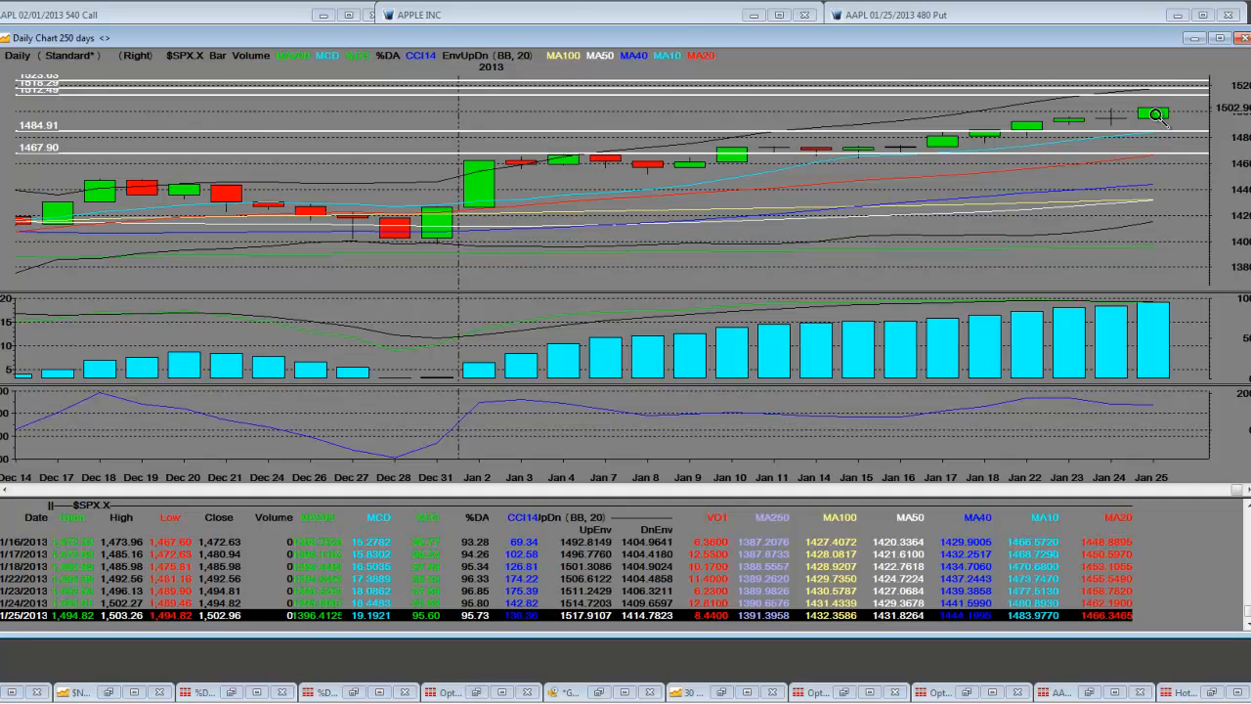
mouse_move(1159, 96)
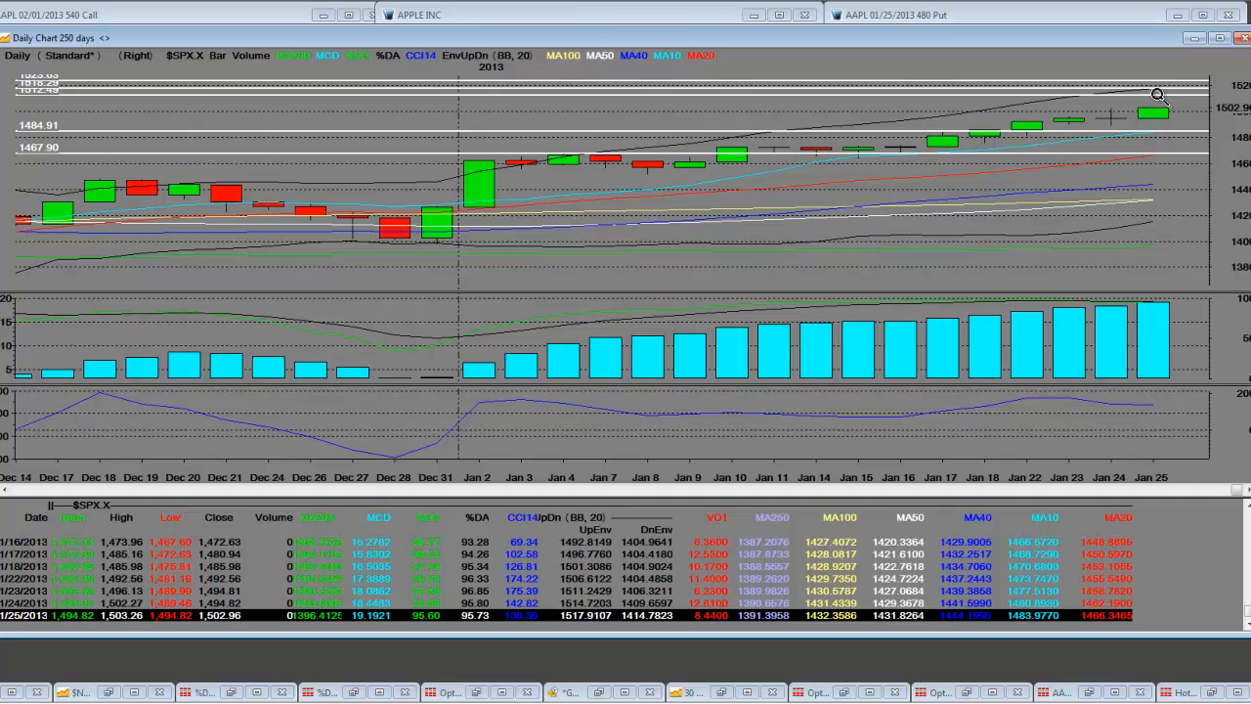
mouse_move(1161, 109)
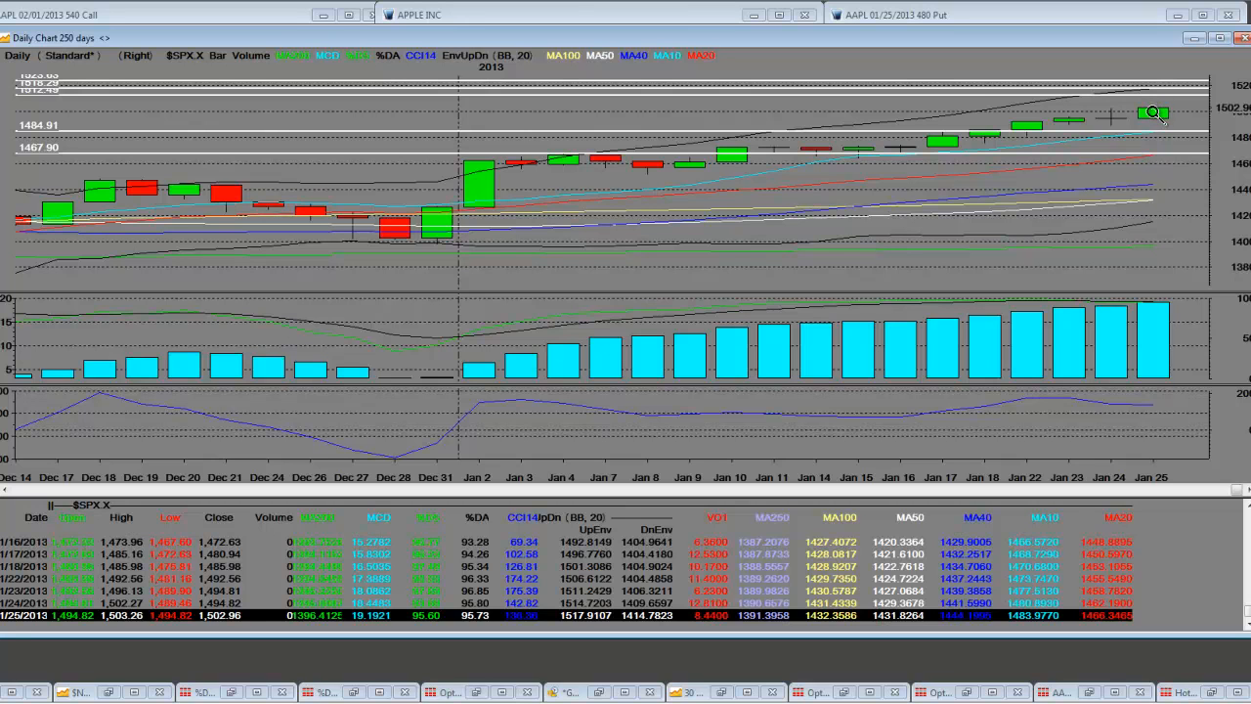
mouse_move(1157, 108)
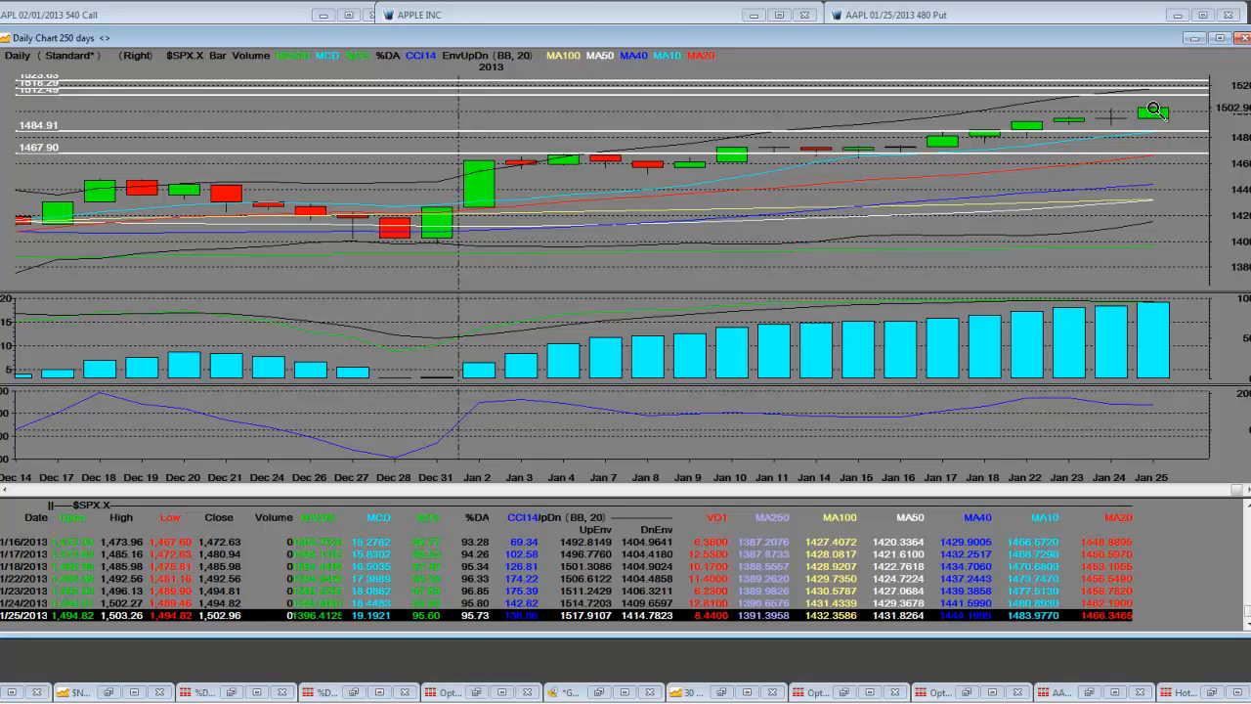
mouse_move(858, 180)
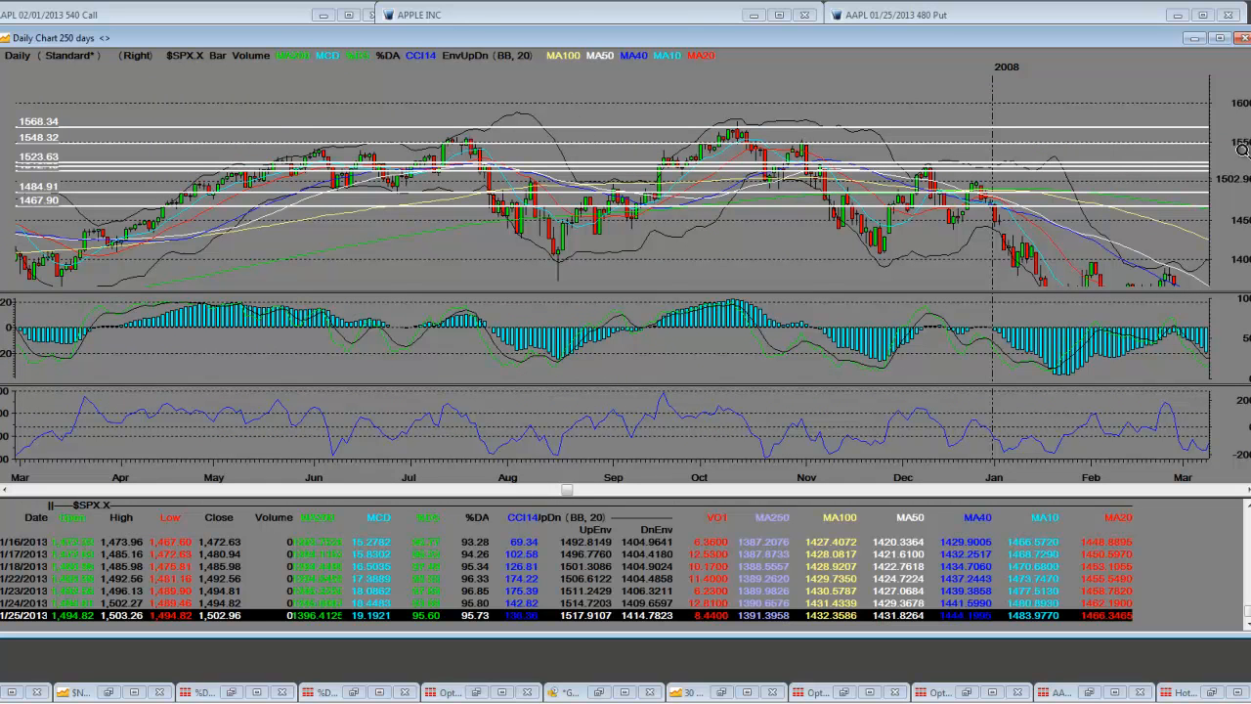
mouse_move(821, 99)
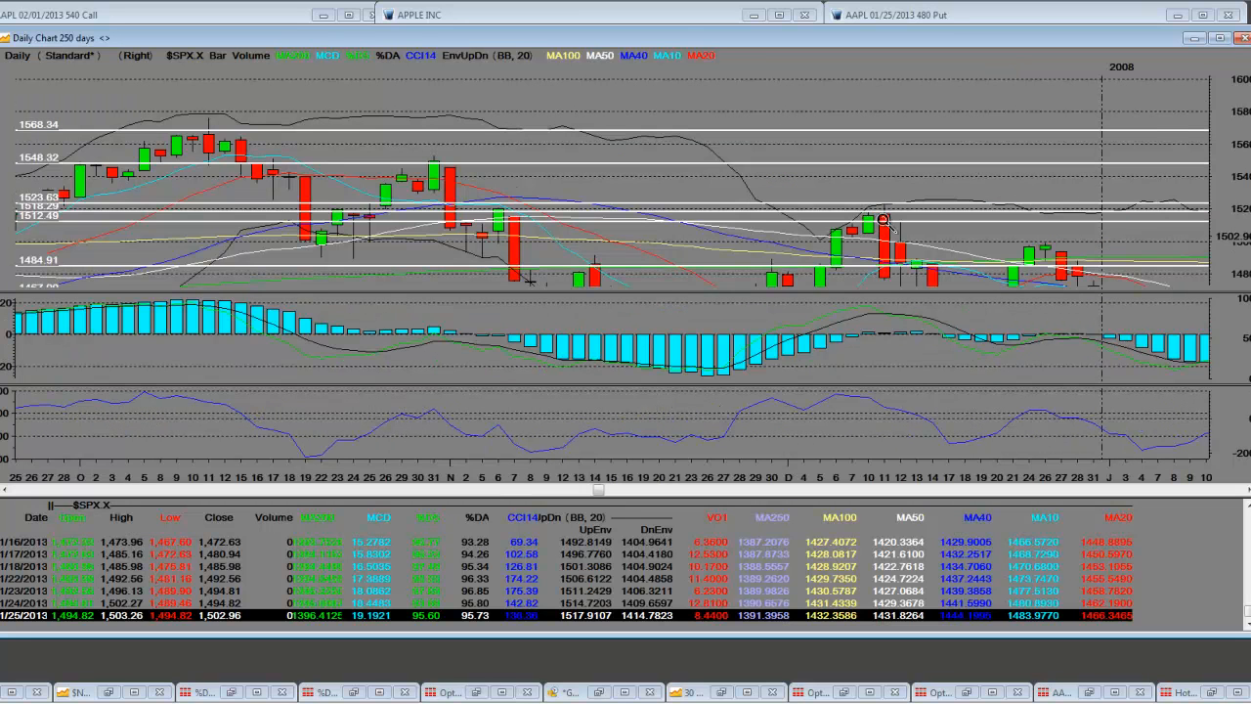
mouse_move(954, 201)
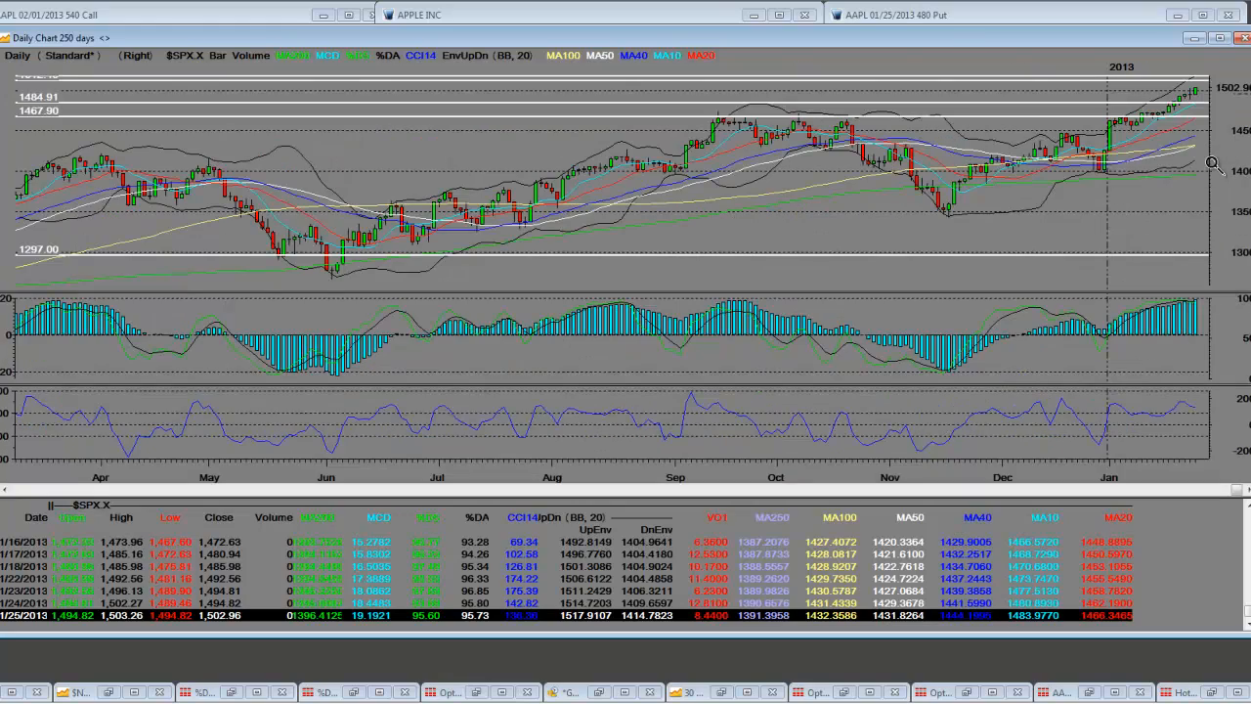
mouse_move(1118, 122)
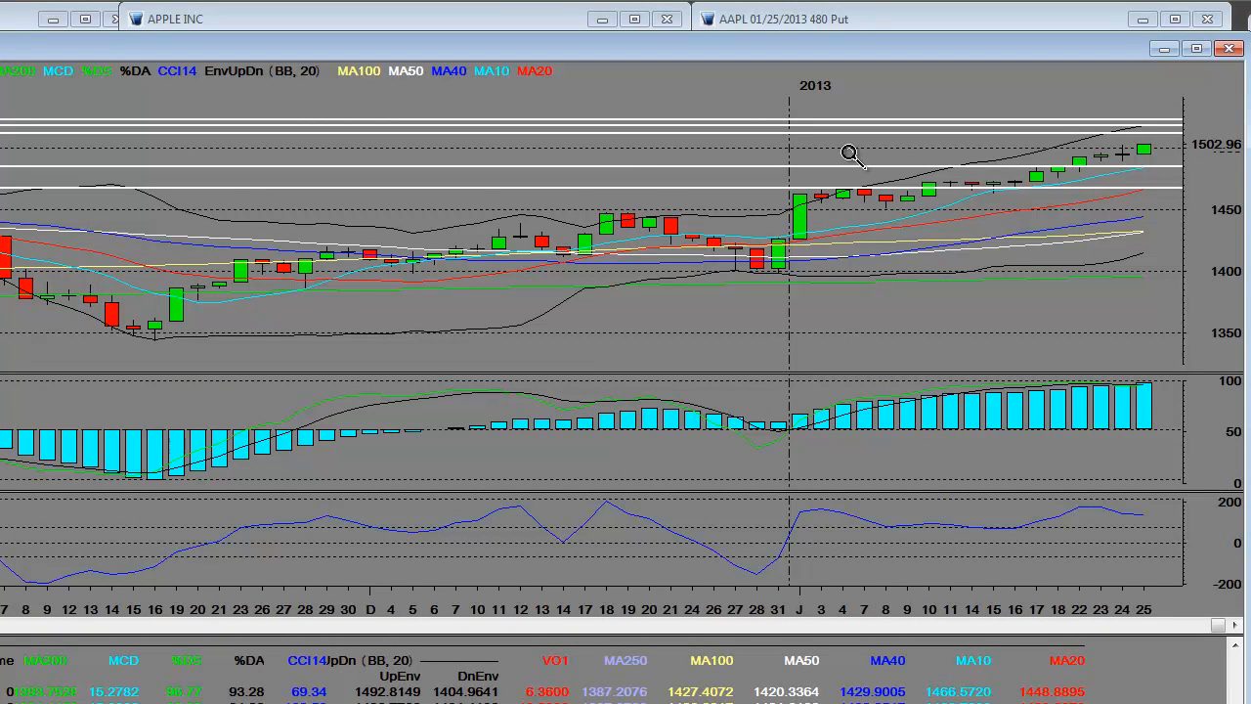
mouse_move(1163, 137)
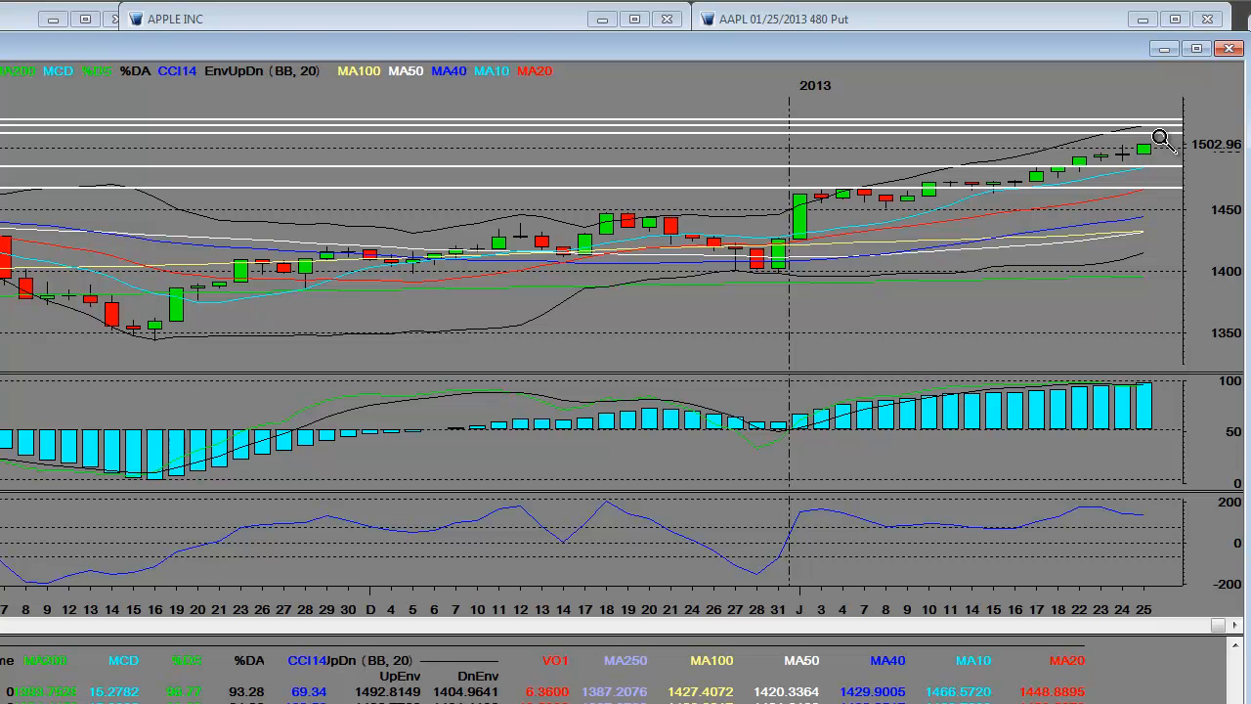
mouse_move(1163, 146)
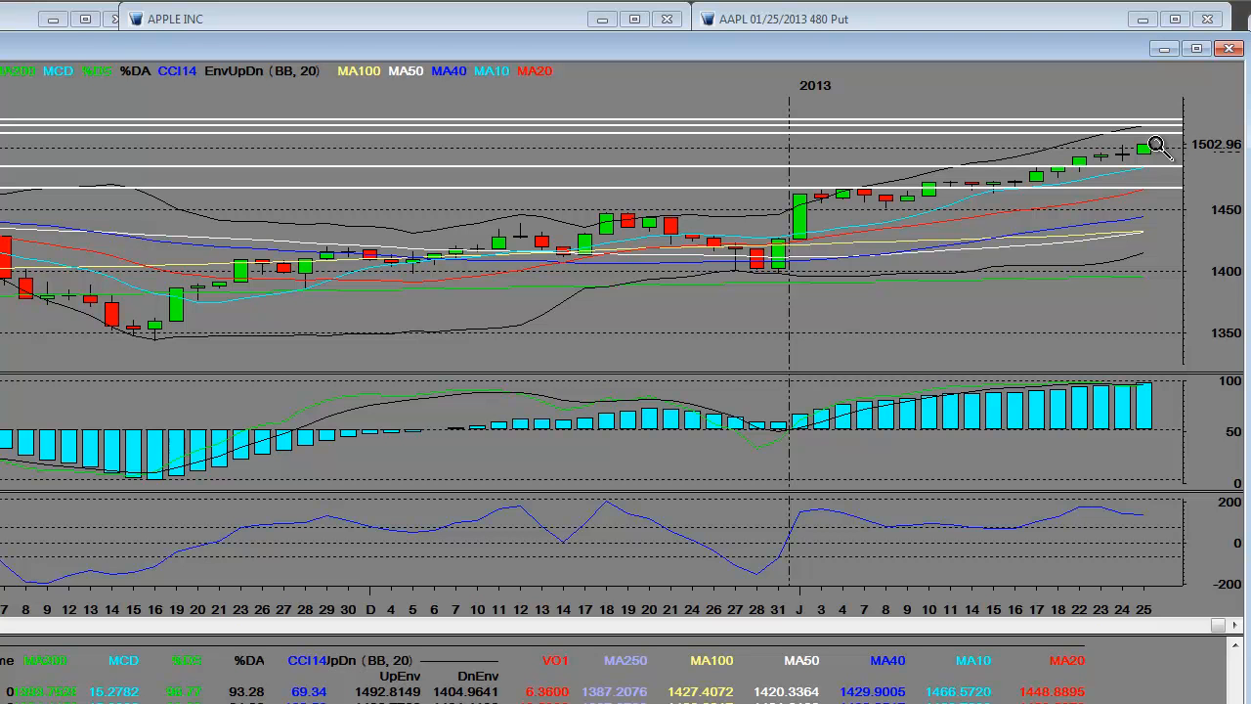
mouse_move(1149, 145)
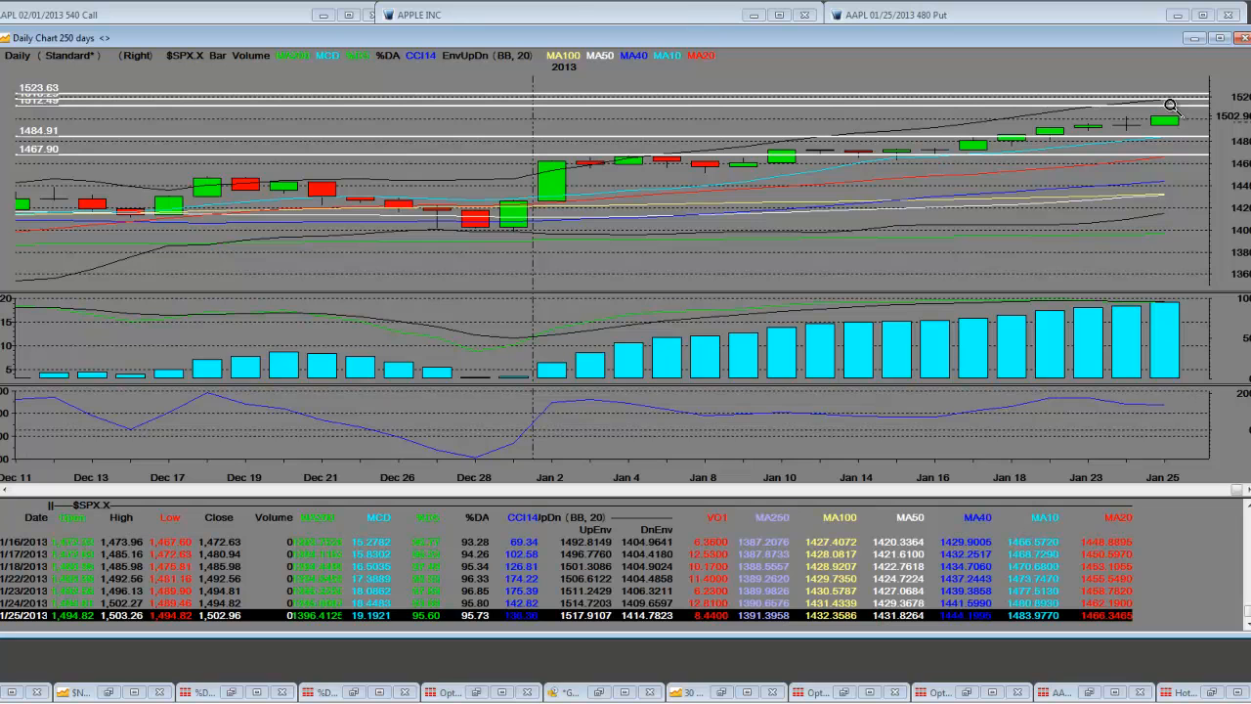
mouse_move(1165, 107)
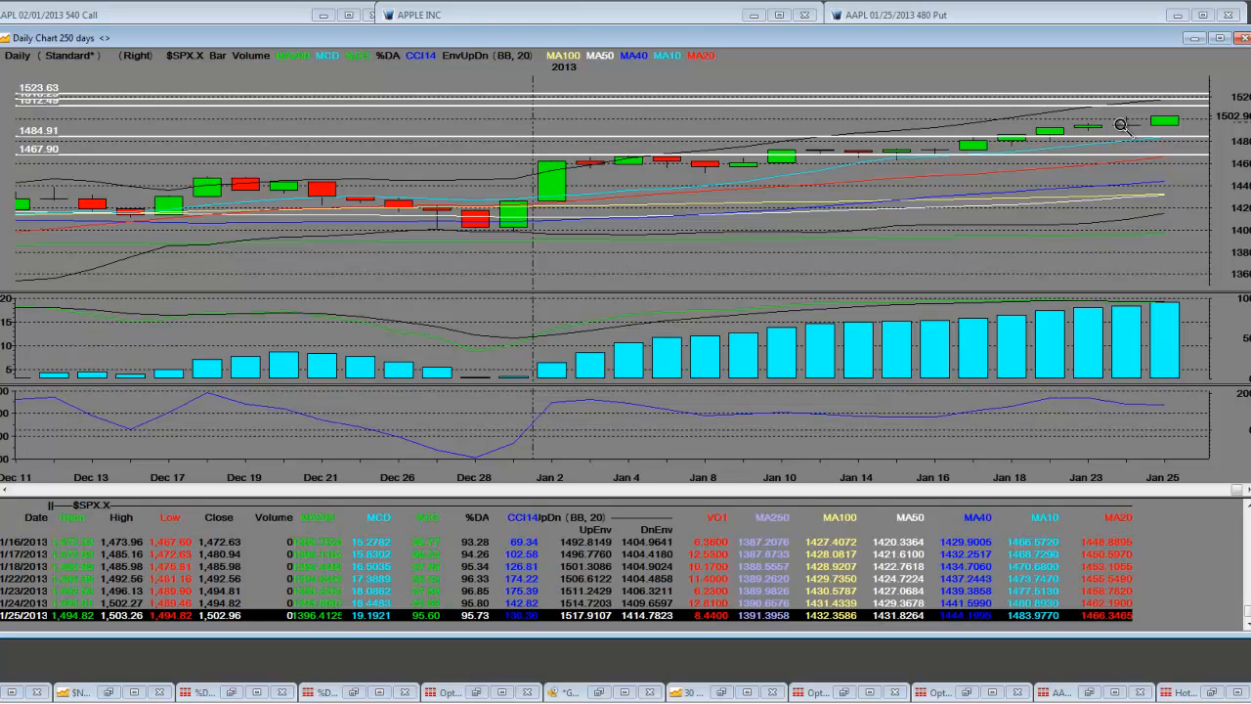
mouse_move(1169, 122)
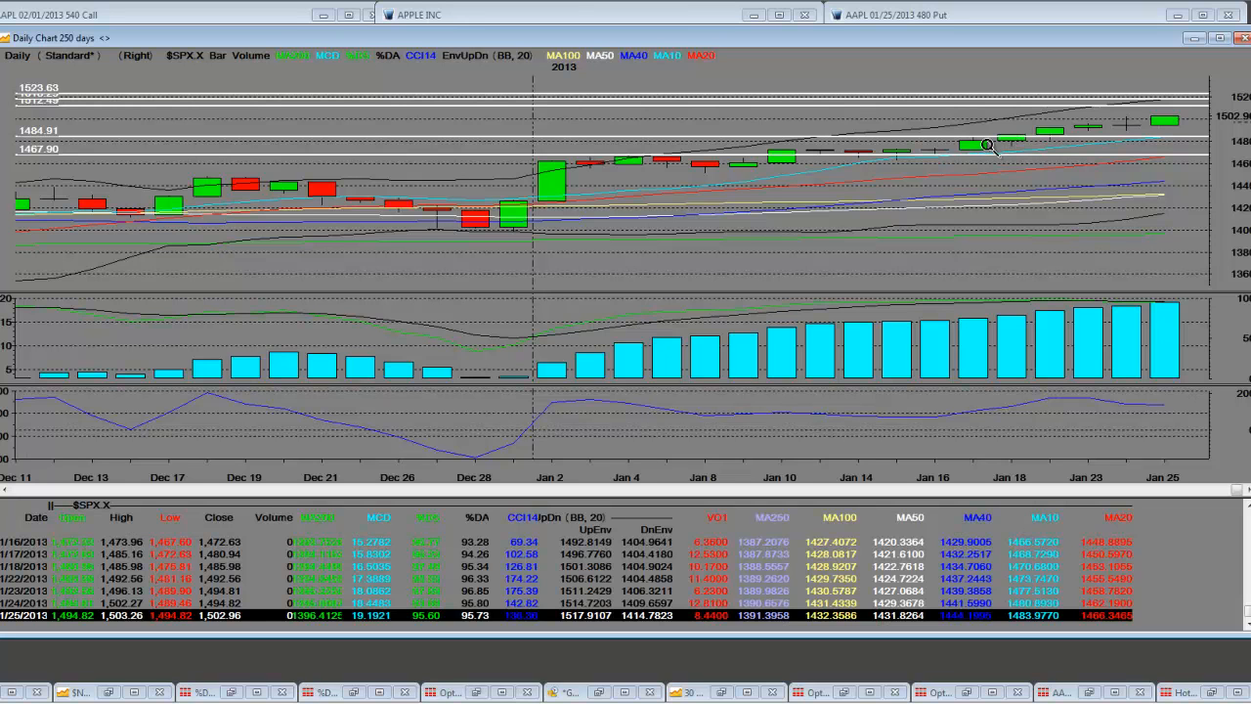
mouse_move(1165, 110)
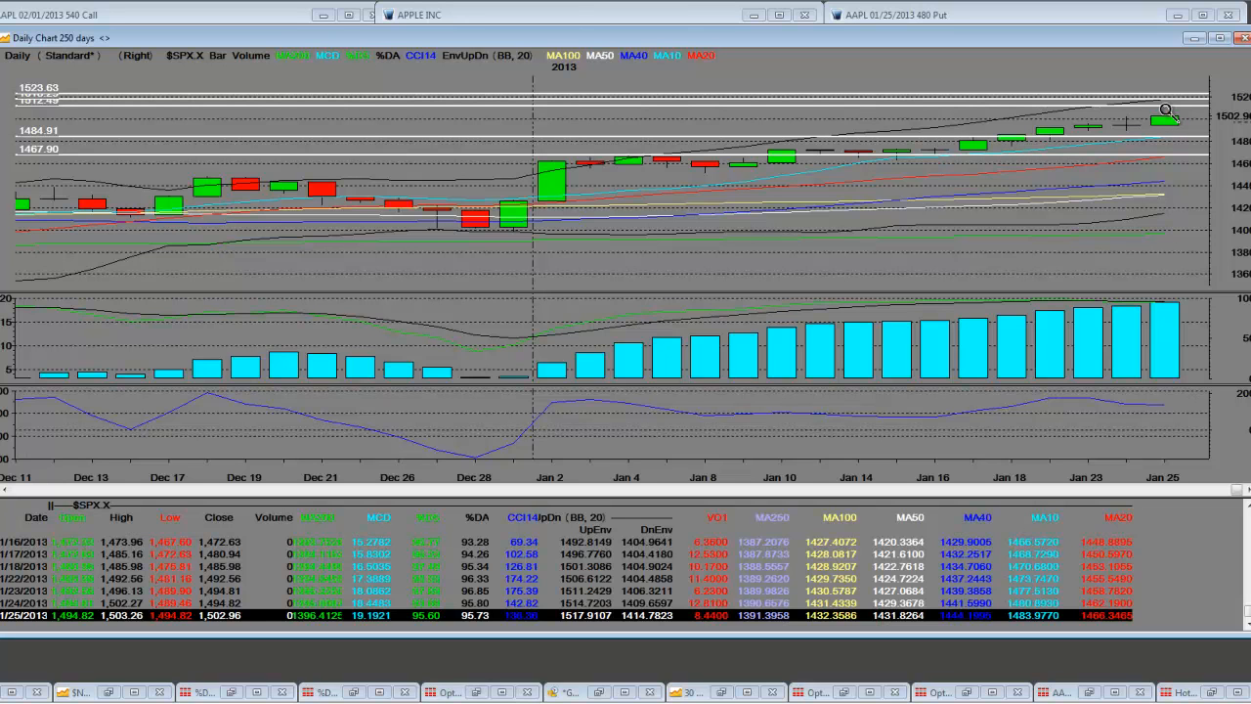
mouse_move(1169, 102)
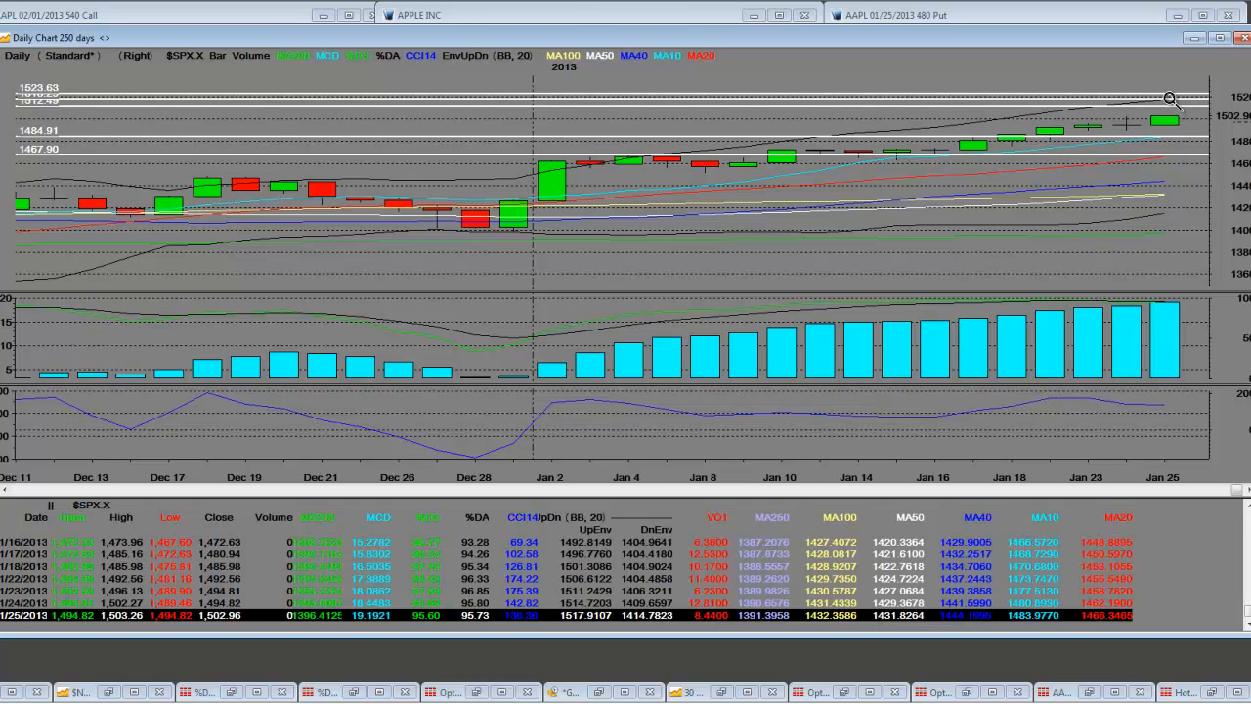
mouse_move(1165, 157)
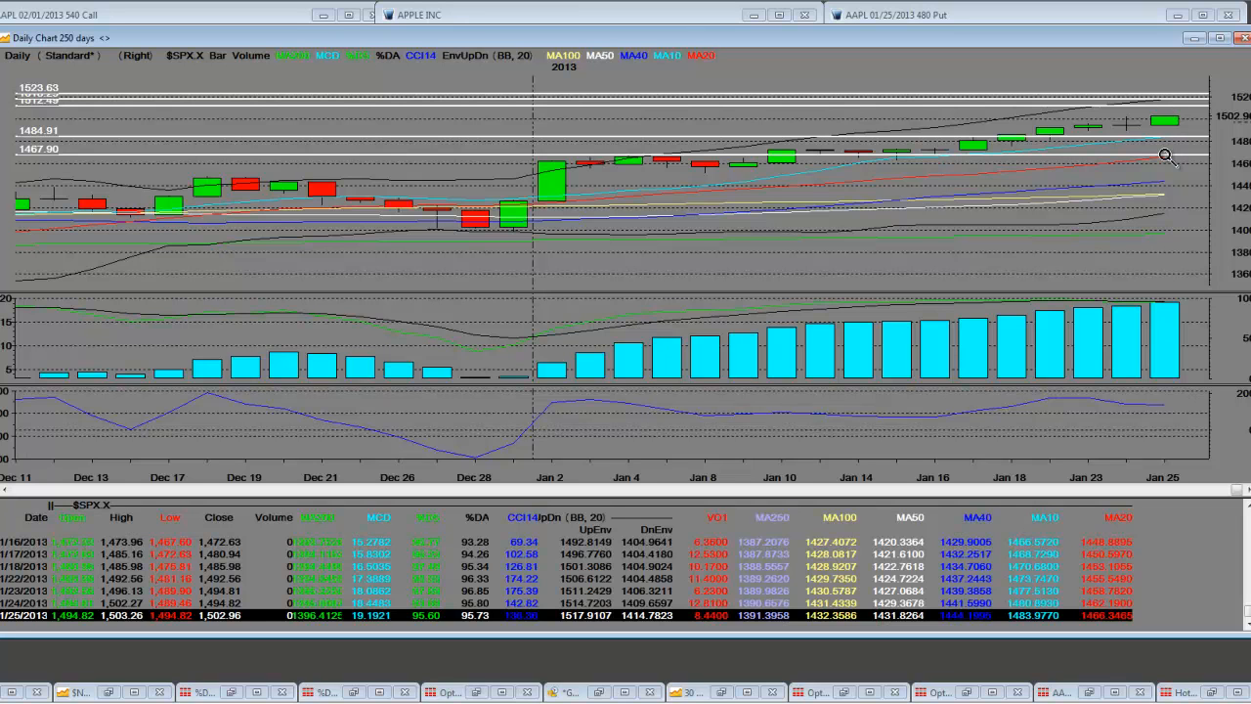
mouse_move(105, 438)
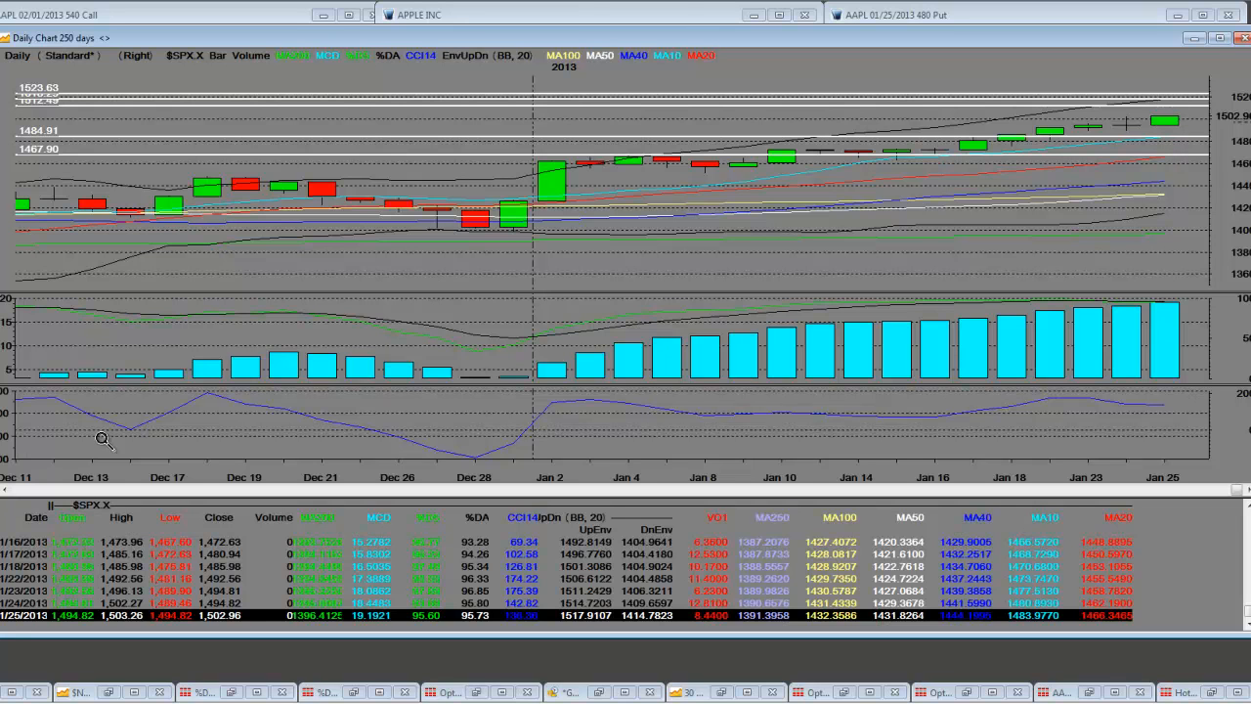